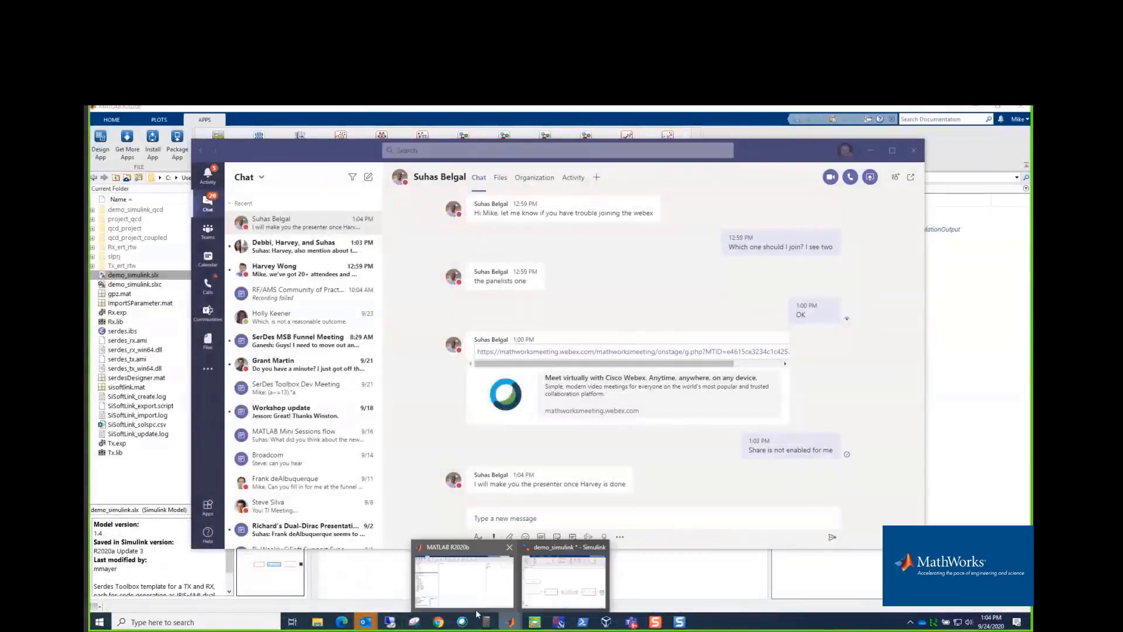
# Step: Switch from Teams to the MATLAB R2020b desktop showing the SerDes demo folder
pyautogui.click(463, 577)
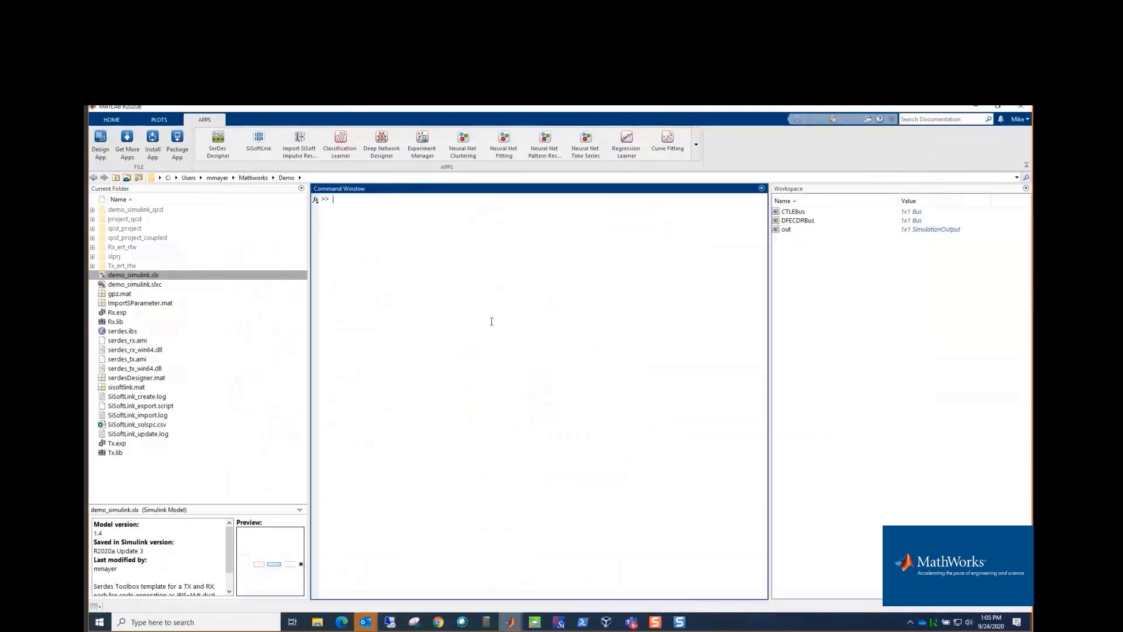
# Step: Launch SerDes Designer from the Apps tab with a new untitled Tx-channel-Rx system
pyautogui.click(217, 141)
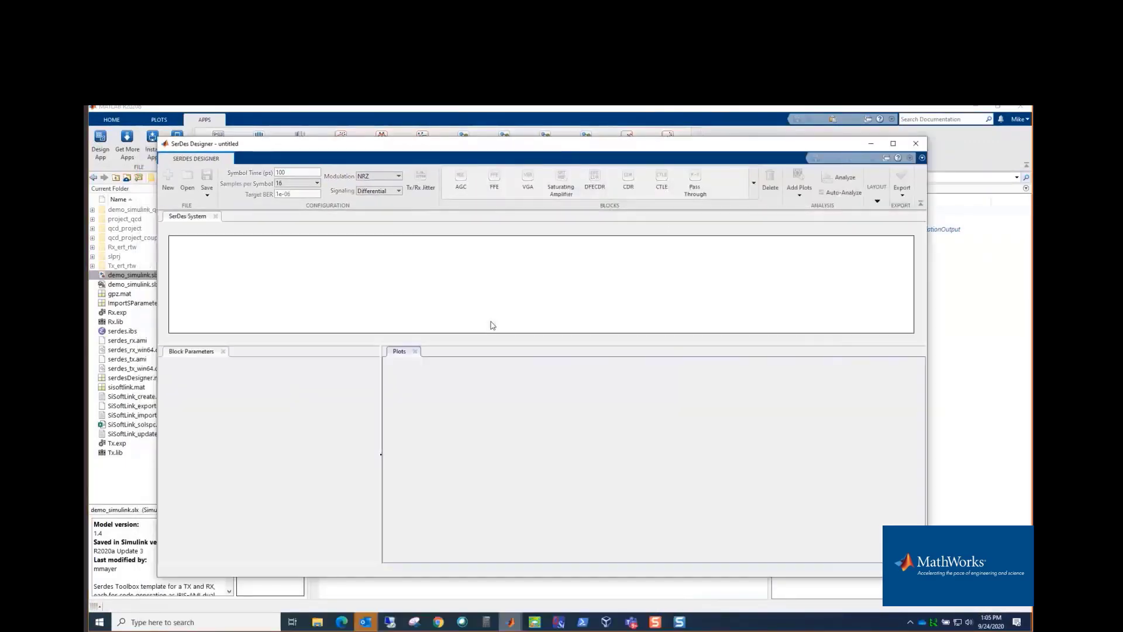
pyautogui.click(168, 187)
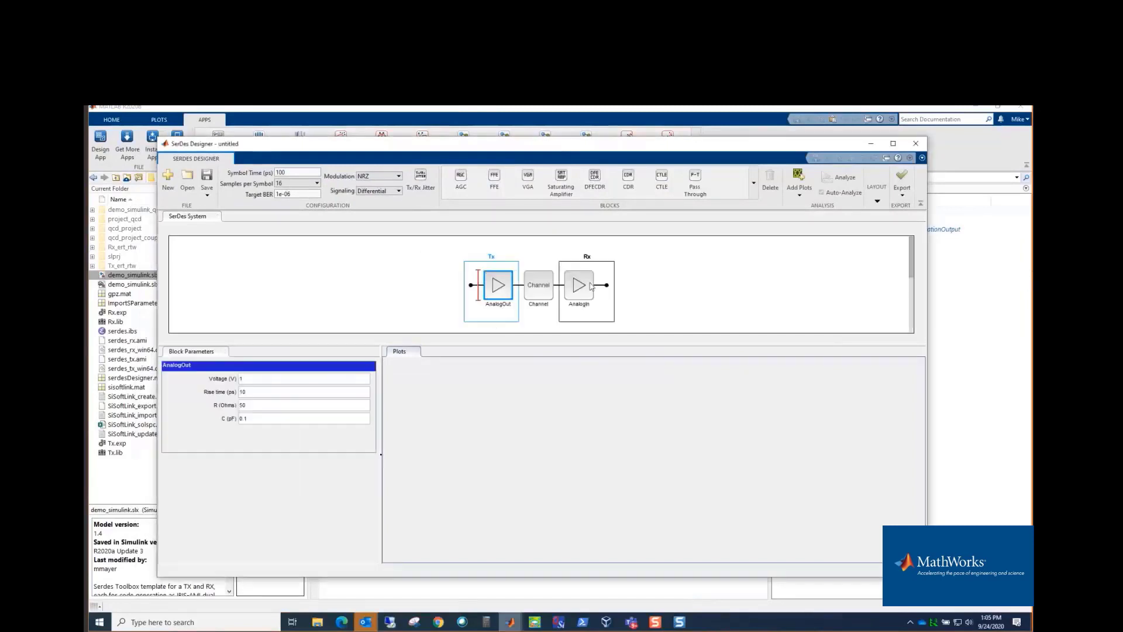
pyautogui.moveTo(521, 280)
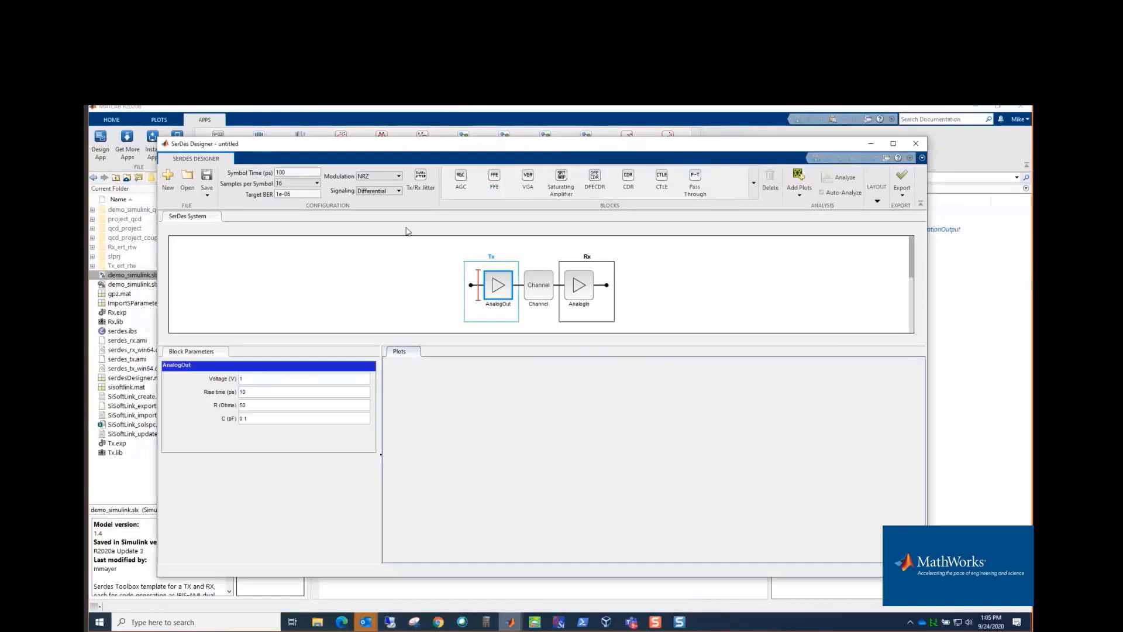
pyautogui.moveTo(341, 171)
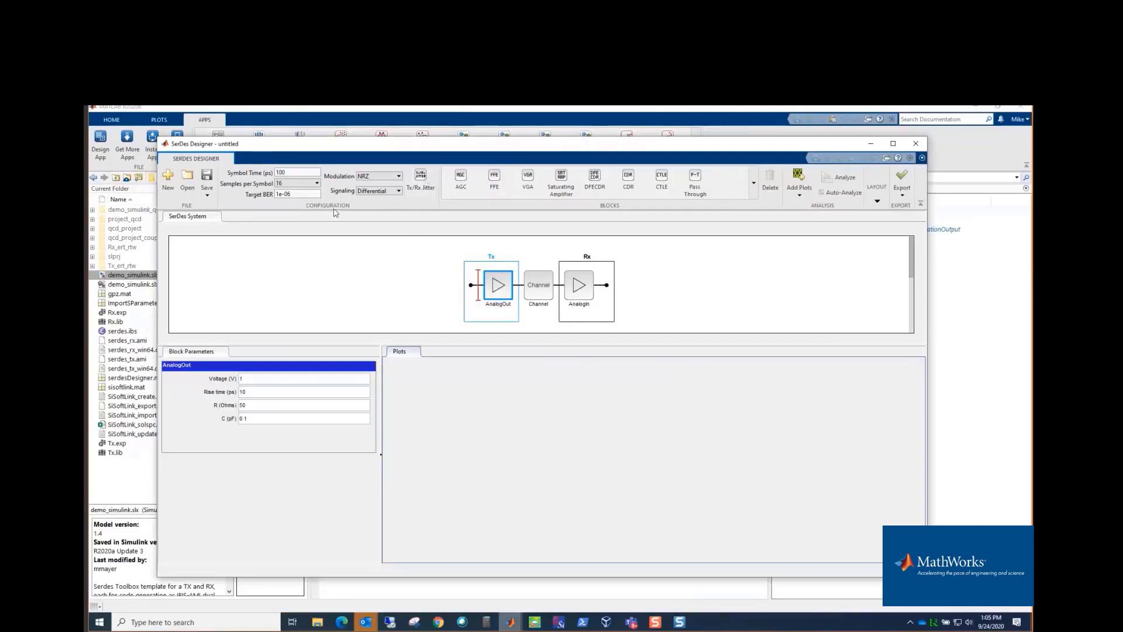
pyautogui.moveTo(304, 159)
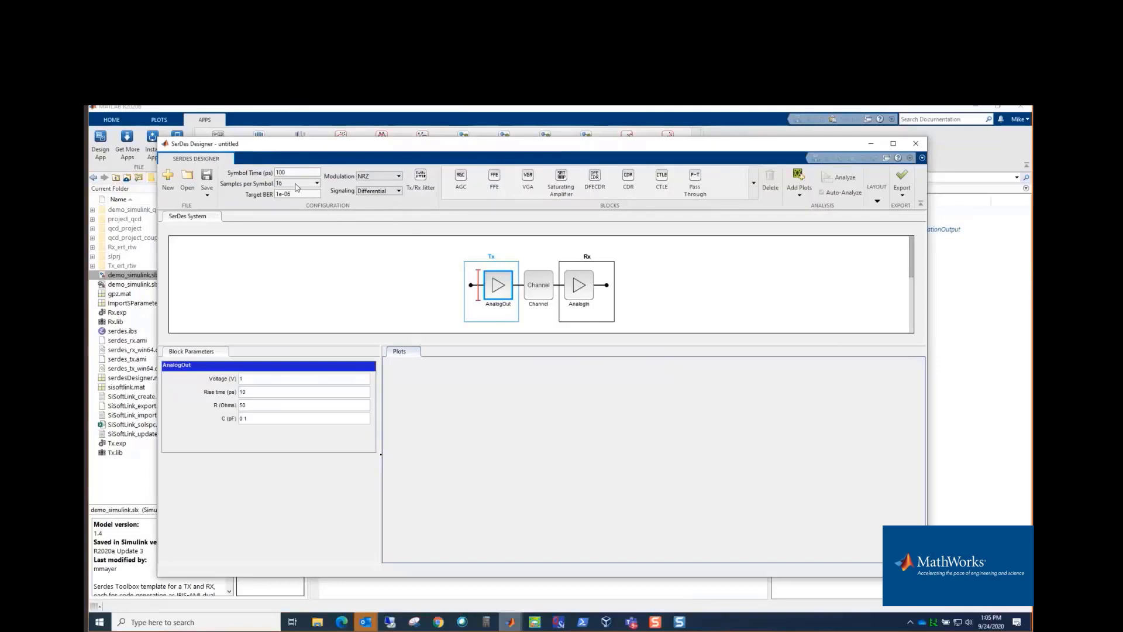
pyautogui.moveTo(294, 183)
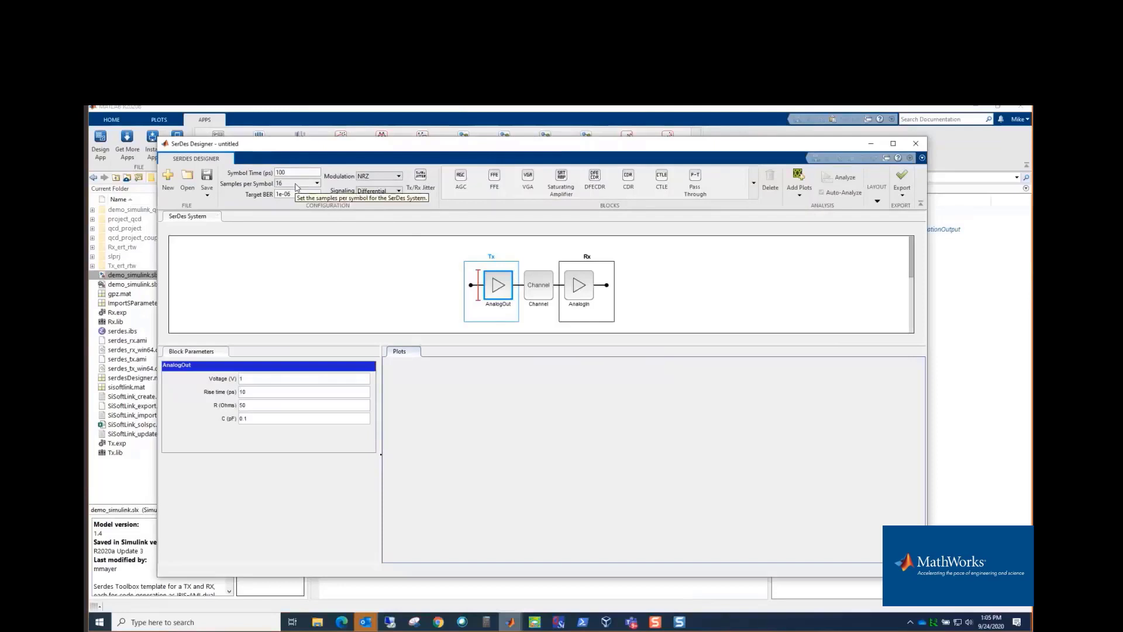
pyautogui.moveTo(361, 159)
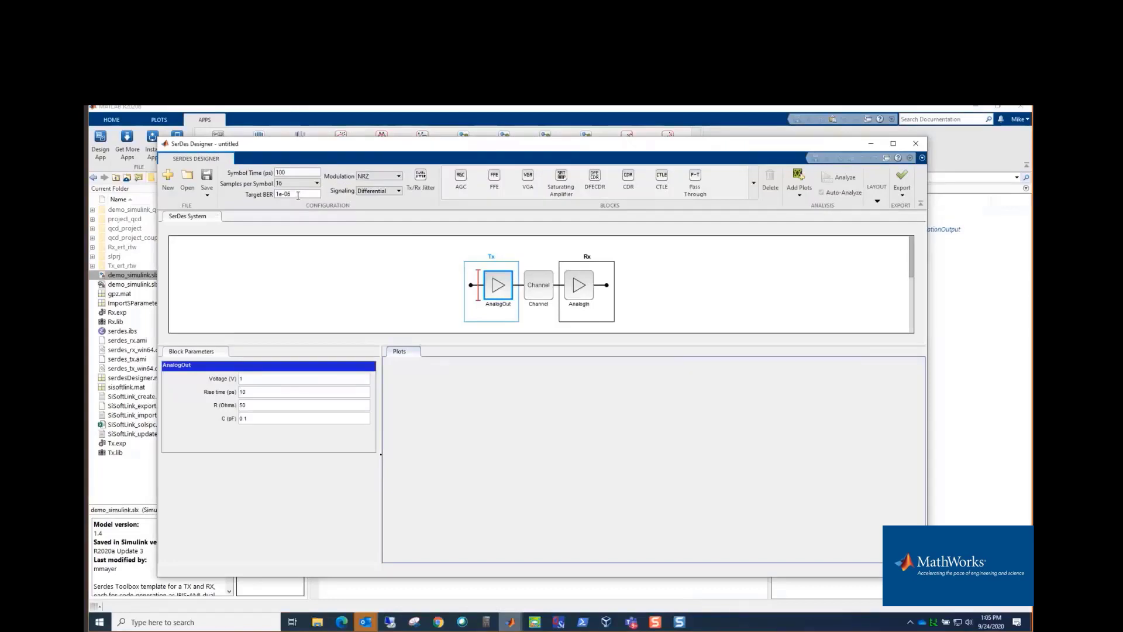
pyautogui.moveTo(380, 176)
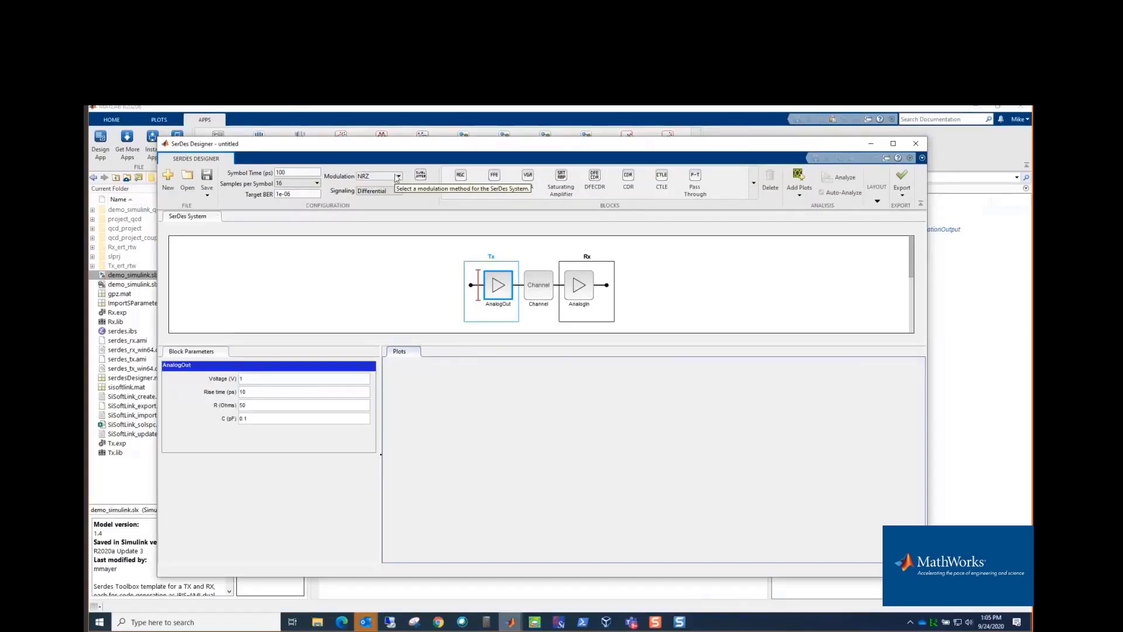
pyautogui.click(398, 177)
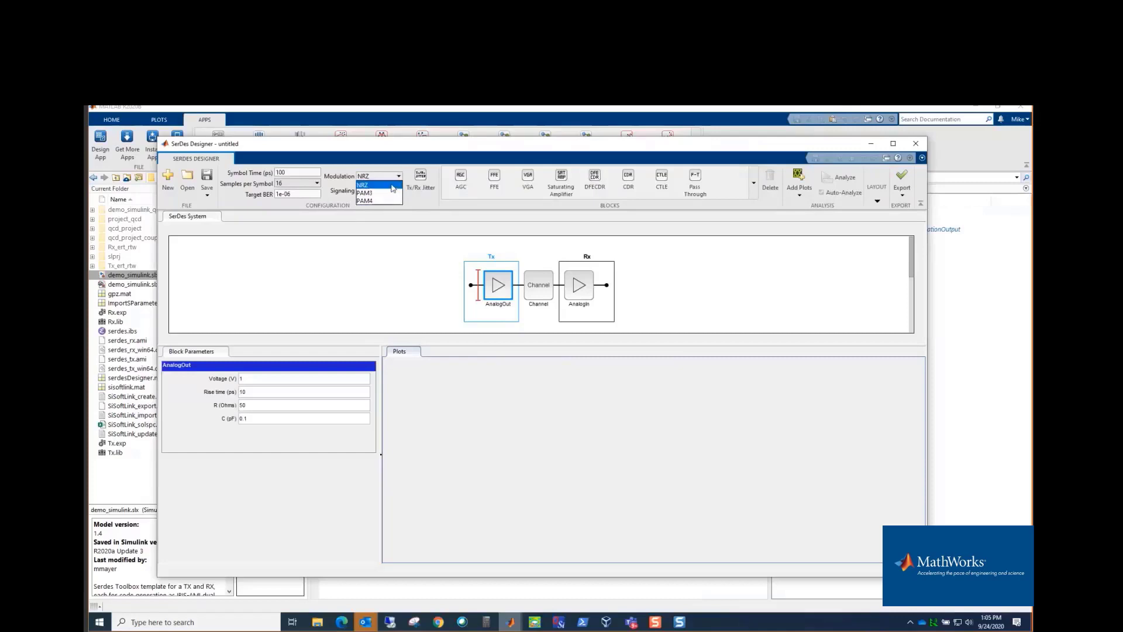
pyautogui.click(393, 190)
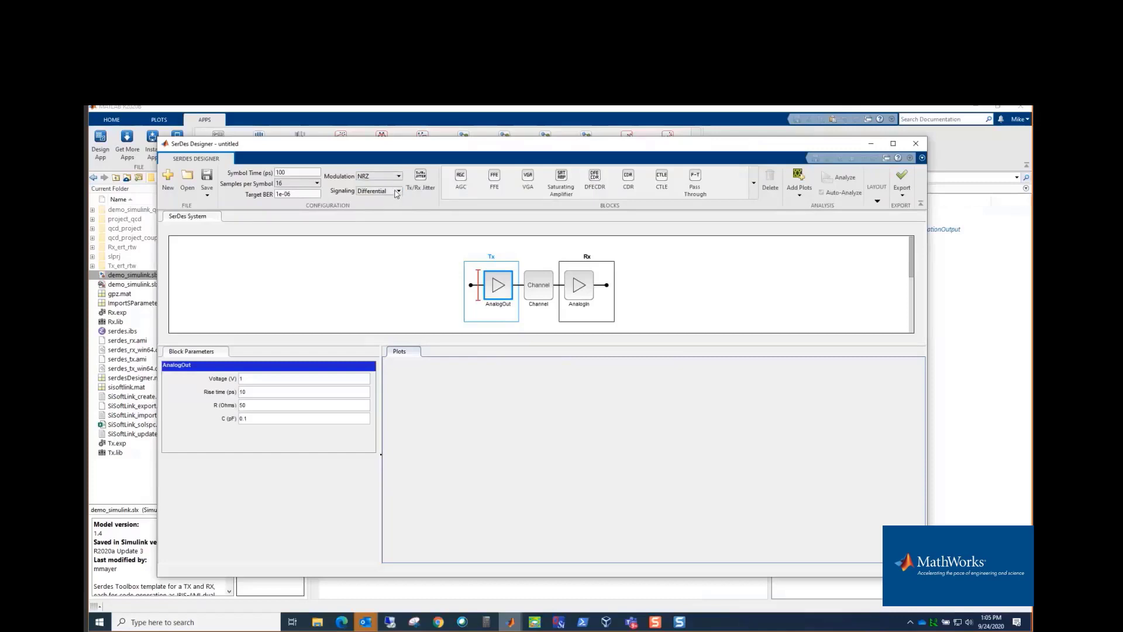
pyautogui.click(396, 191)
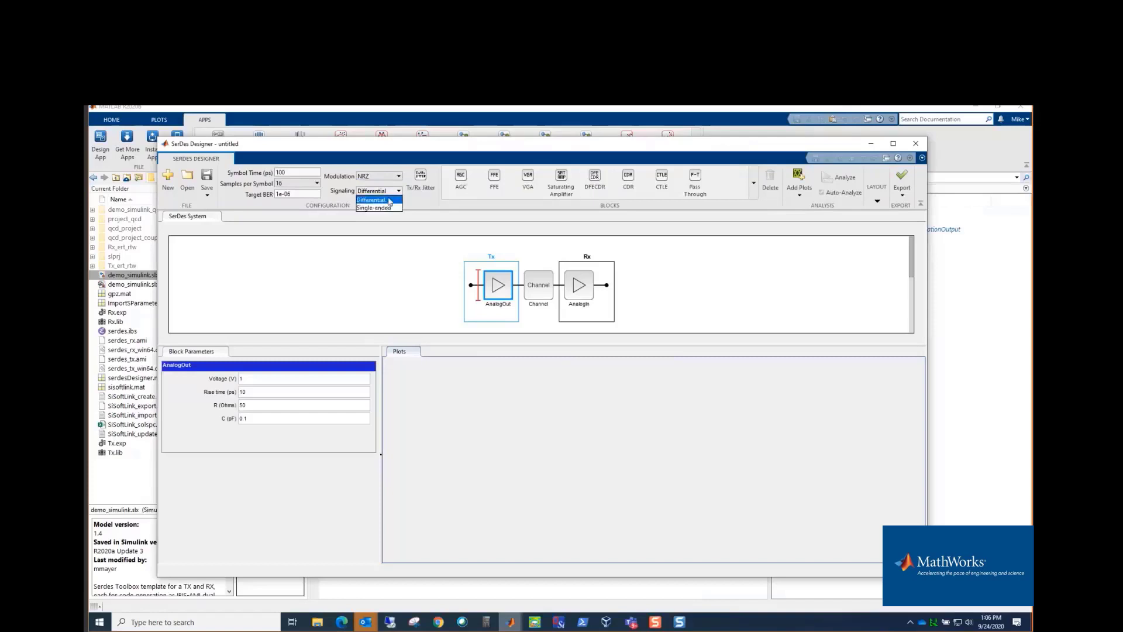
pyautogui.click(371, 200)
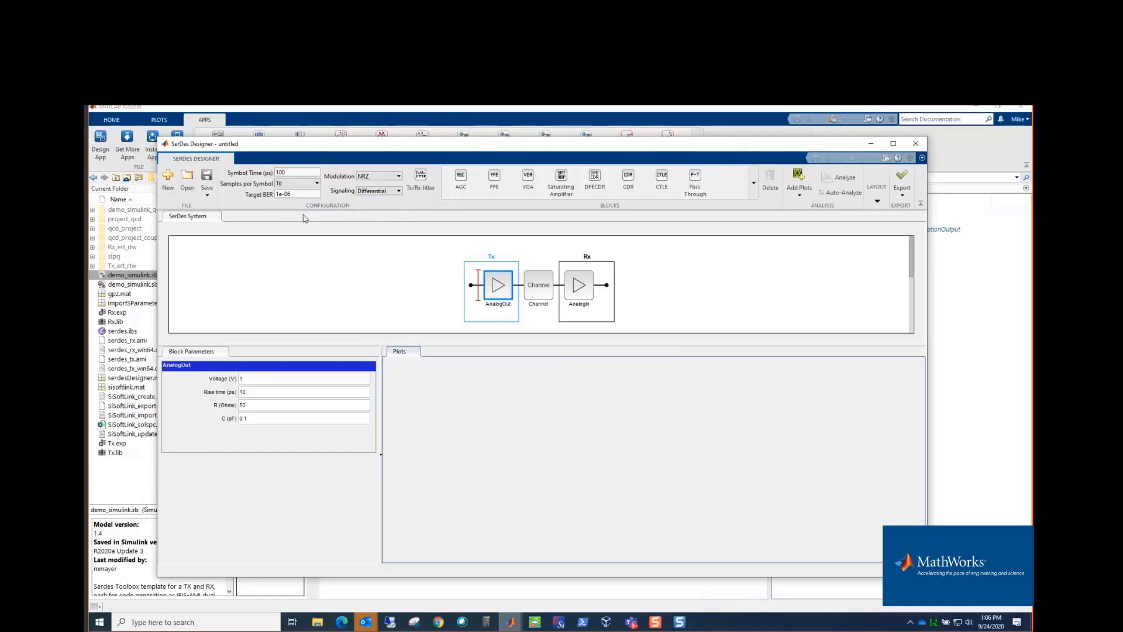
pyautogui.moveTo(604, 317)
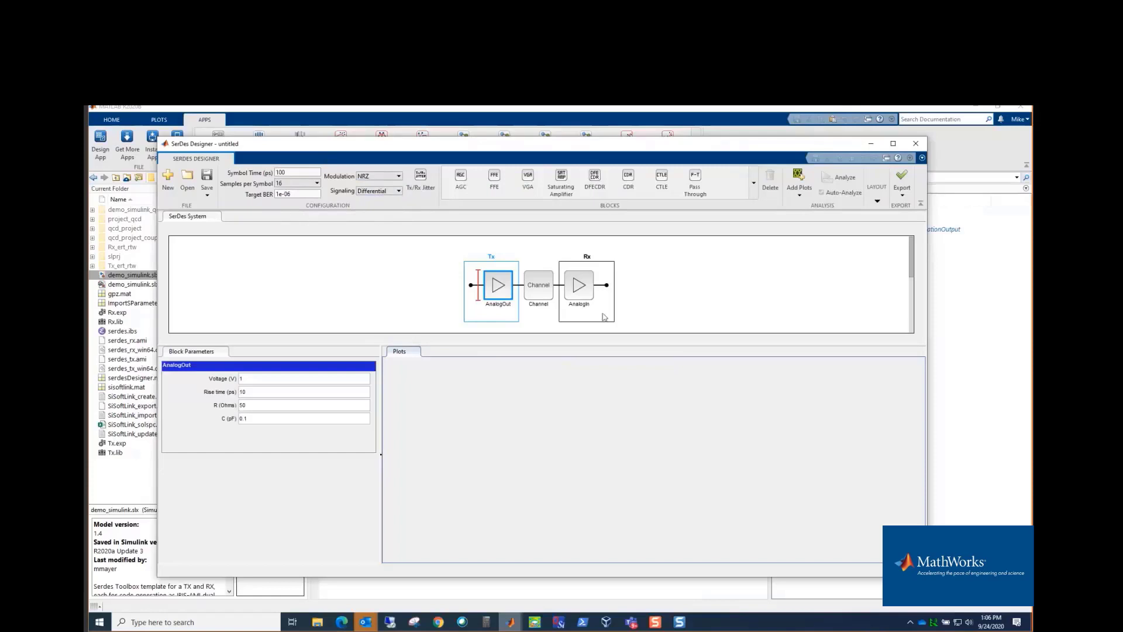
pyautogui.moveTo(453, 316)
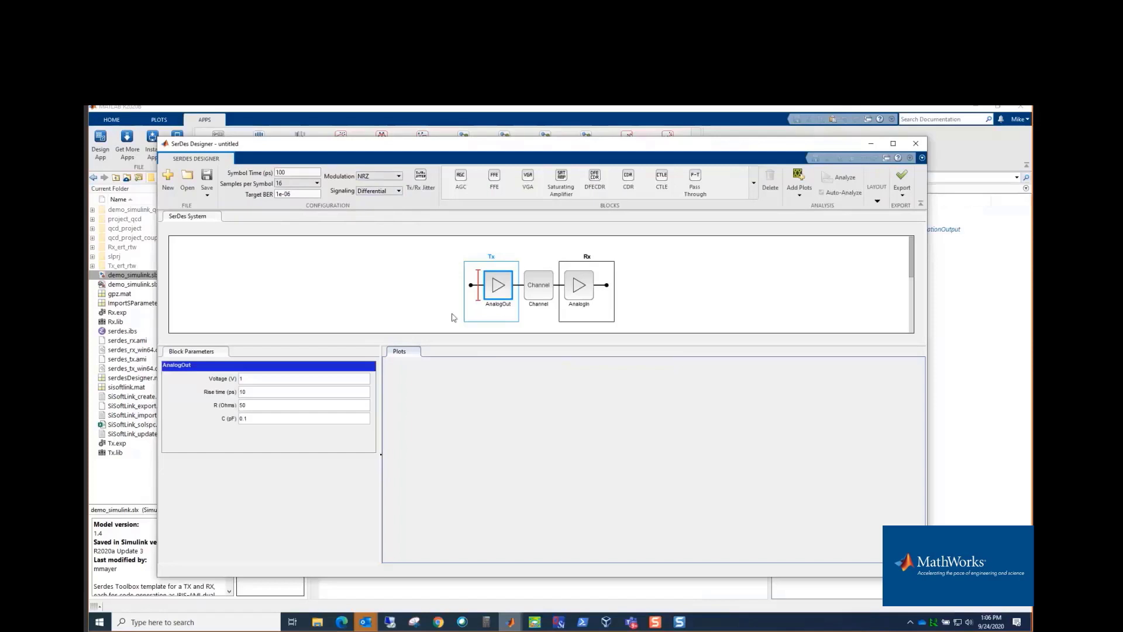
pyautogui.moveTo(437, 312)
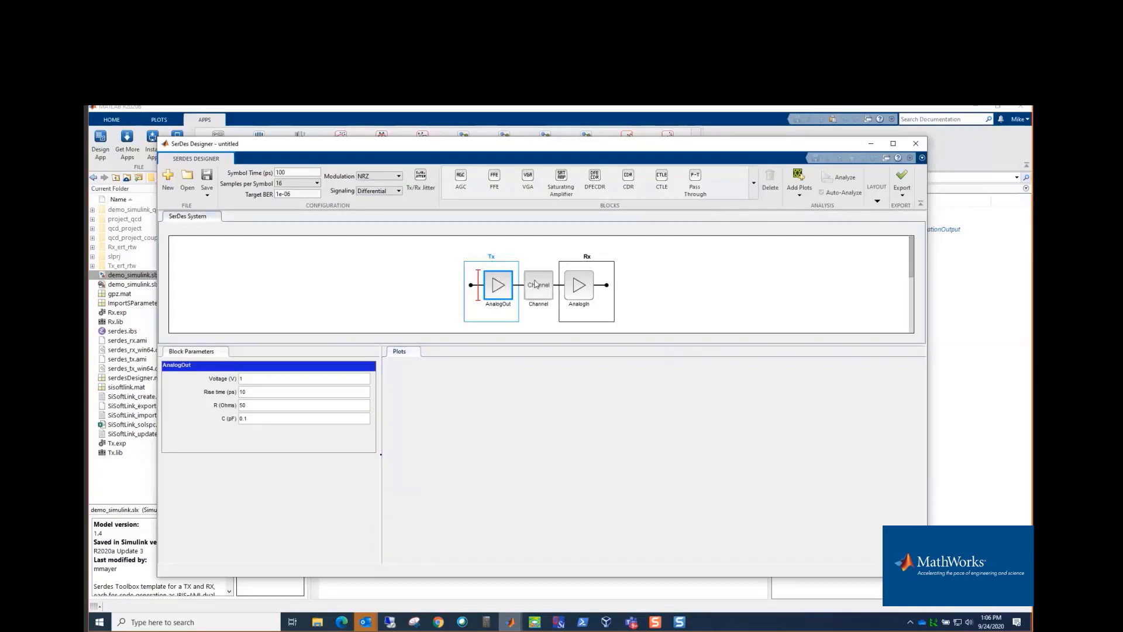
pyautogui.click(538, 284)
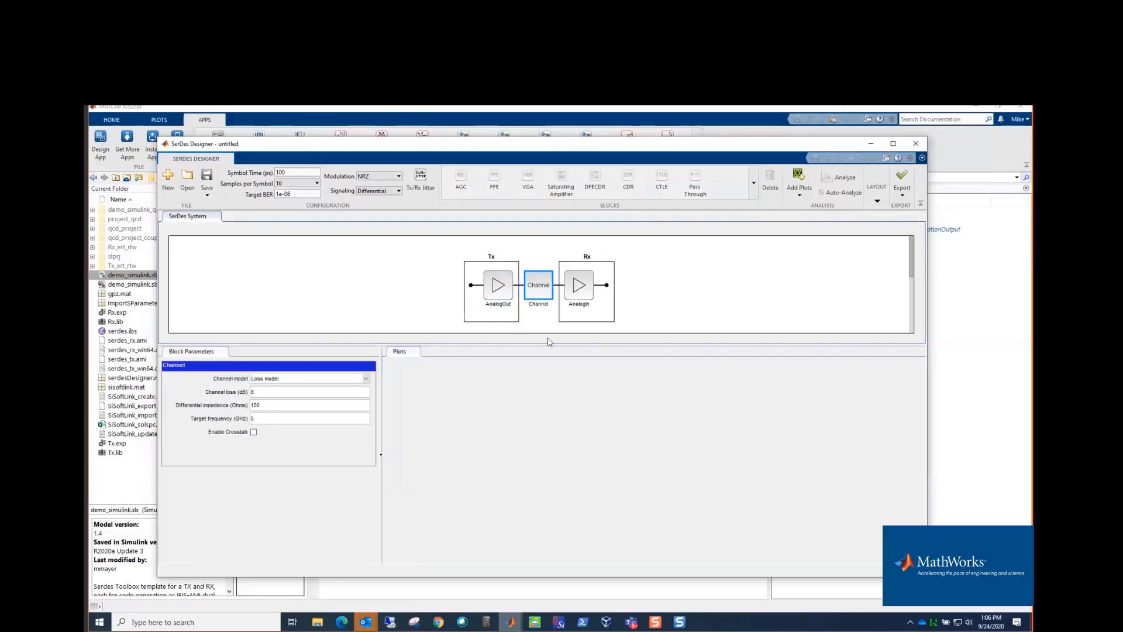
pyautogui.click(578, 285)
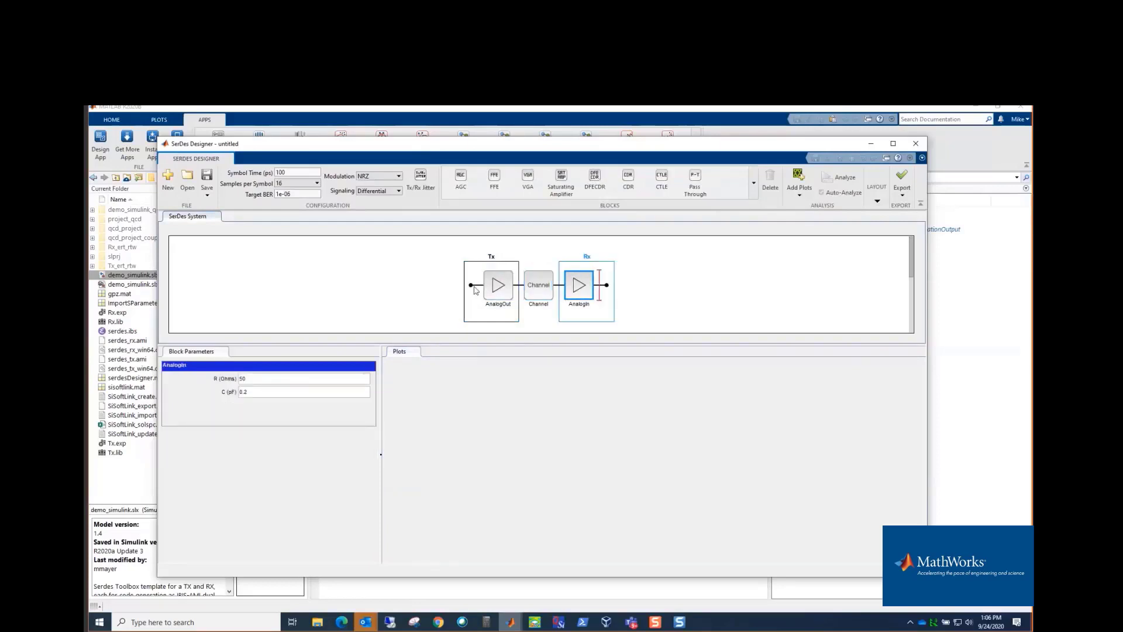
pyautogui.click(497, 285)
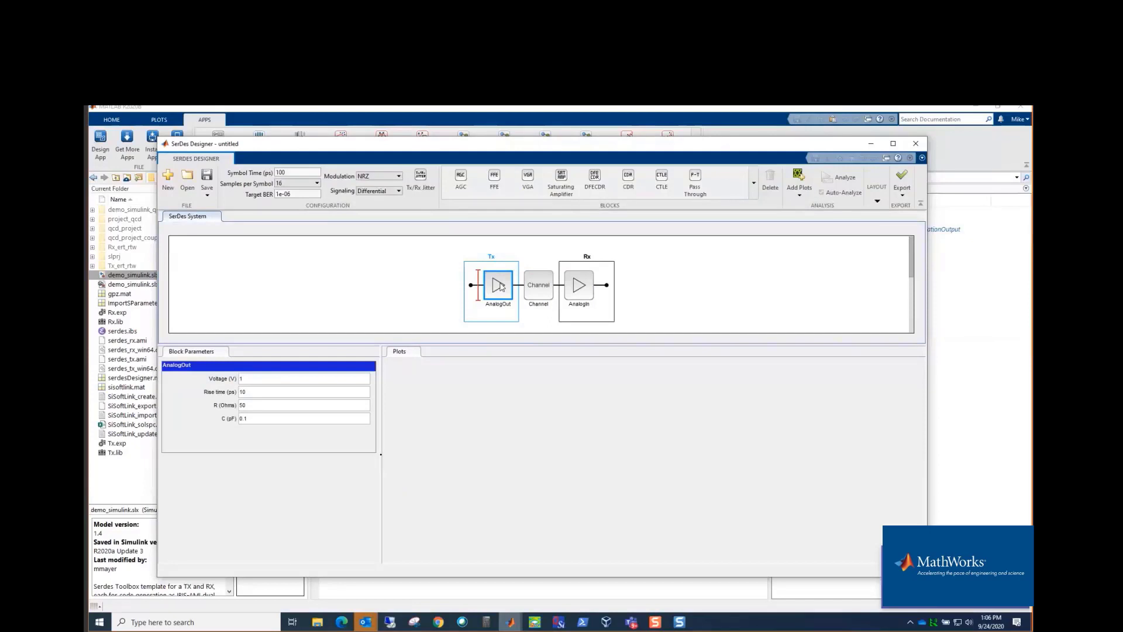
pyautogui.moveTo(434, 316)
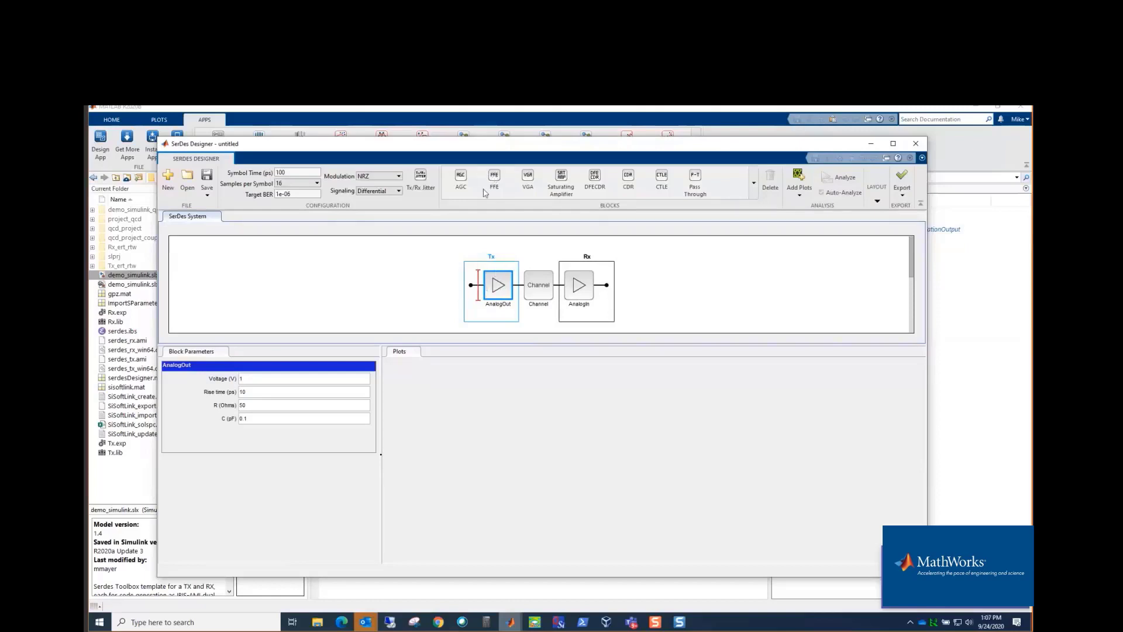
# Step: Insert an FFE into the Tx and a CTLE after the Rx AnalogIn block
pyautogui.click(494, 178)
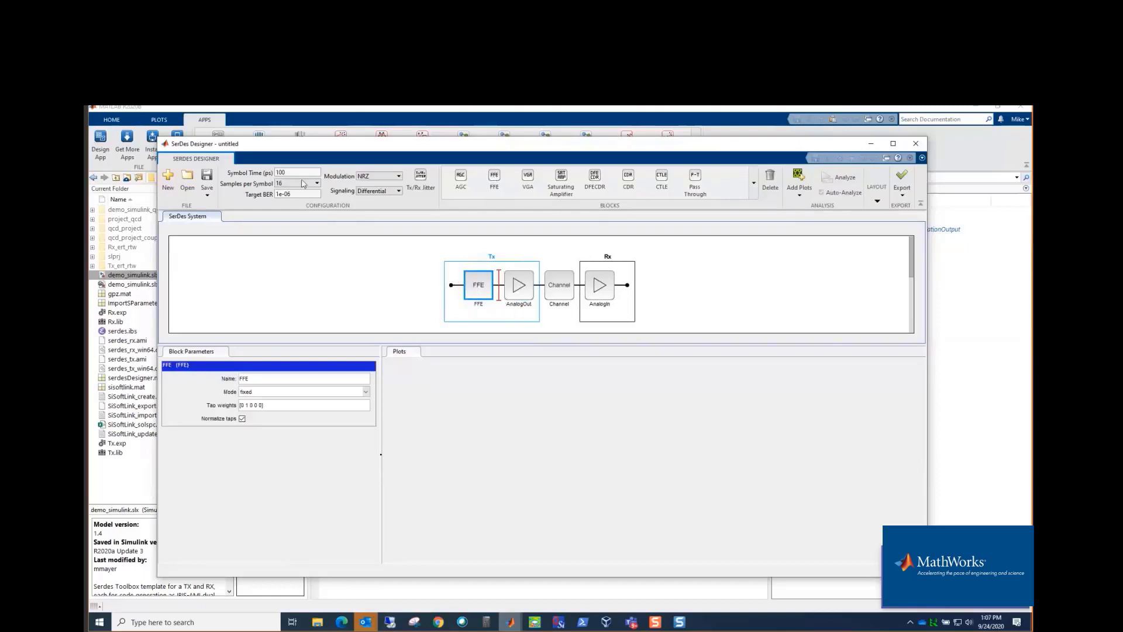
pyautogui.click(600, 284)
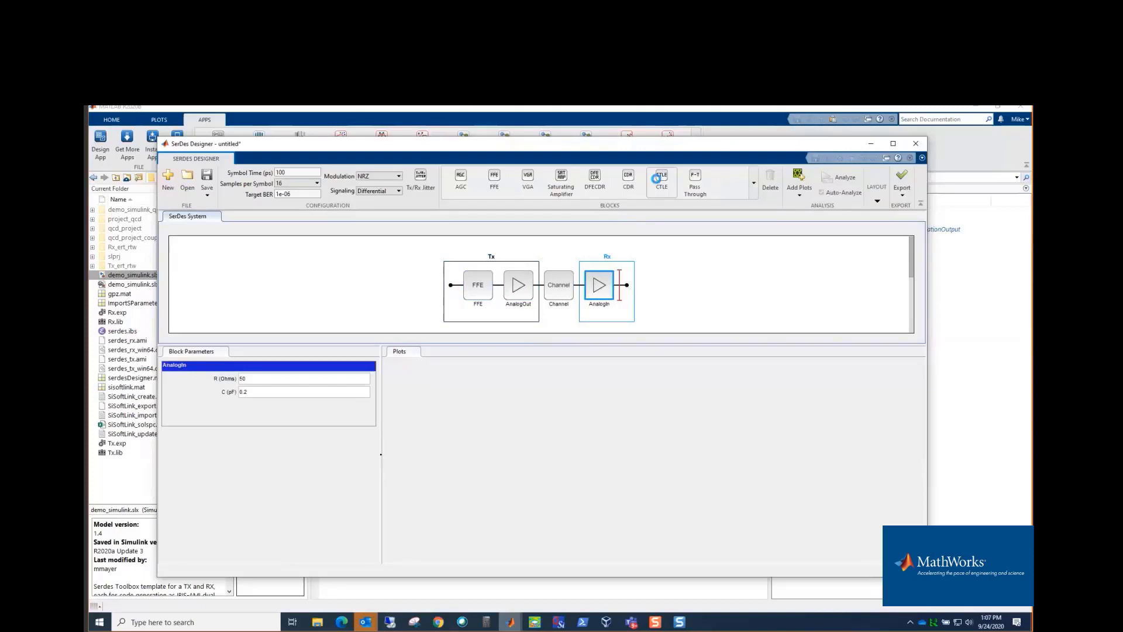
pyautogui.click(661, 179)
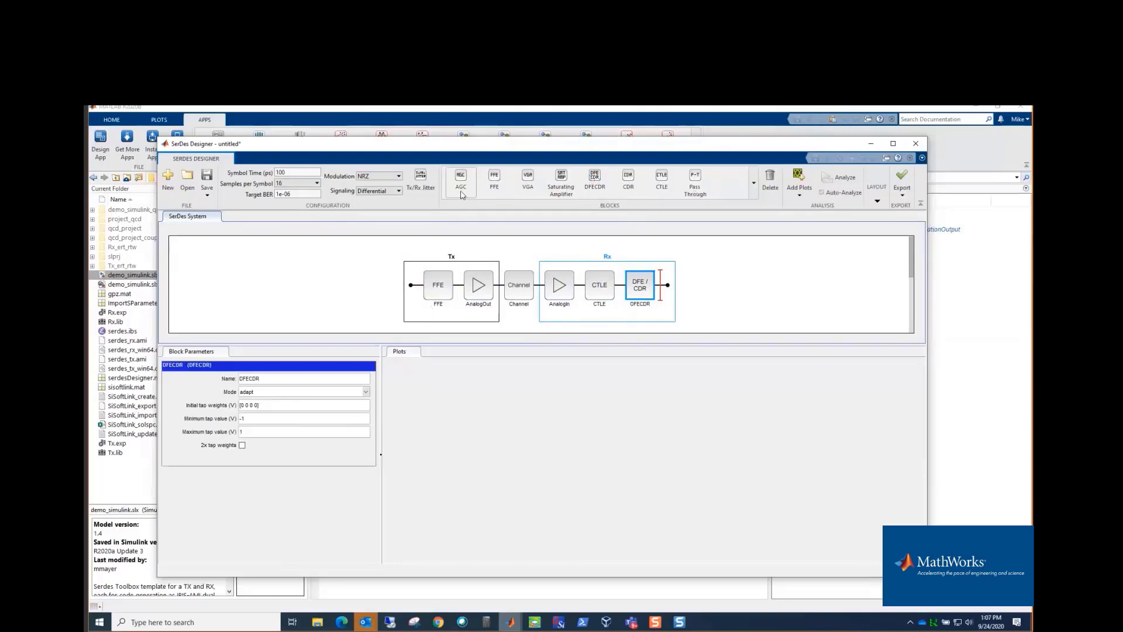
pyautogui.moveTo(527, 179)
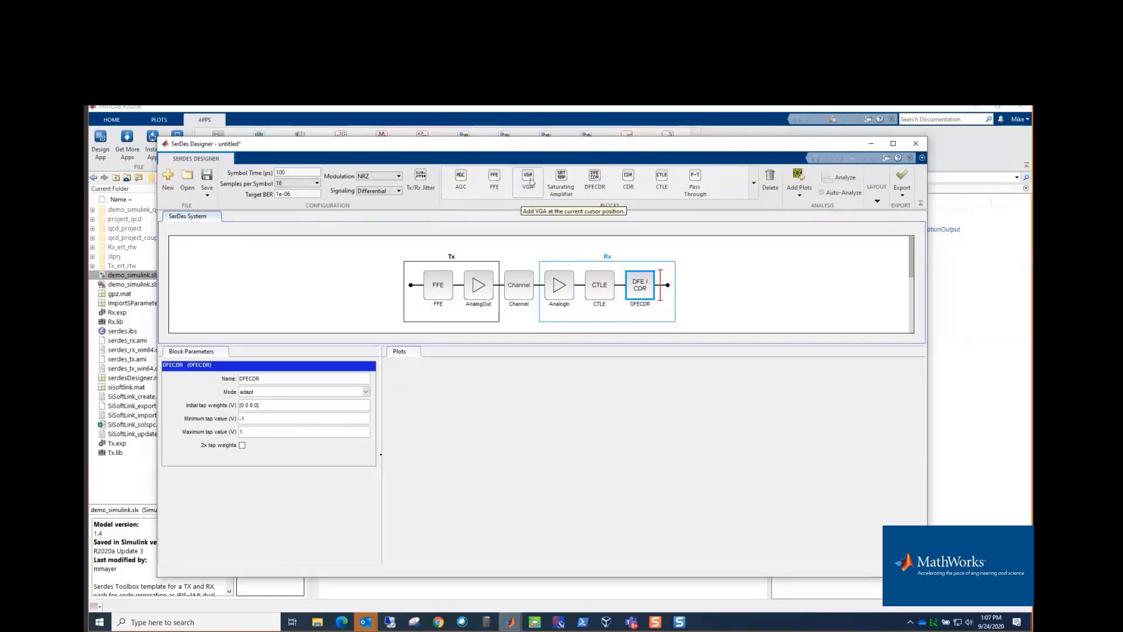
pyautogui.moveTo(572, 262)
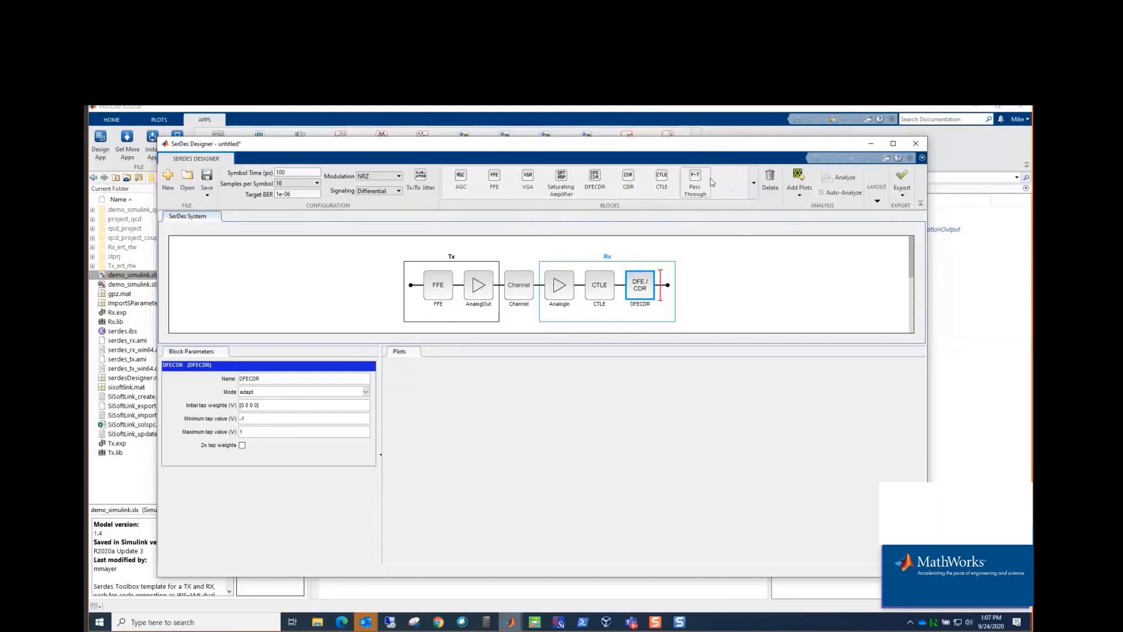
pyautogui.moveTo(694, 179)
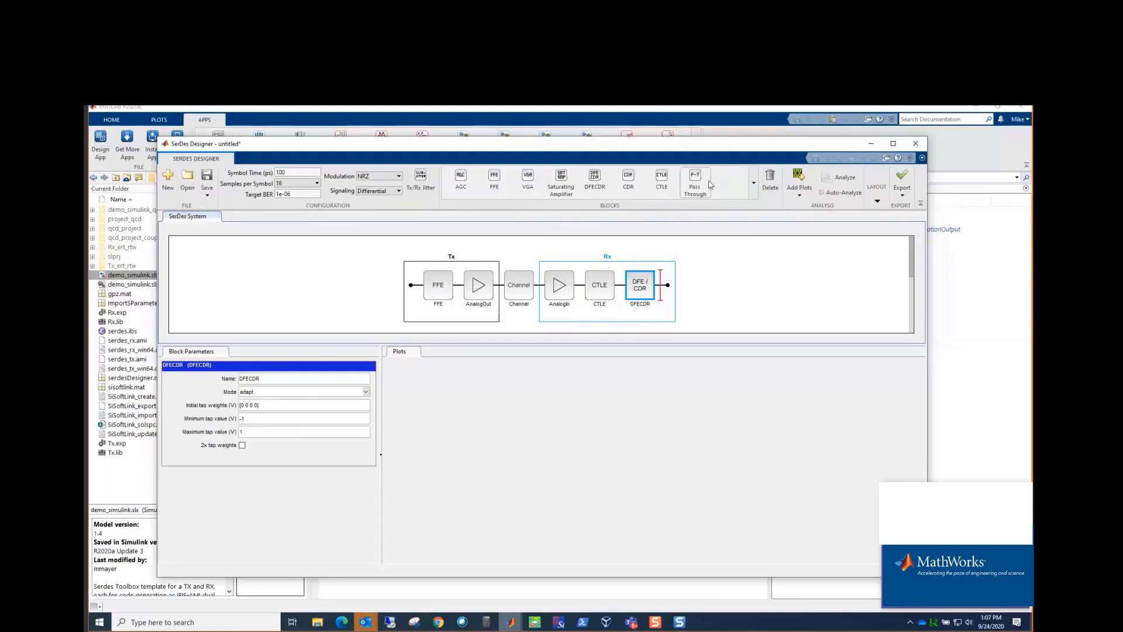
pyautogui.moveTo(631, 450)
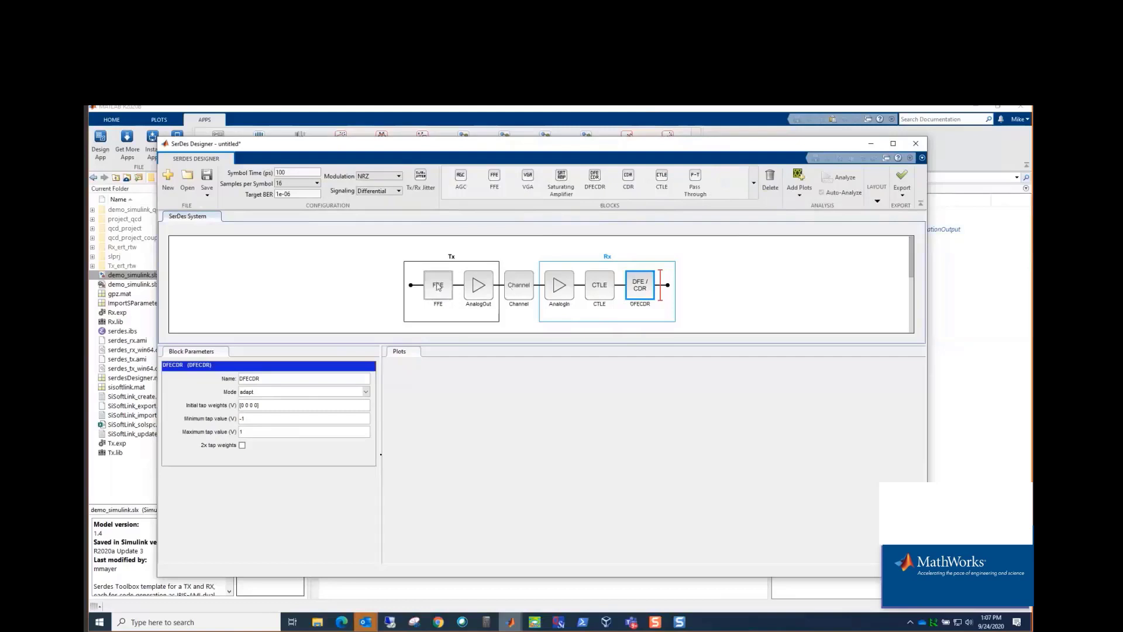
# Step: Select the Tx FFE with taps [0 1 0 0] and choose fixed mode
pyautogui.click(438, 285)
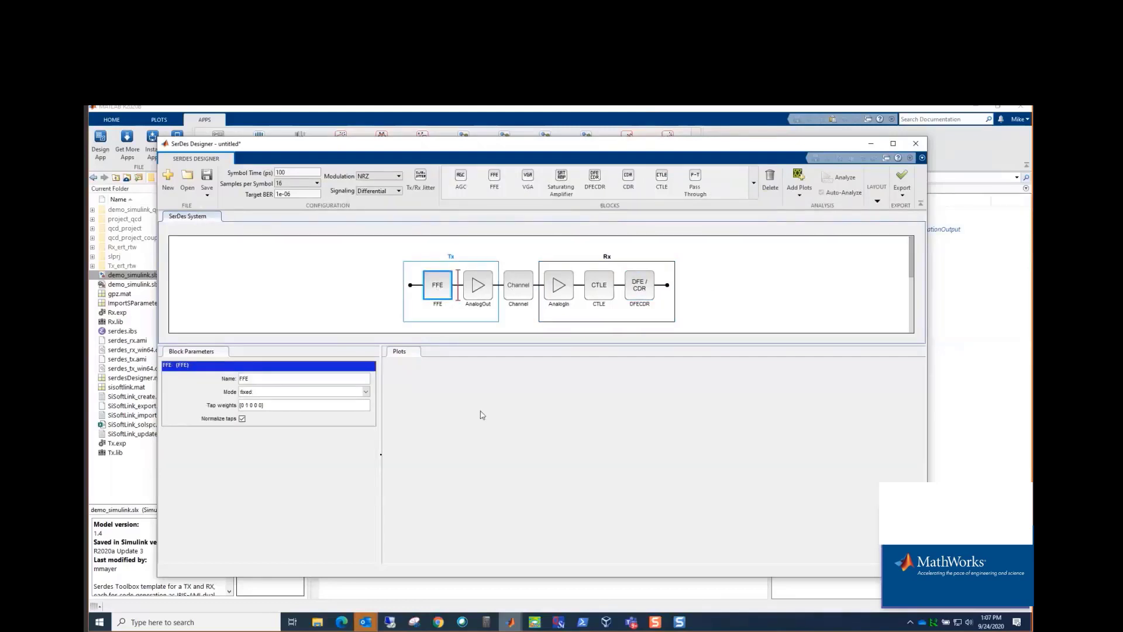
pyautogui.moveTo(395, 305)
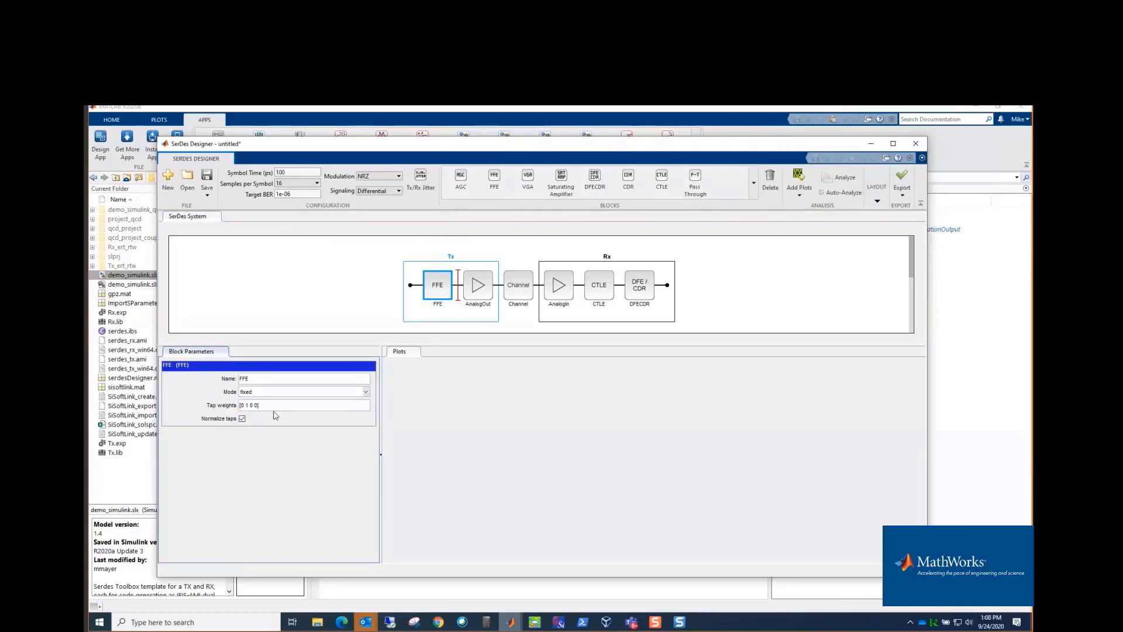
pyautogui.click(365, 392)
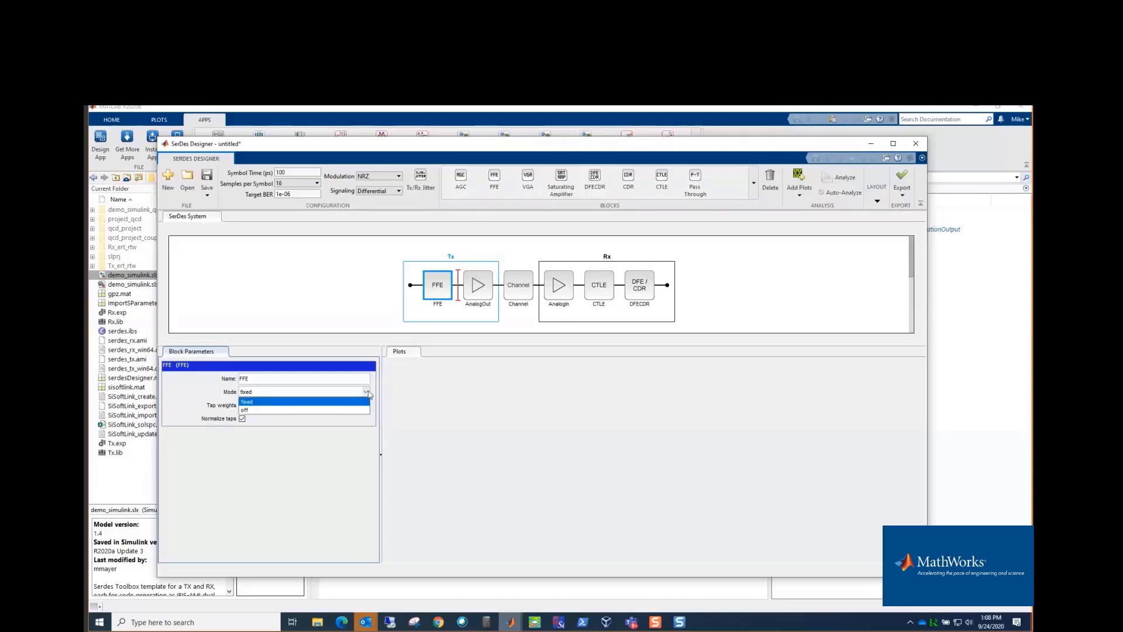
pyautogui.click(246, 402)
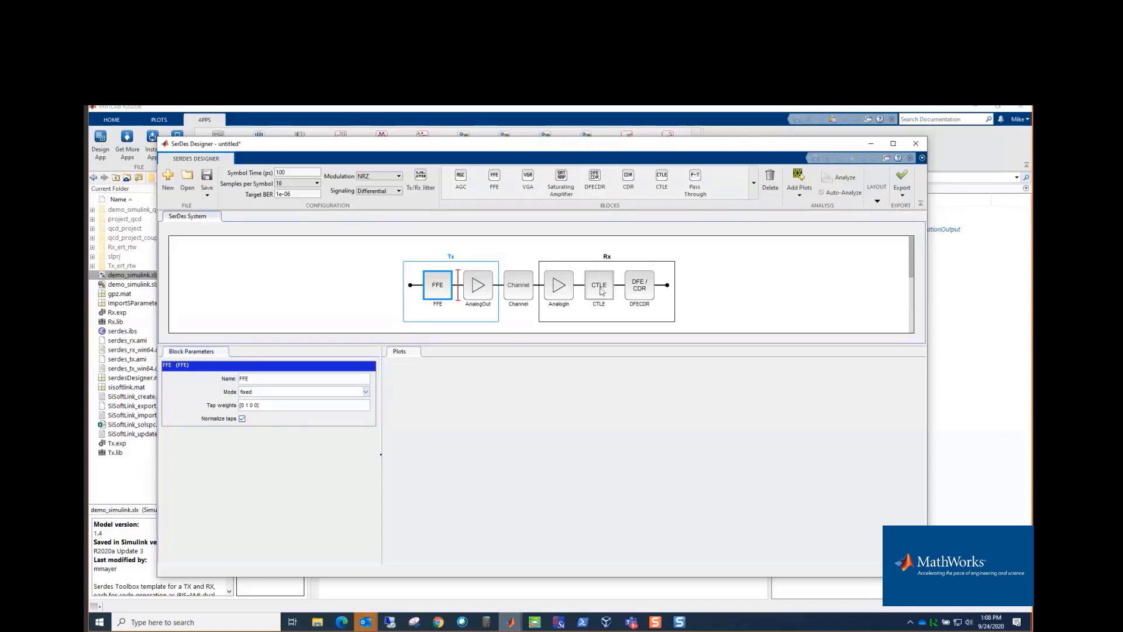
# Step: Select the Rx CTLE and inspect its Specification choices and DC gain list
pyautogui.click(599, 285)
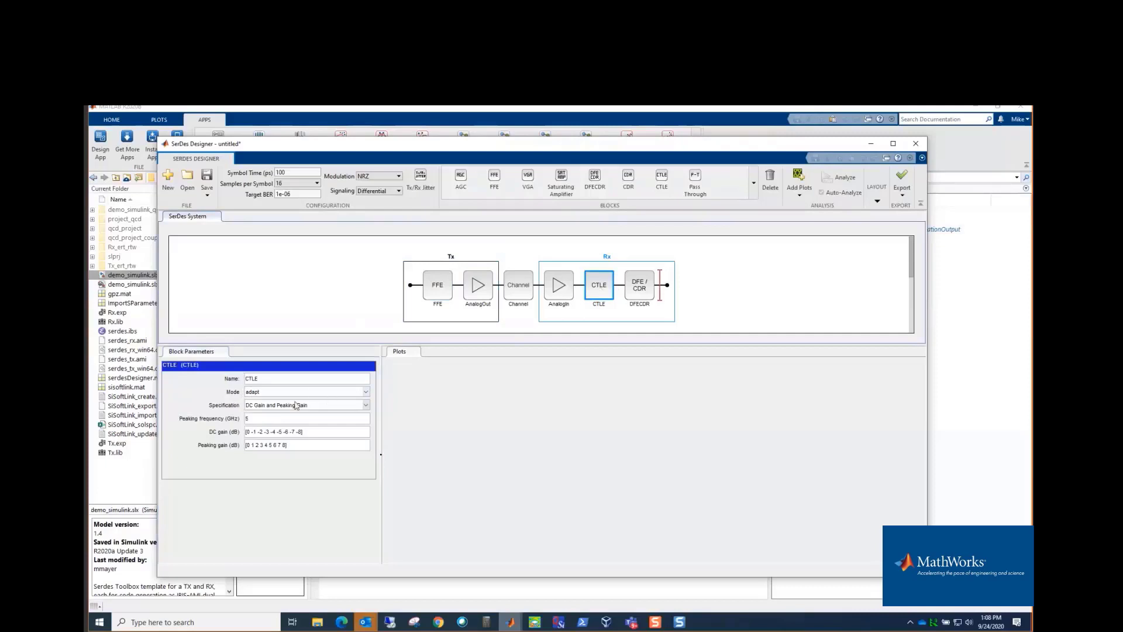
pyautogui.moveTo(278, 495)
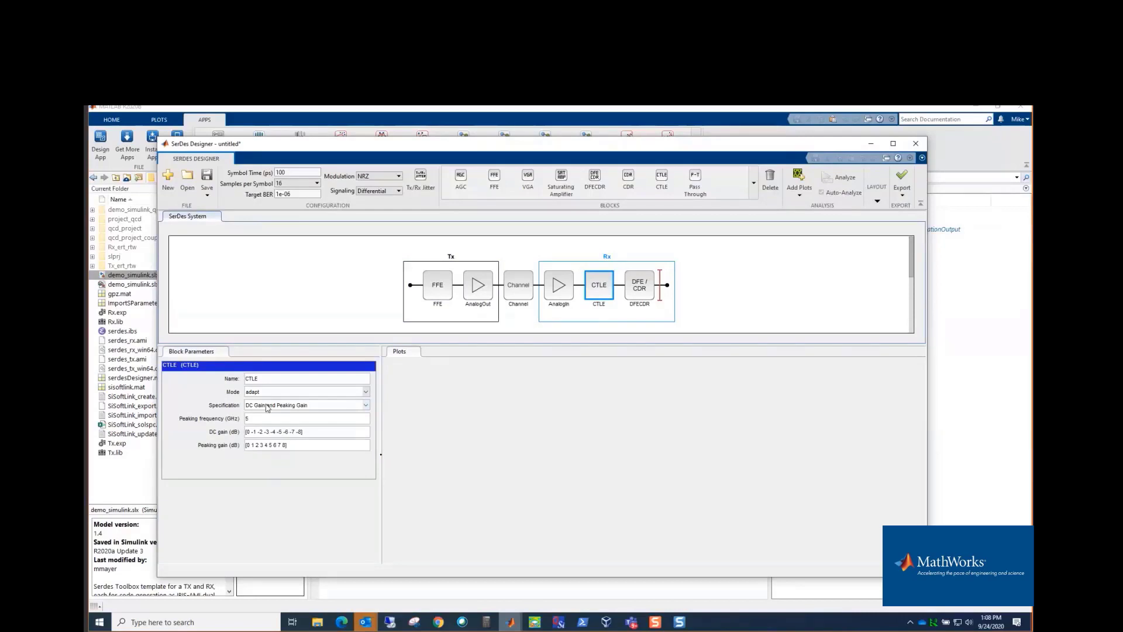
pyautogui.moveTo(297, 392)
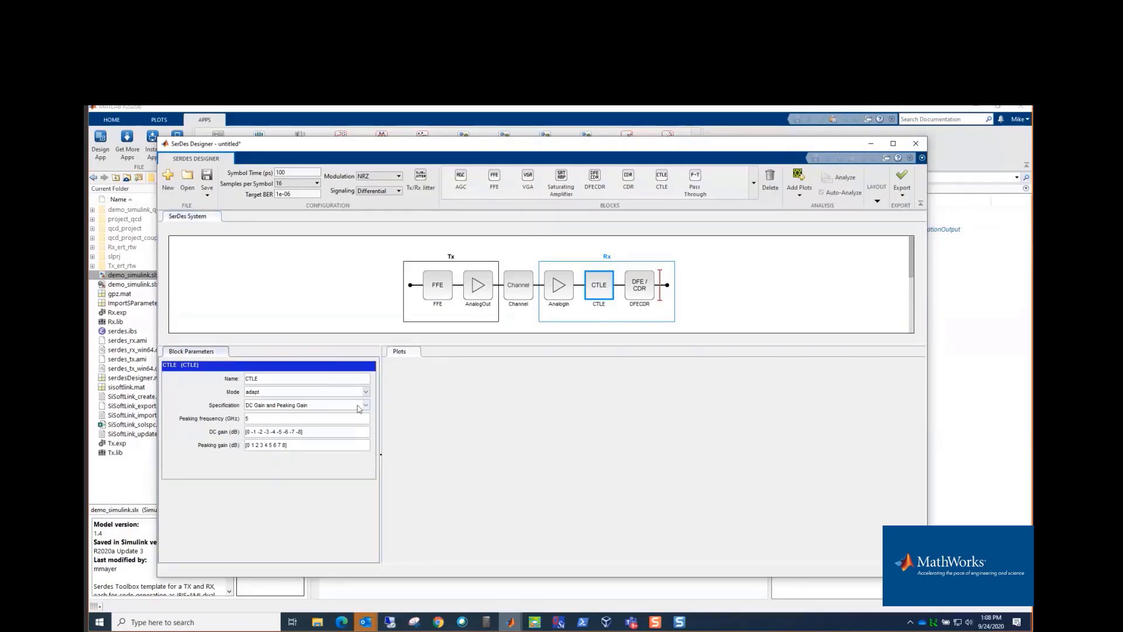
pyautogui.click(364, 405)
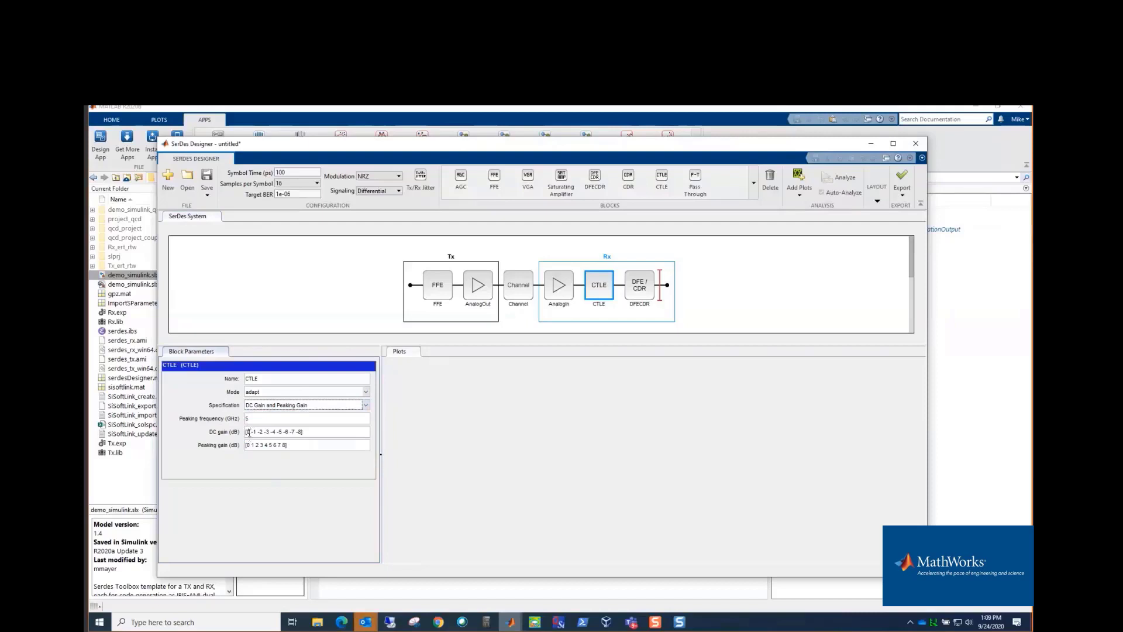
pyautogui.tripleClick(306, 431)
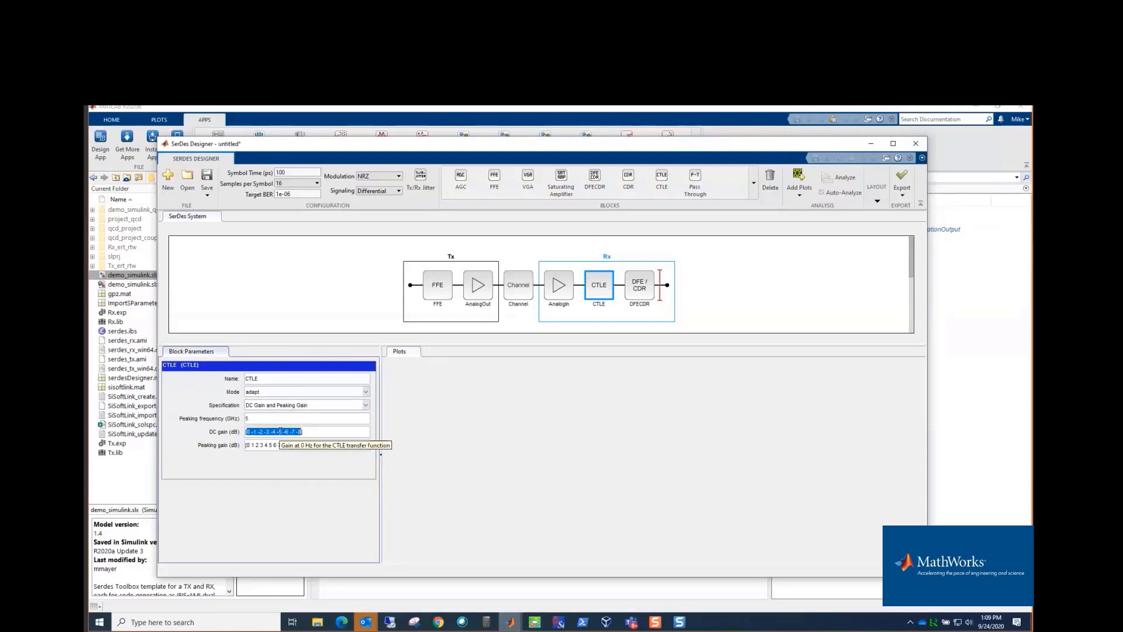
pyautogui.moveTo(564, 425)
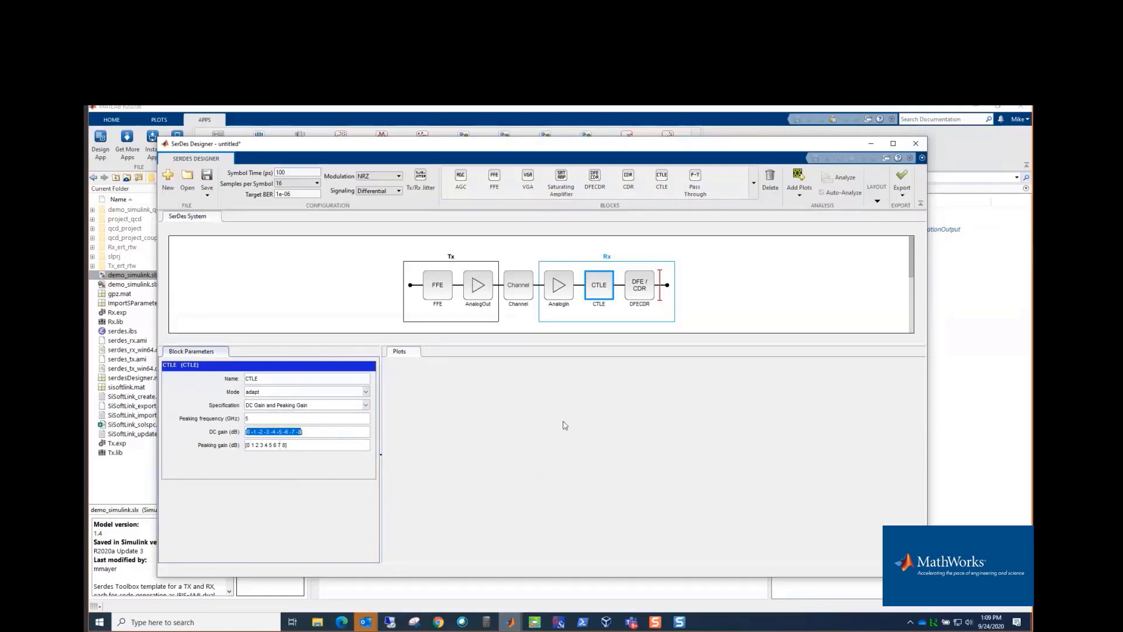
pyautogui.moveTo(788, 237)
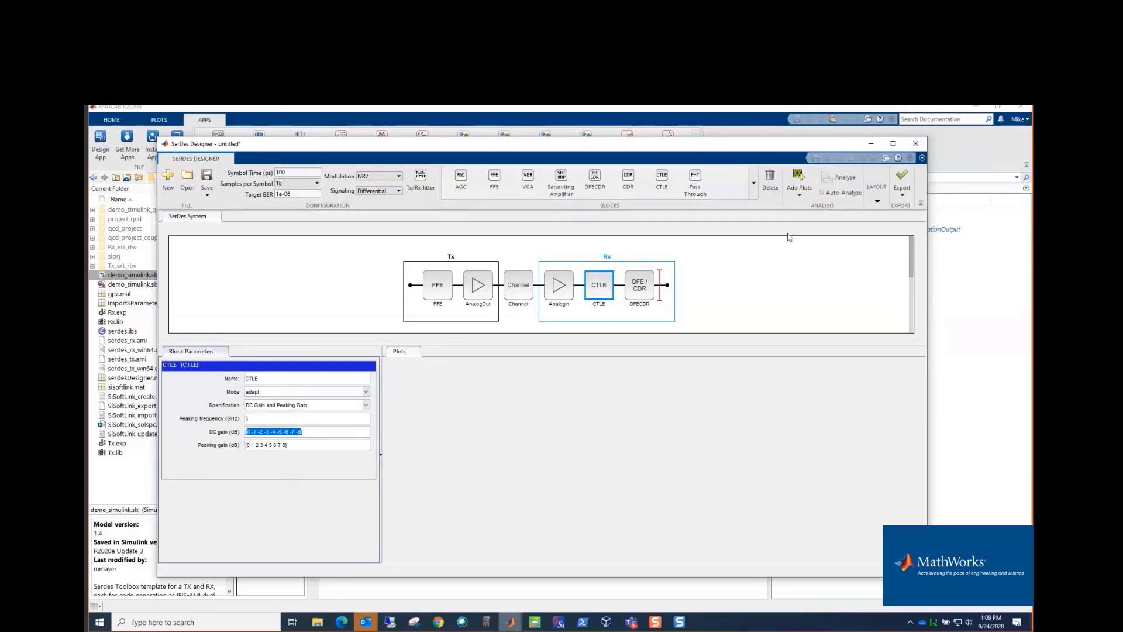
# Step: Add the CTLE Transfer Function plot, try GPZ Matrix, then restore DC/peaking gain and adapt
pyautogui.click(798, 183)
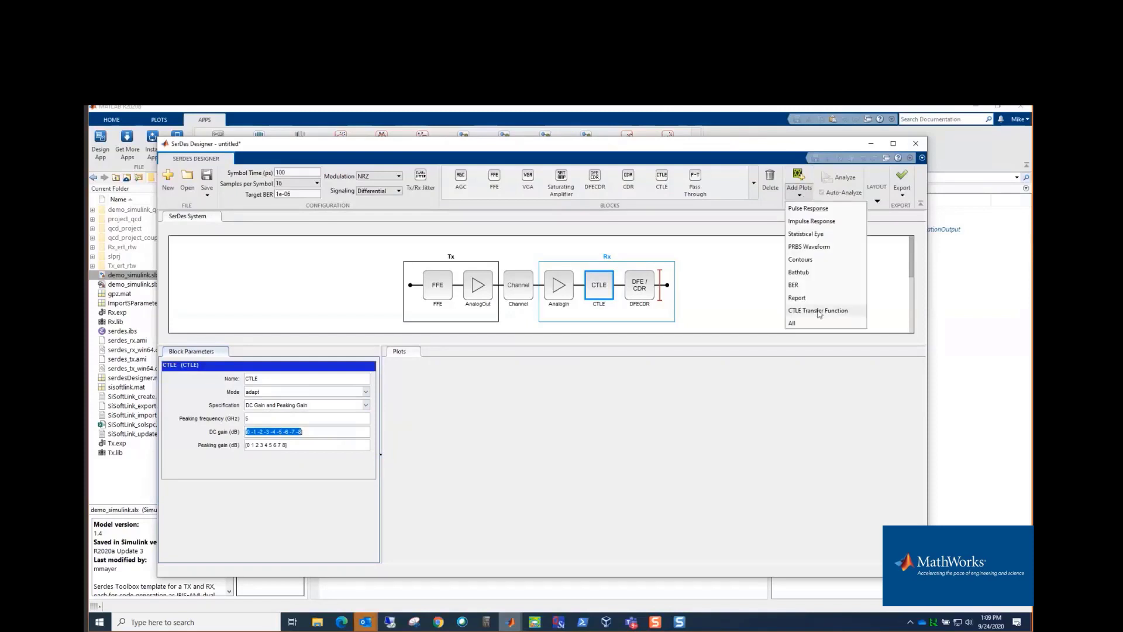
pyautogui.click(817, 310)
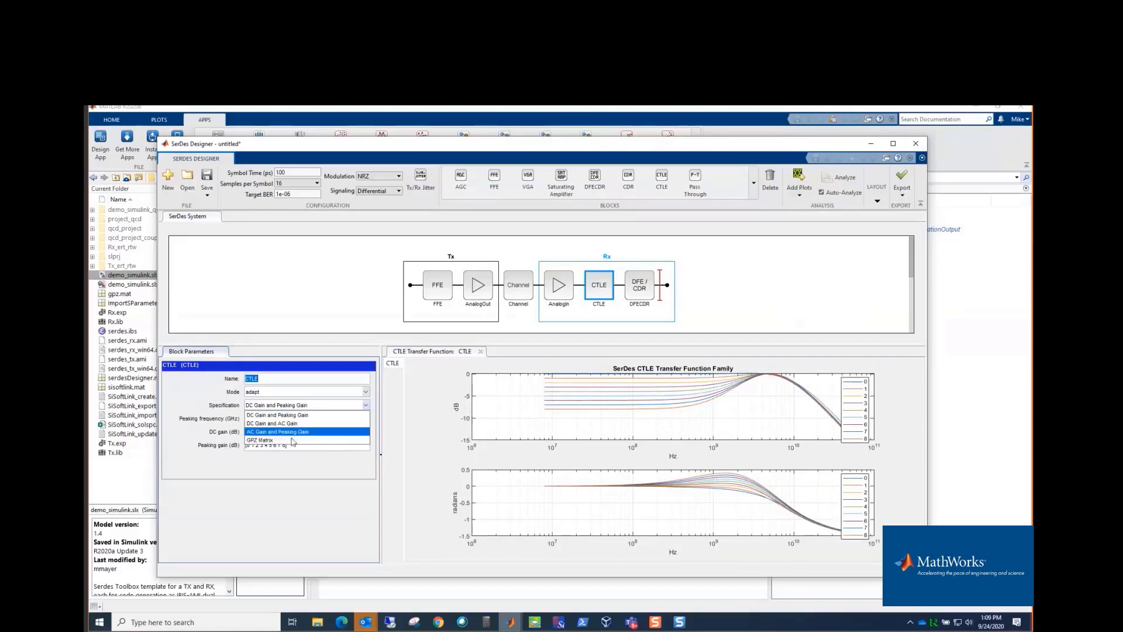
pyautogui.click(259, 440)
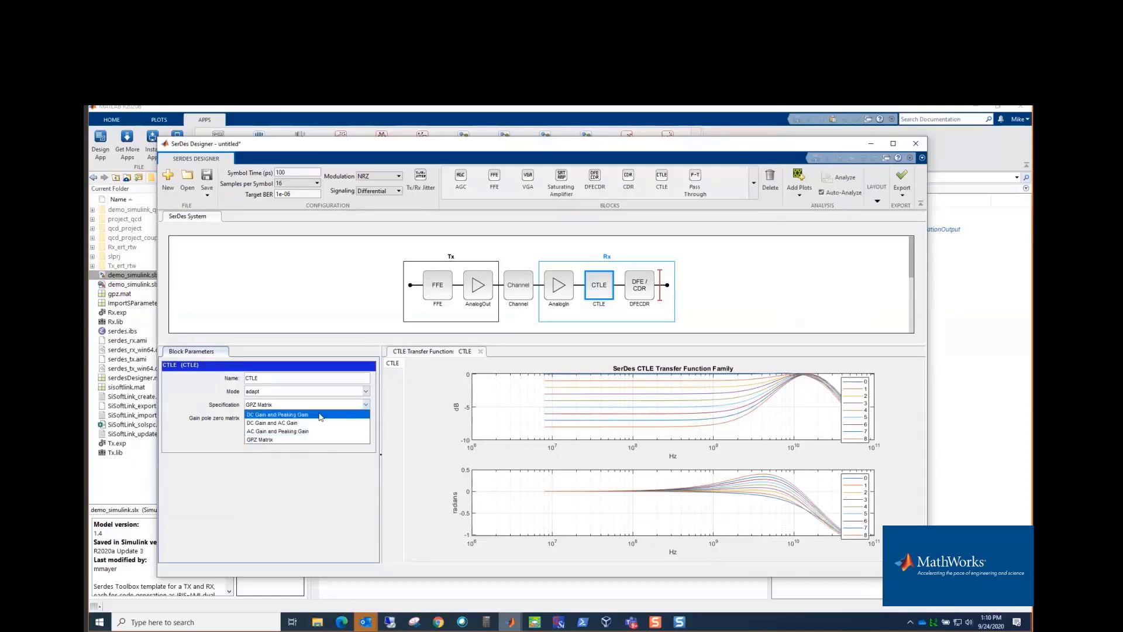
pyautogui.click(277, 414)
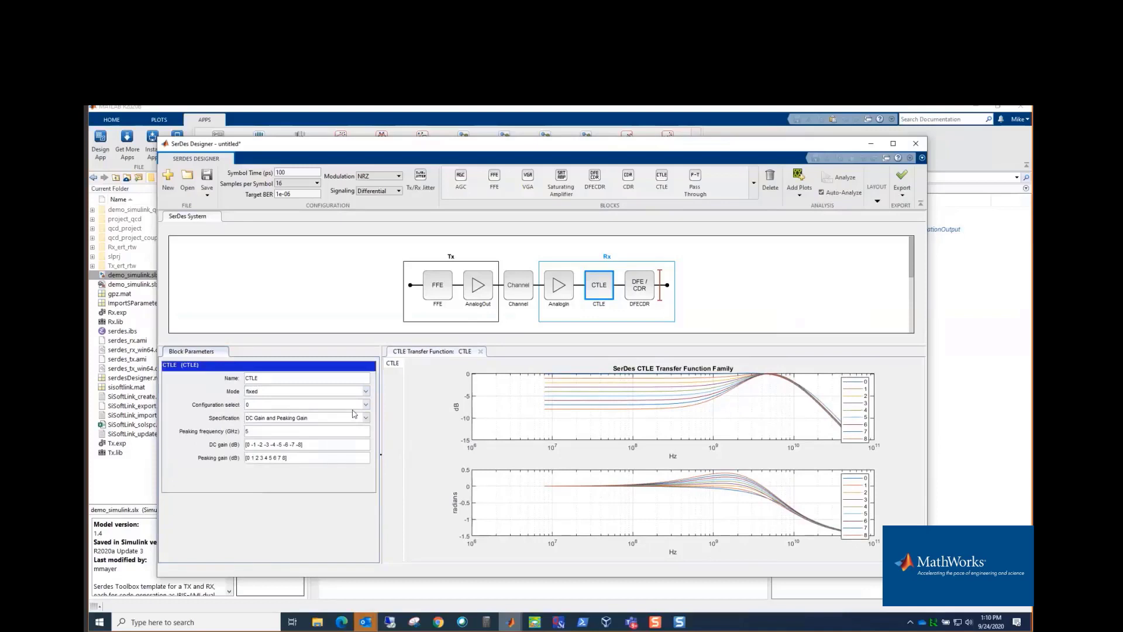
pyautogui.click(365, 391)
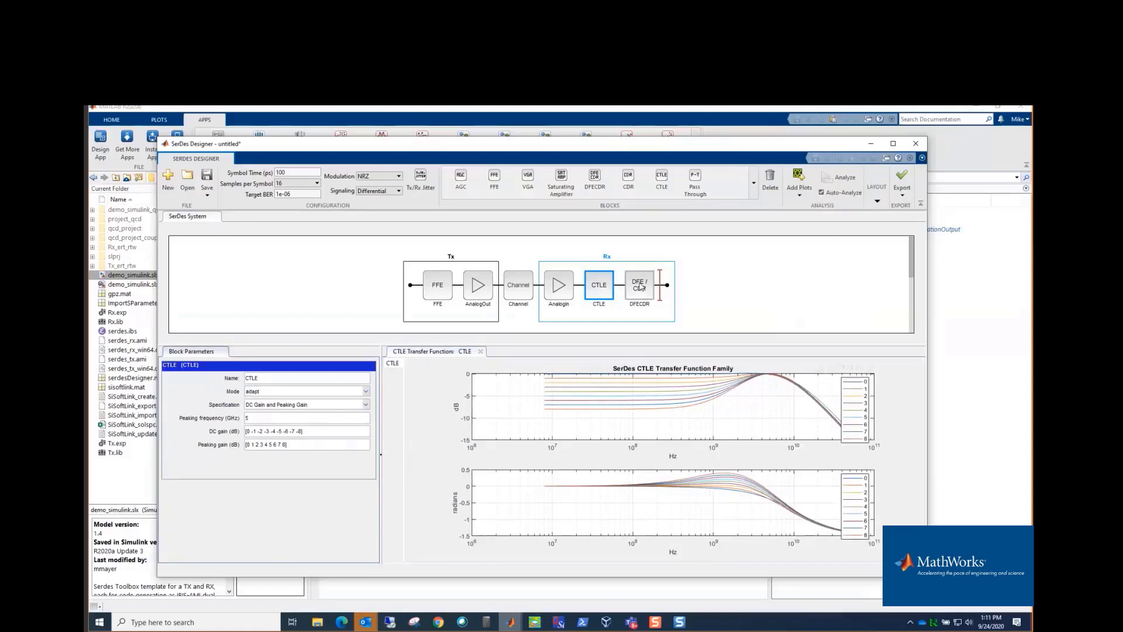
# Step: Select the Rx DFE/CDR to view adapt mode, taps [0 0 0 0], limits -1 to 1
pyautogui.click(638, 285)
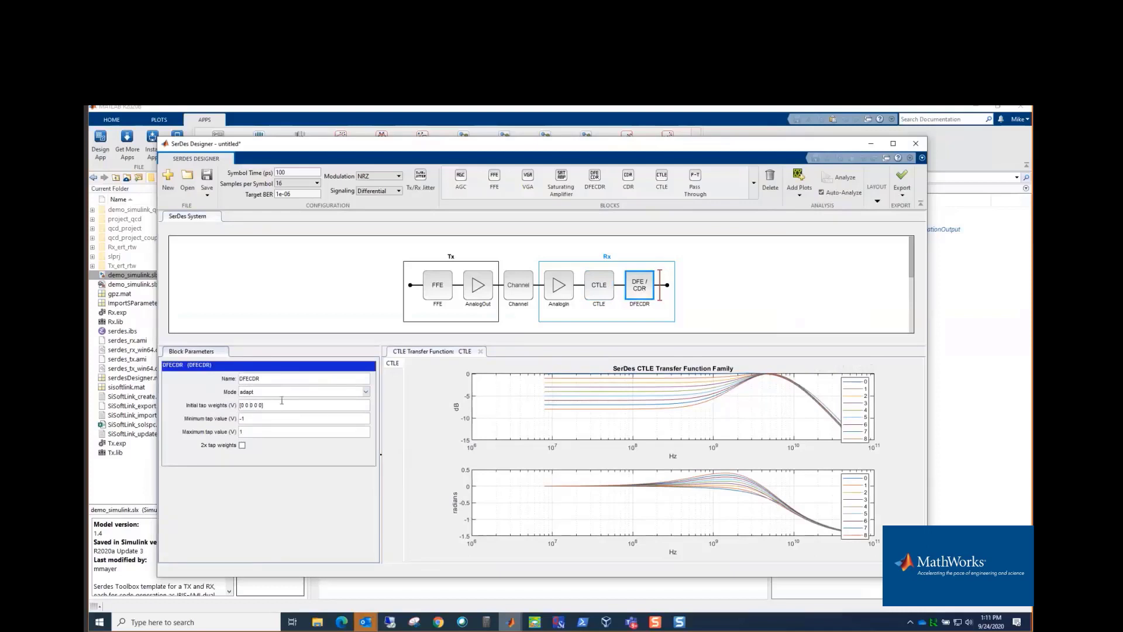
pyautogui.moveTo(246, 418)
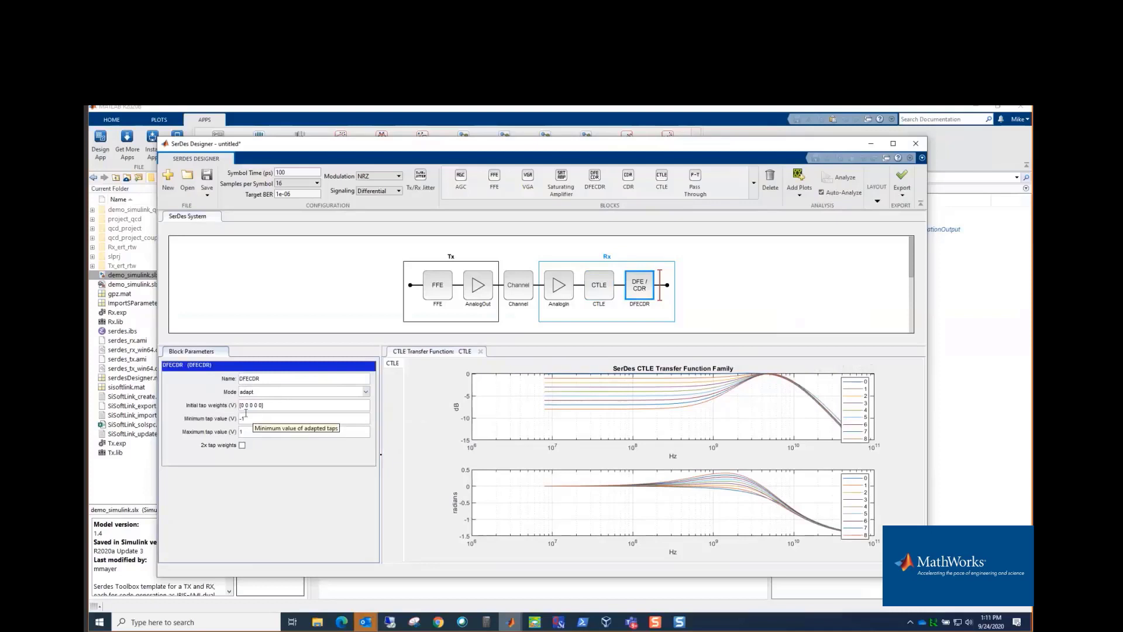
pyautogui.moveTo(264, 428)
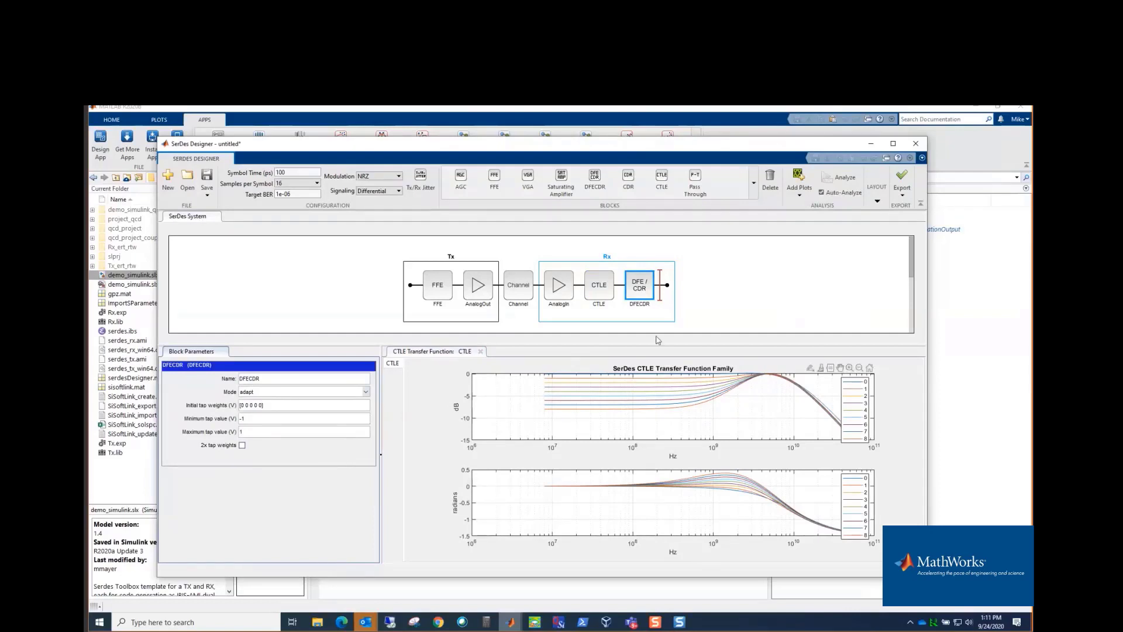
# Step: Add a BER eye diagram plot from the Add Plots gallery
pyautogui.click(798, 182)
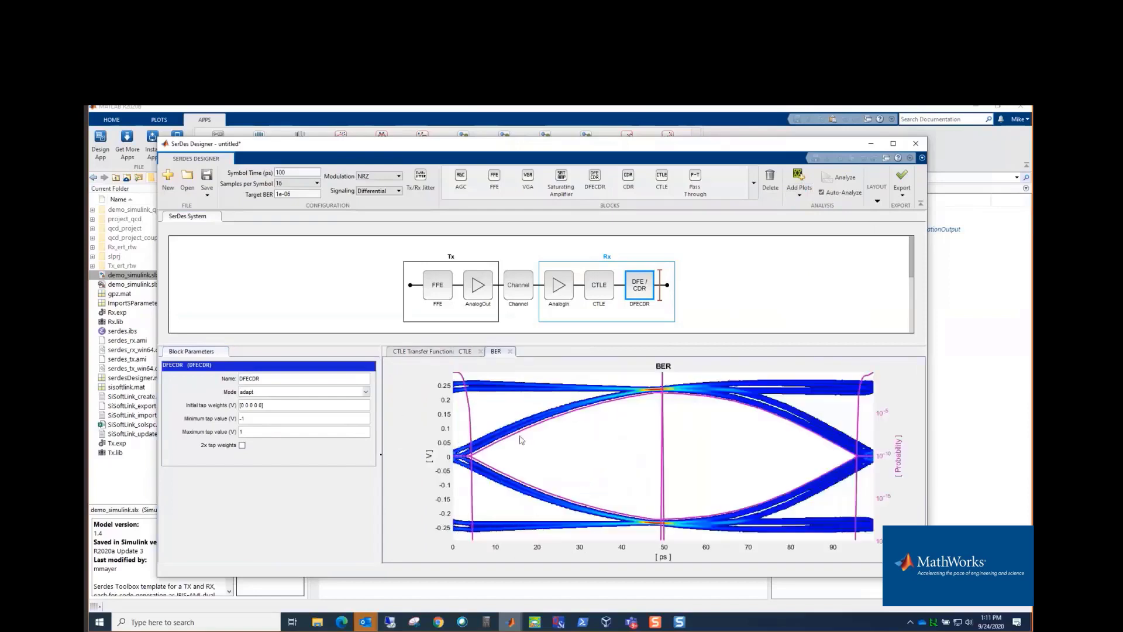
pyautogui.moveTo(759, 471)
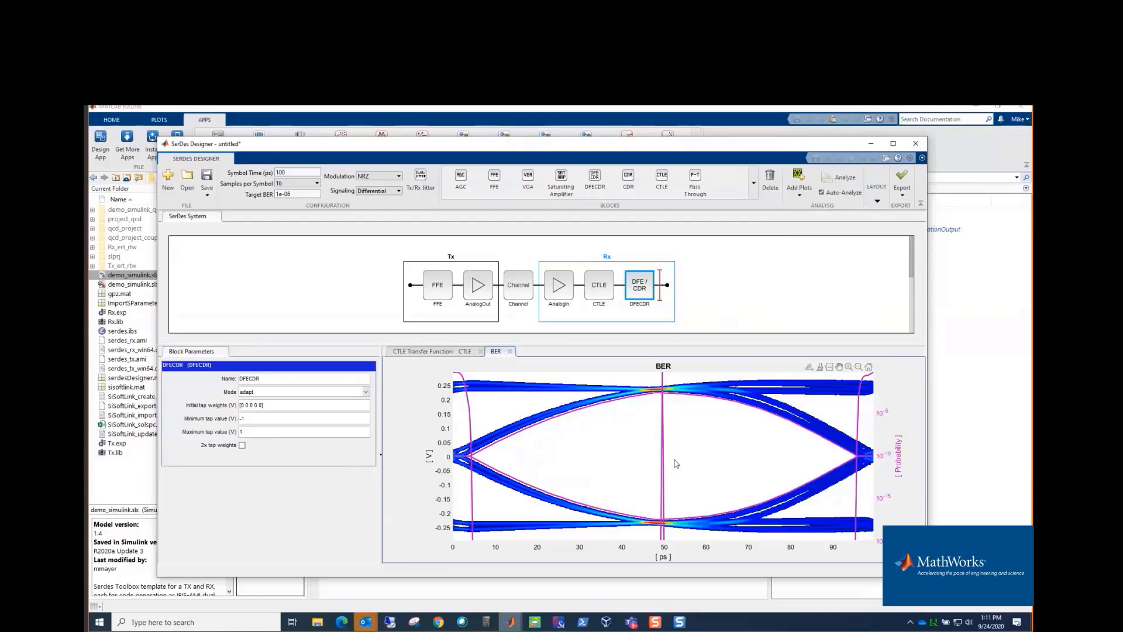
pyautogui.moveTo(627, 441)
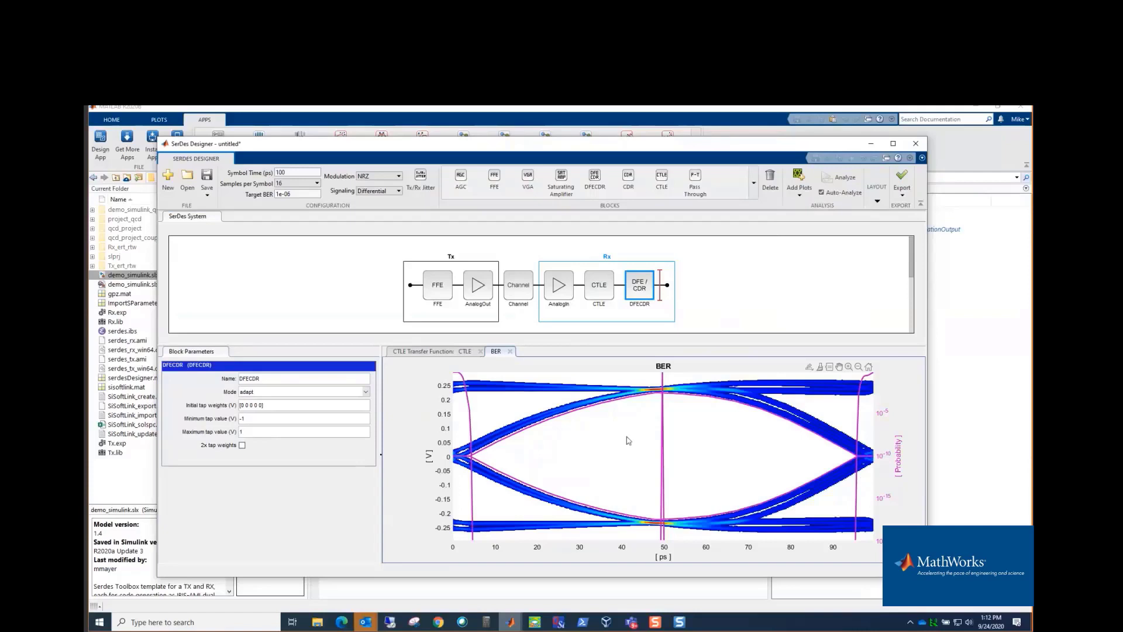
pyautogui.moveTo(674, 375)
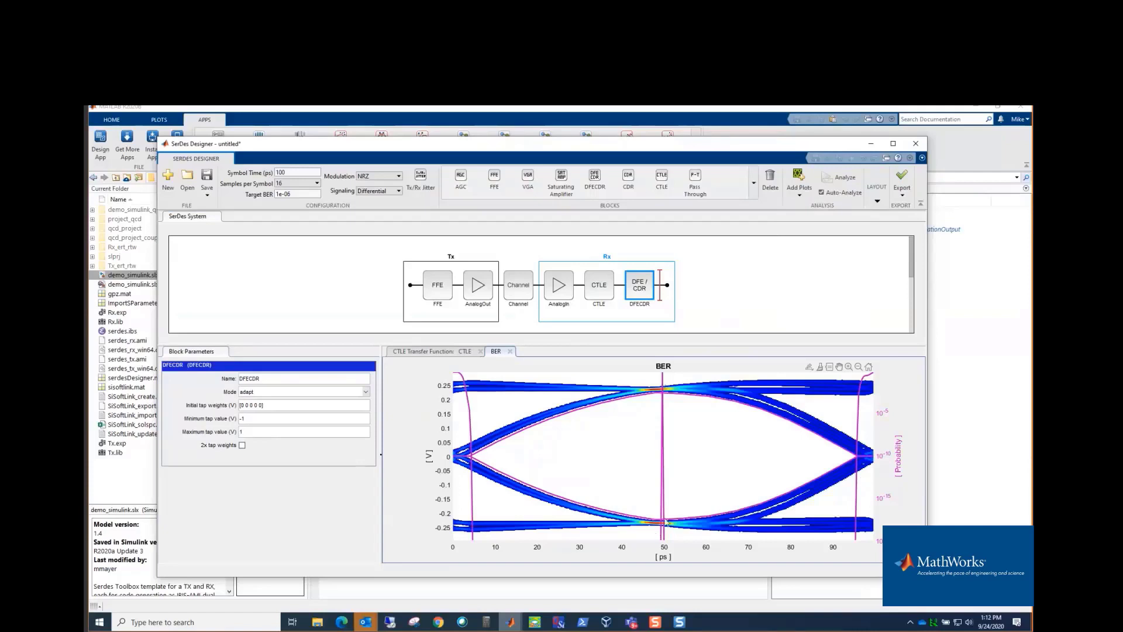
pyautogui.moveTo(710, 274)
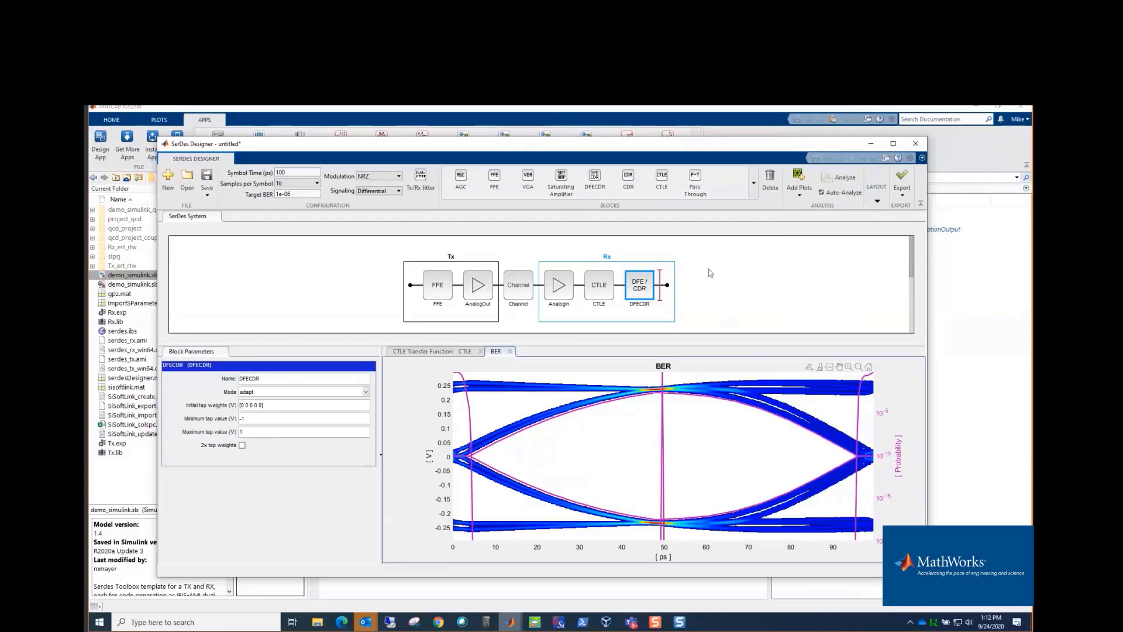
# Step: Add the Pulse Response and Report plots and display the Report table
pyautogui.click(798, 187)
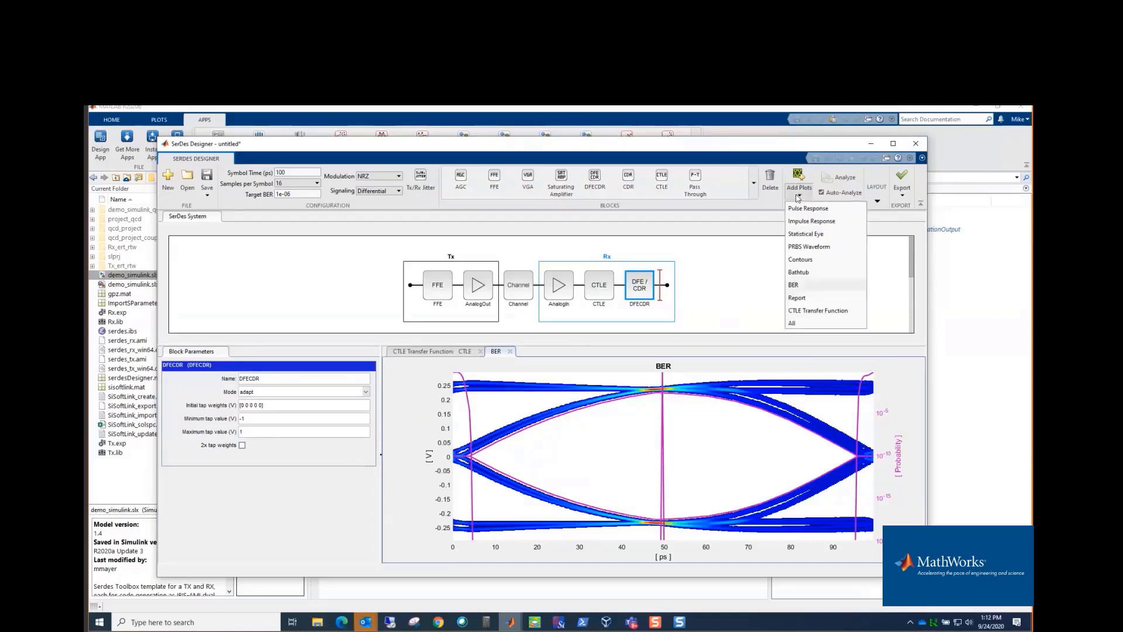
pyautogui.moveTo(807, 275)
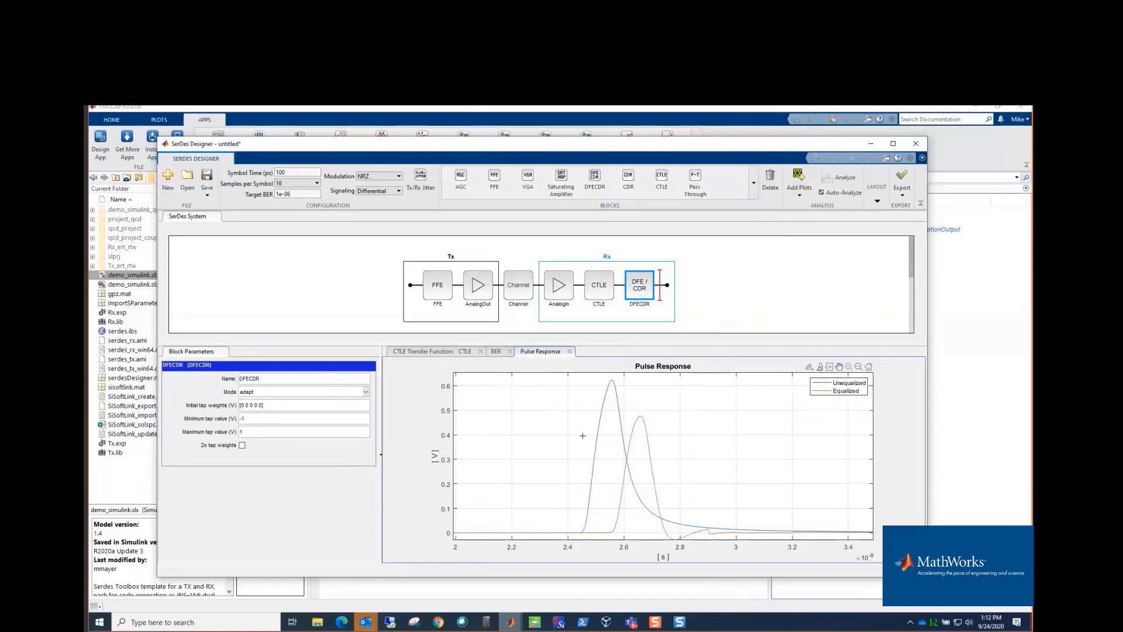
pyautogui.click(798, 183)
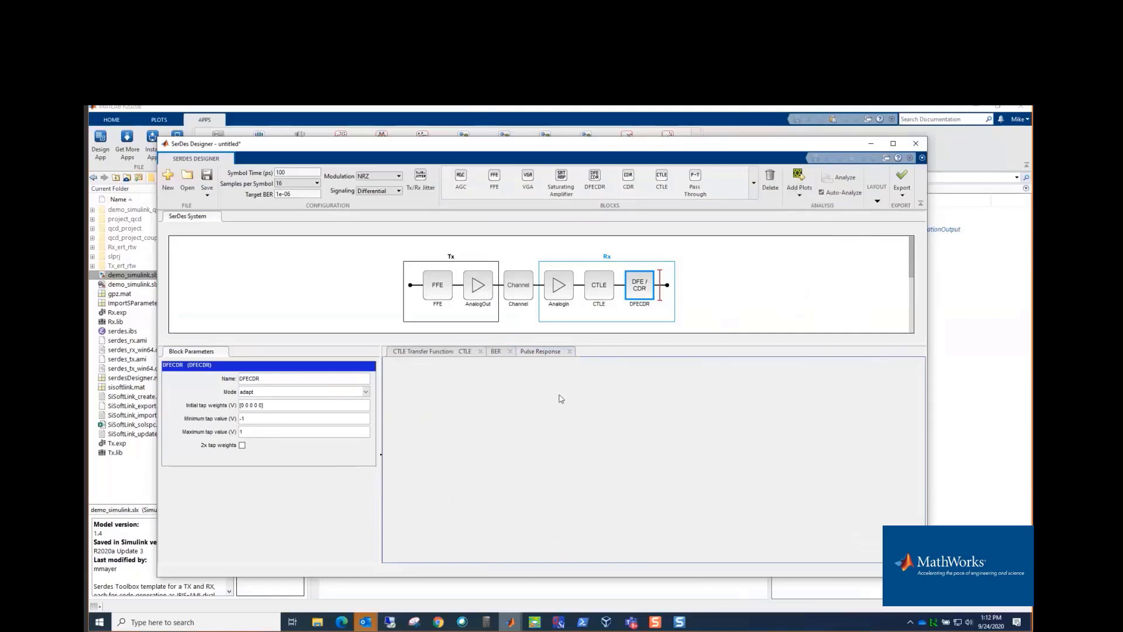
pyautogui.click(588, 351)
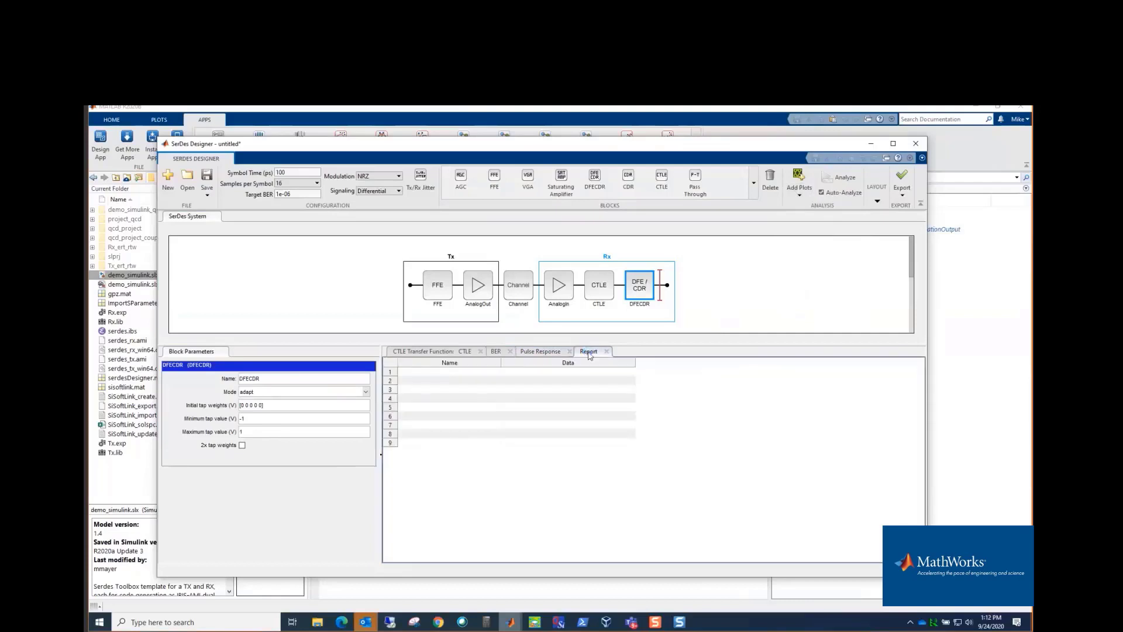
# Step: Dock the Report under Block Parameters and highlight its VEC and CTLE ConfigSelect rows
pyautogui.click(844, 178)
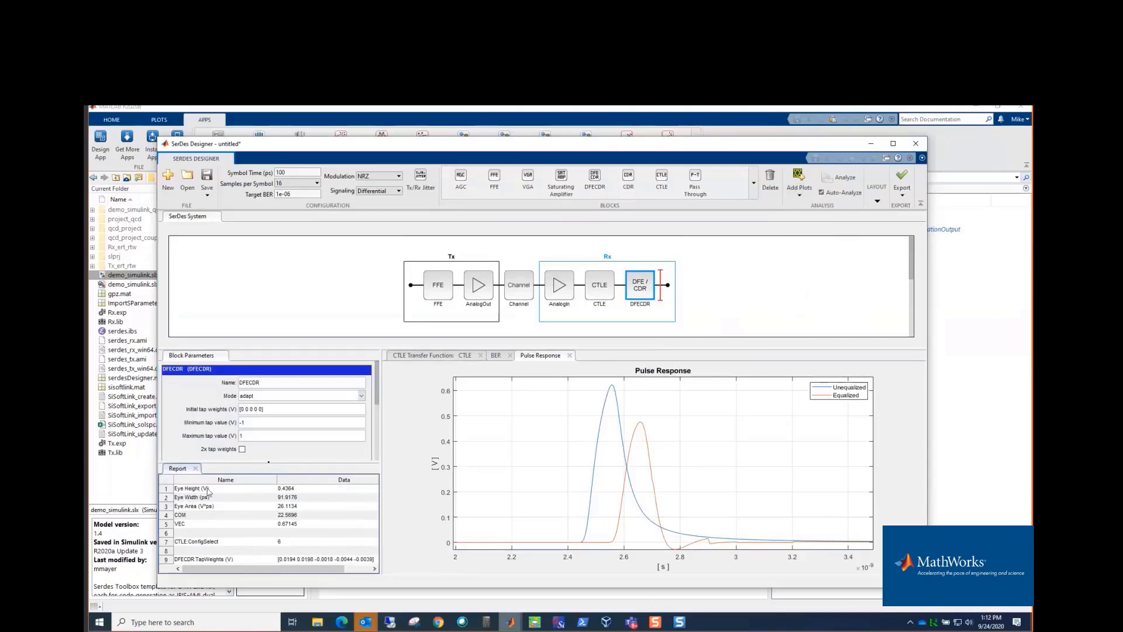
pyautogui.click(208, 507)
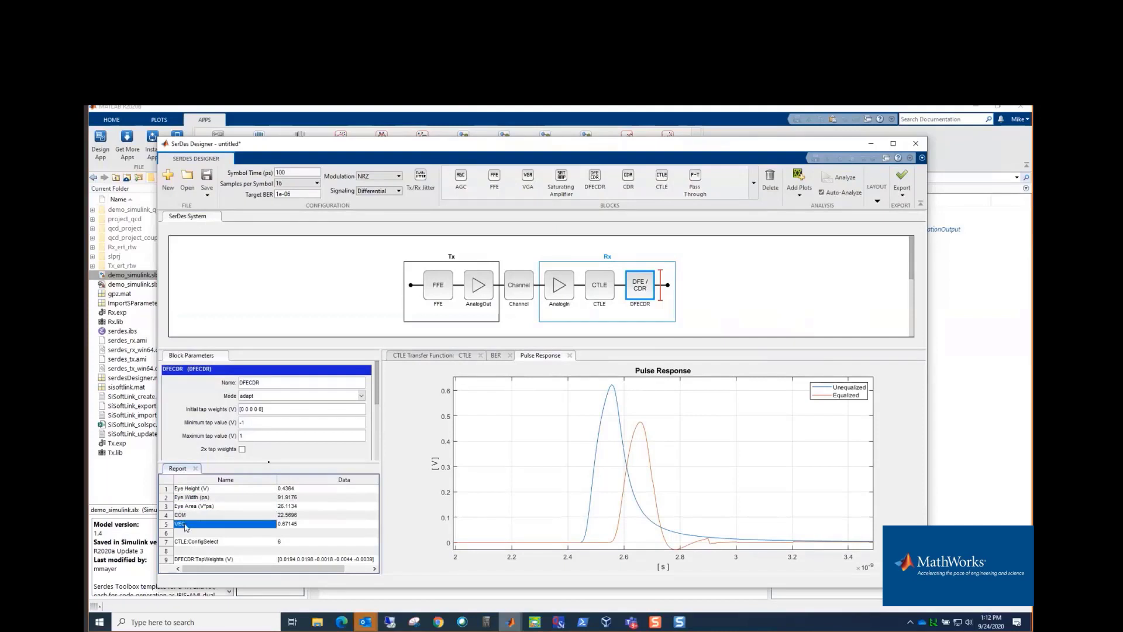
pyautogui.click(197, 541)
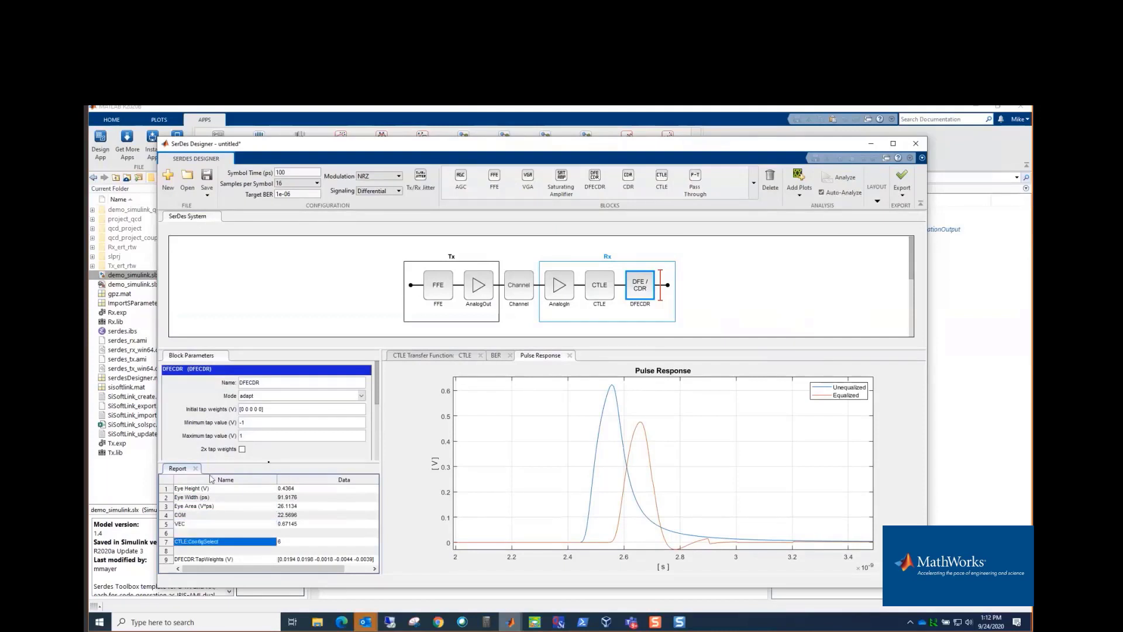
pyautogui.moveTo(314, 546)
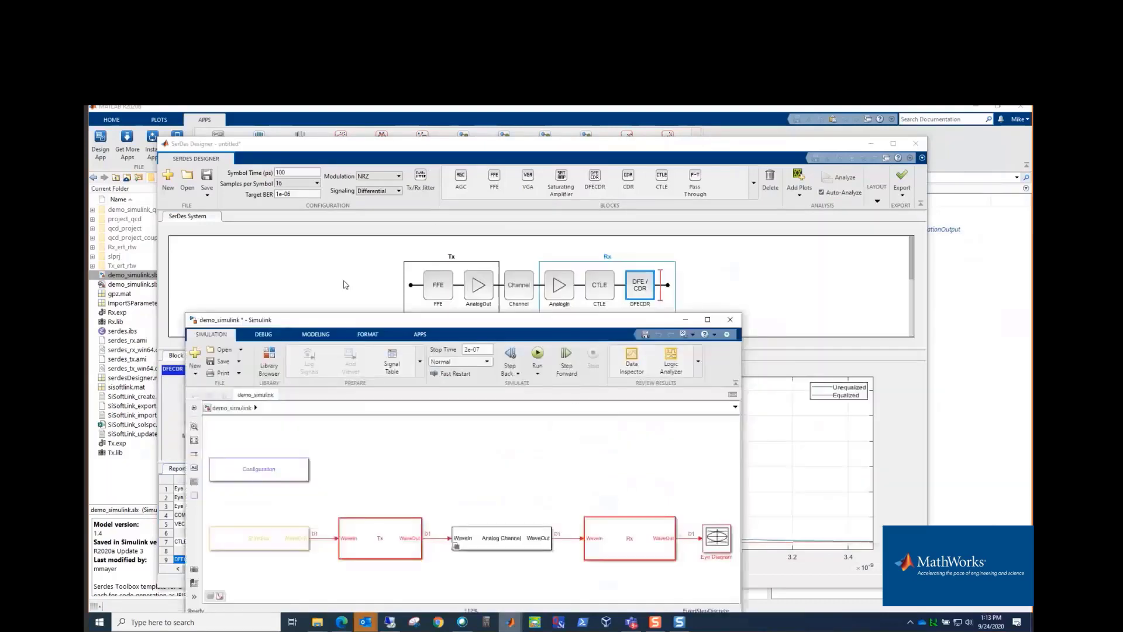
pyautogui.click(259, 468)
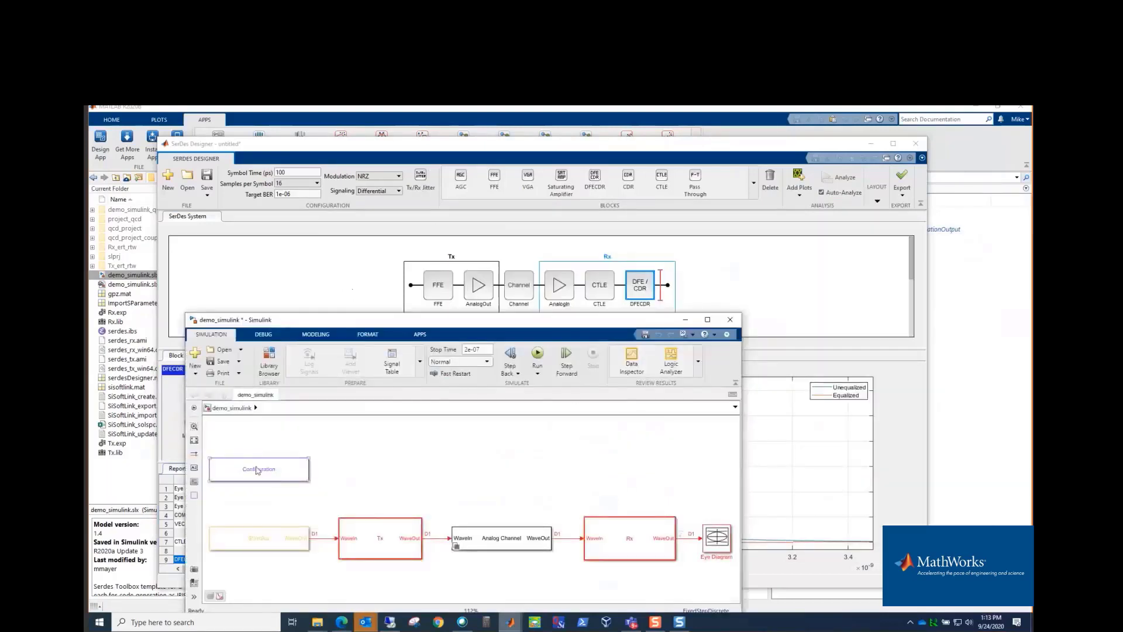
pyautogui.click(258, 469)
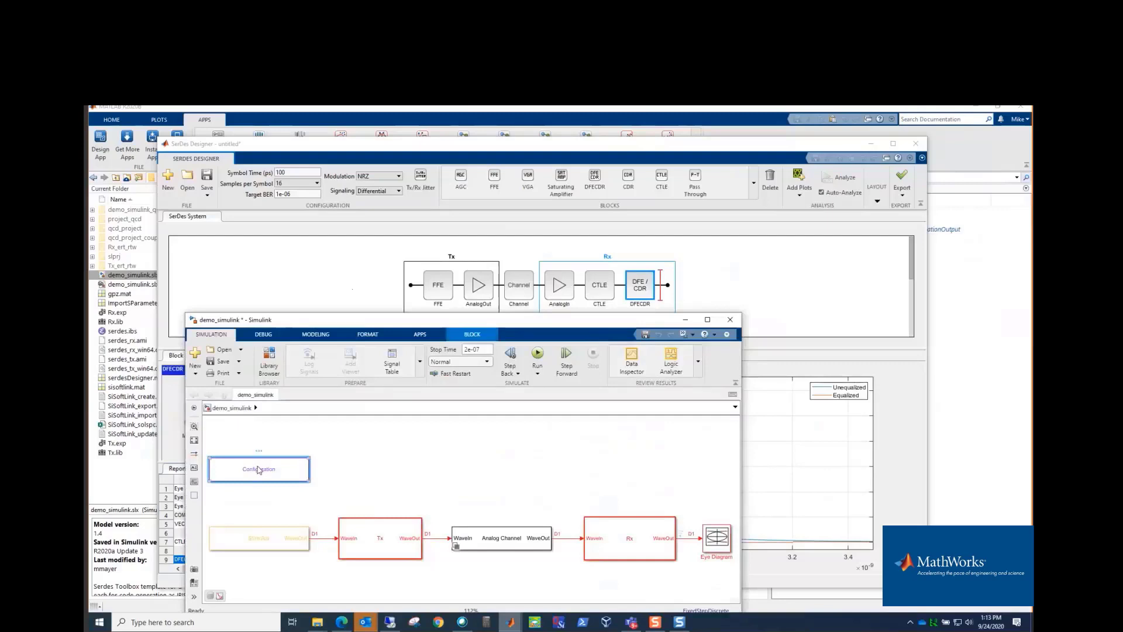
pyautogui.doubleClick(258, 468)
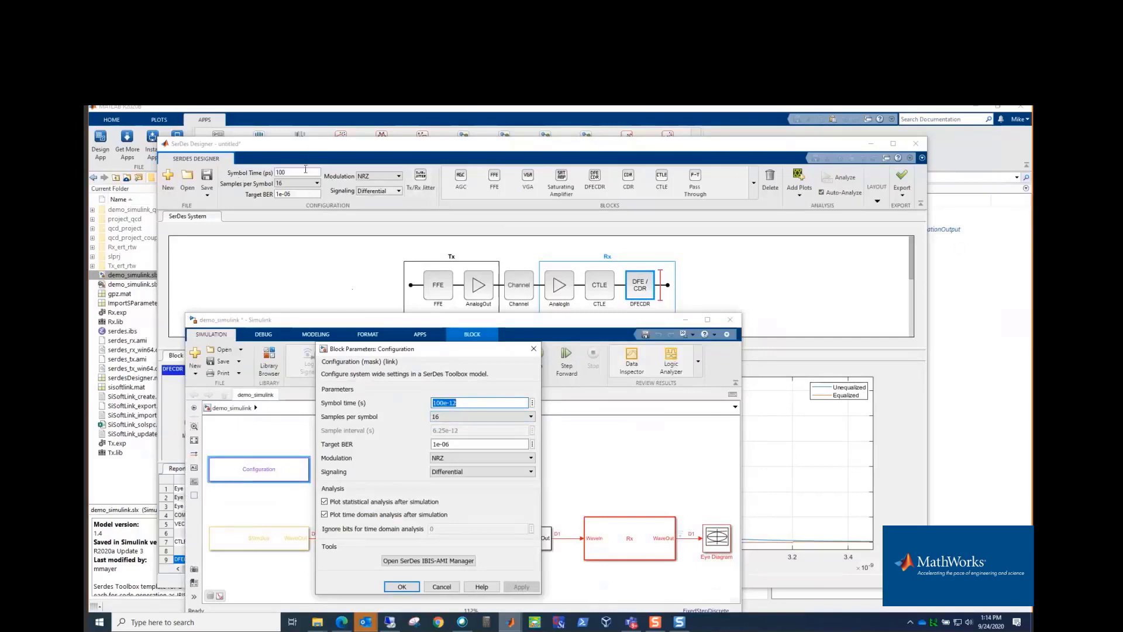
pyautogui.moveTo(349, 424)
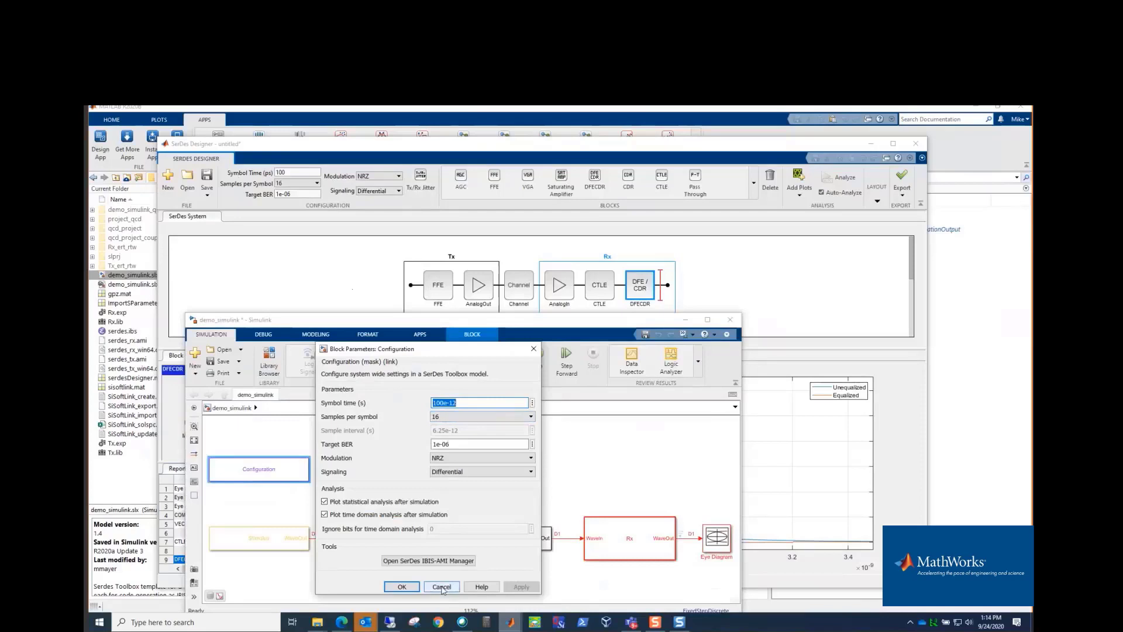
pyautogui.click(441, 587)
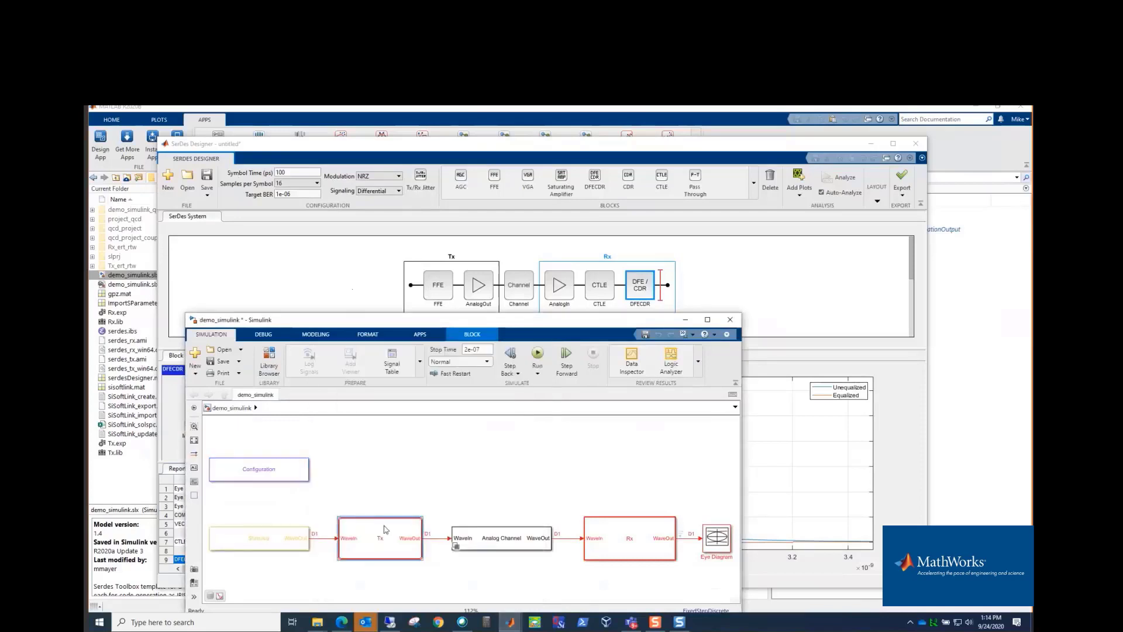
pyautogui.doubleClick(379, 538)
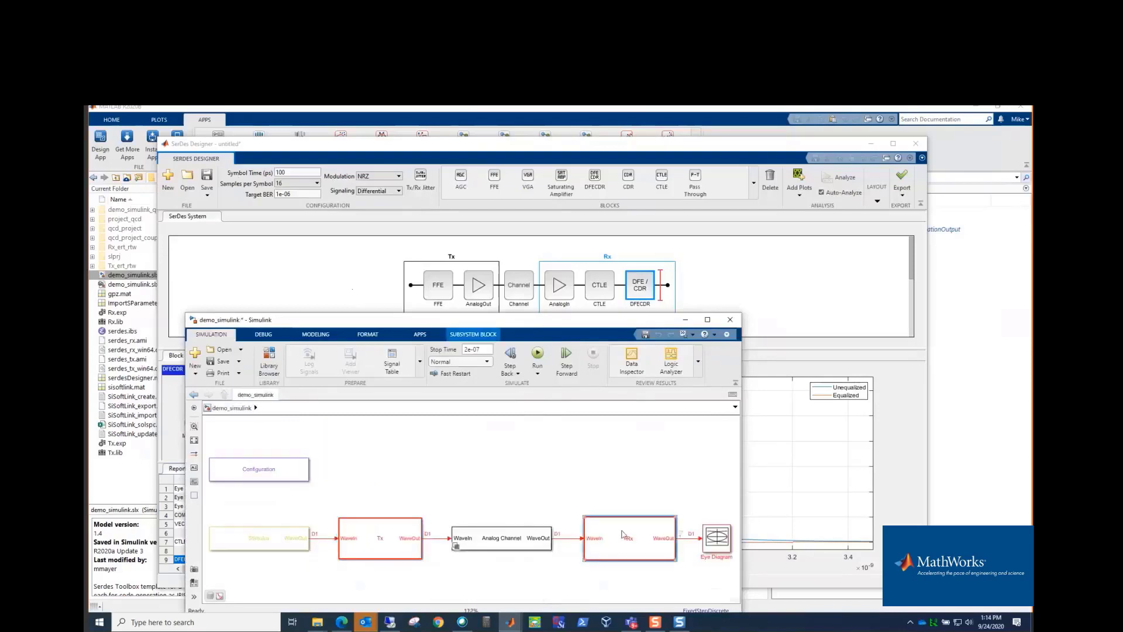
pyautogui.doubleClick(629, 538)
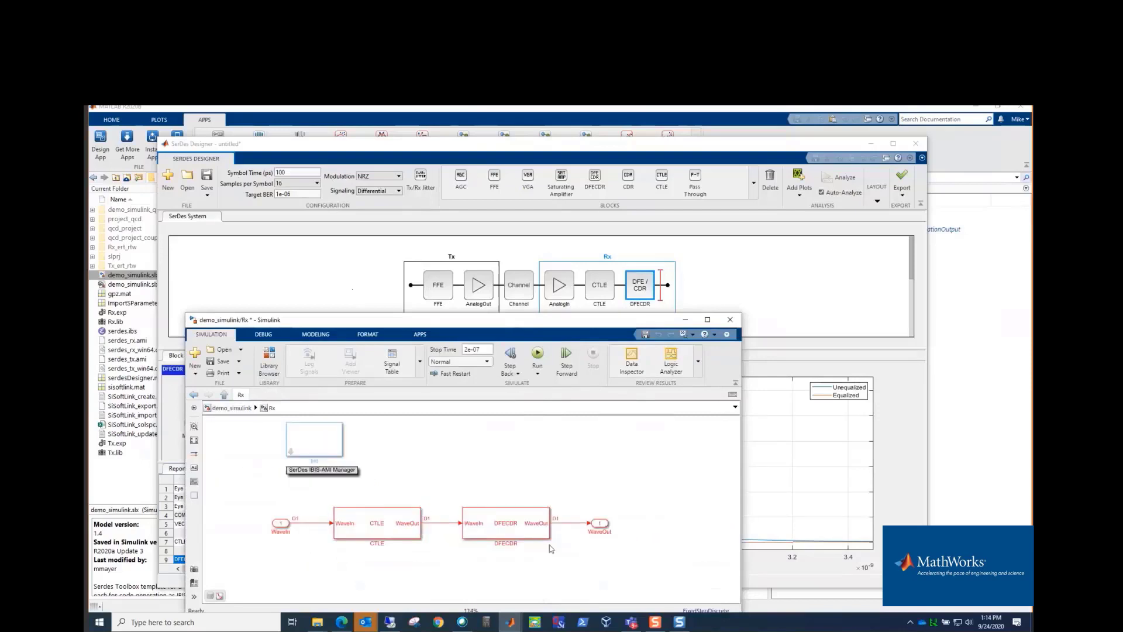
pyautogui.click(313, 437)
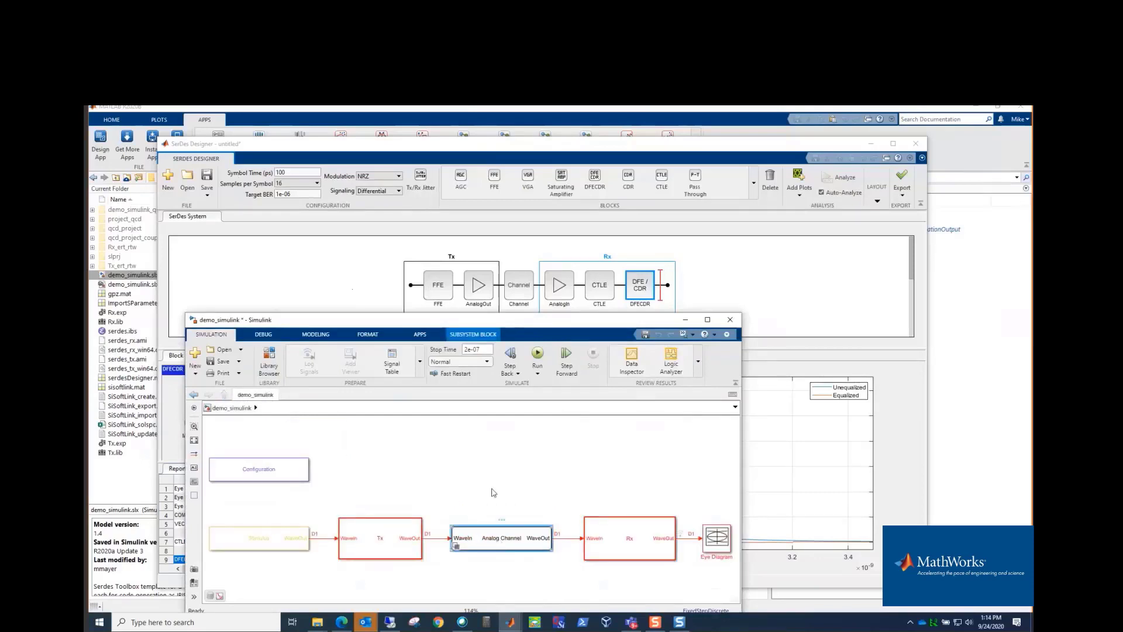
pyautogui.doubleClick(501, 539)
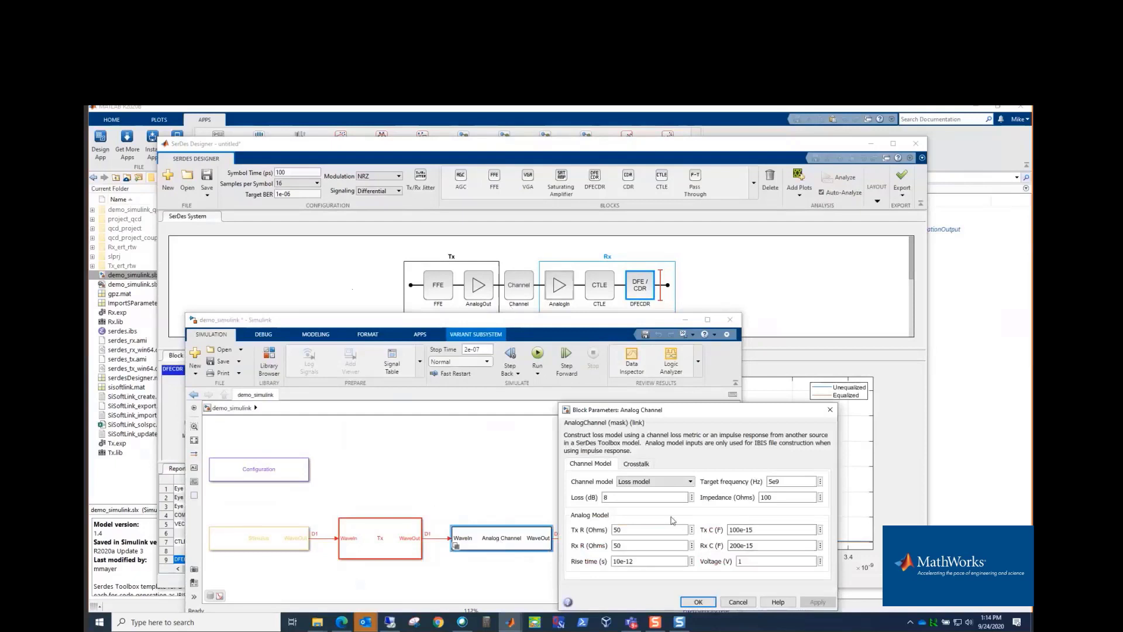
pyautogui.click(697, 602)
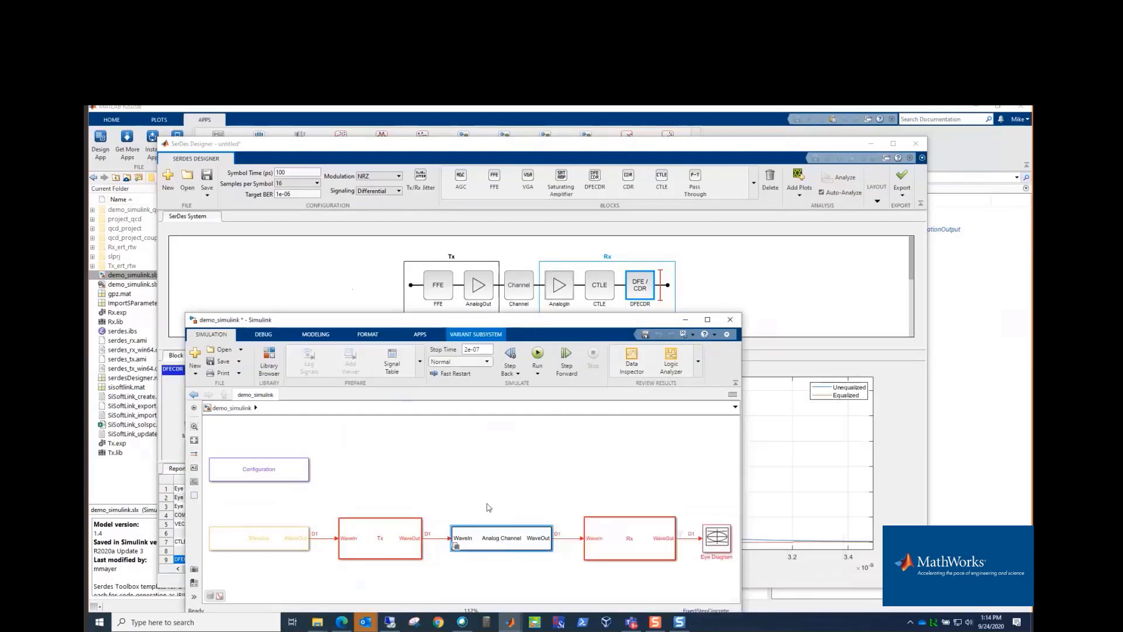
pyautogui.moveTo(622, 476)
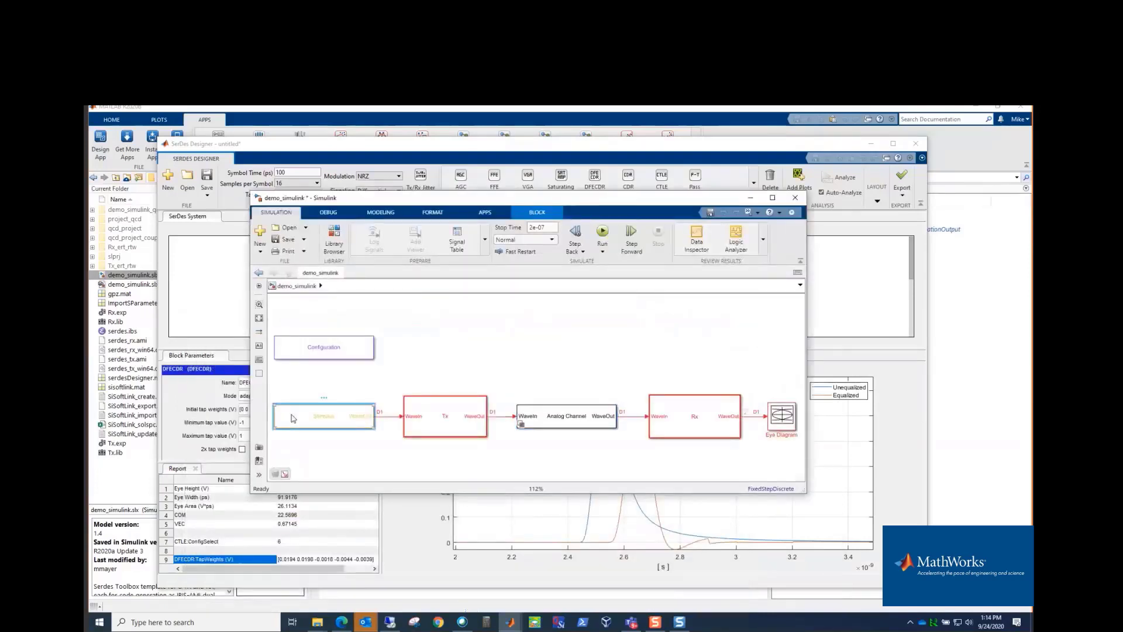
# Step: Run the exported SerDes model to produce statistical and time-domain eye results
pyautogui.doubleClick(323, 416)
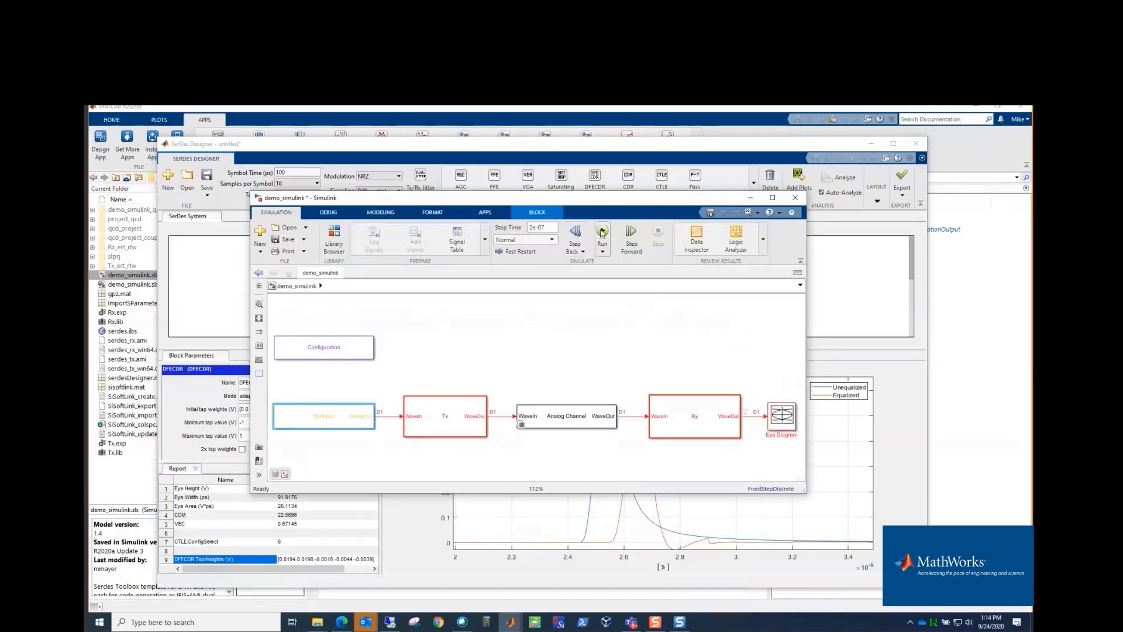
pyautogui.click(602, 231)
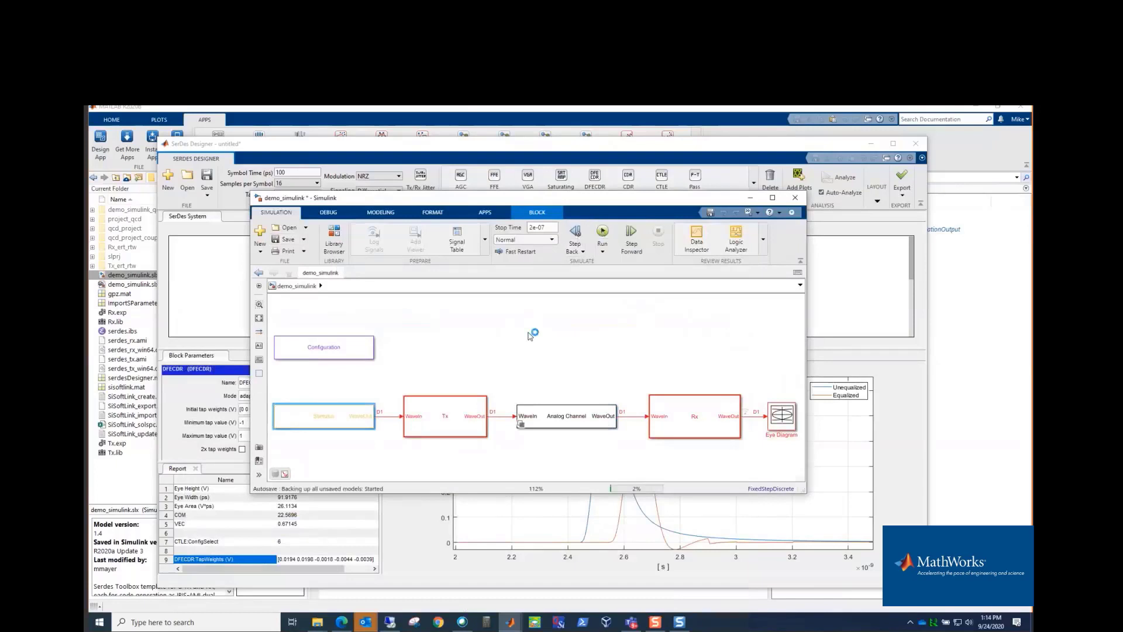
pyautogui.click(602, 239)
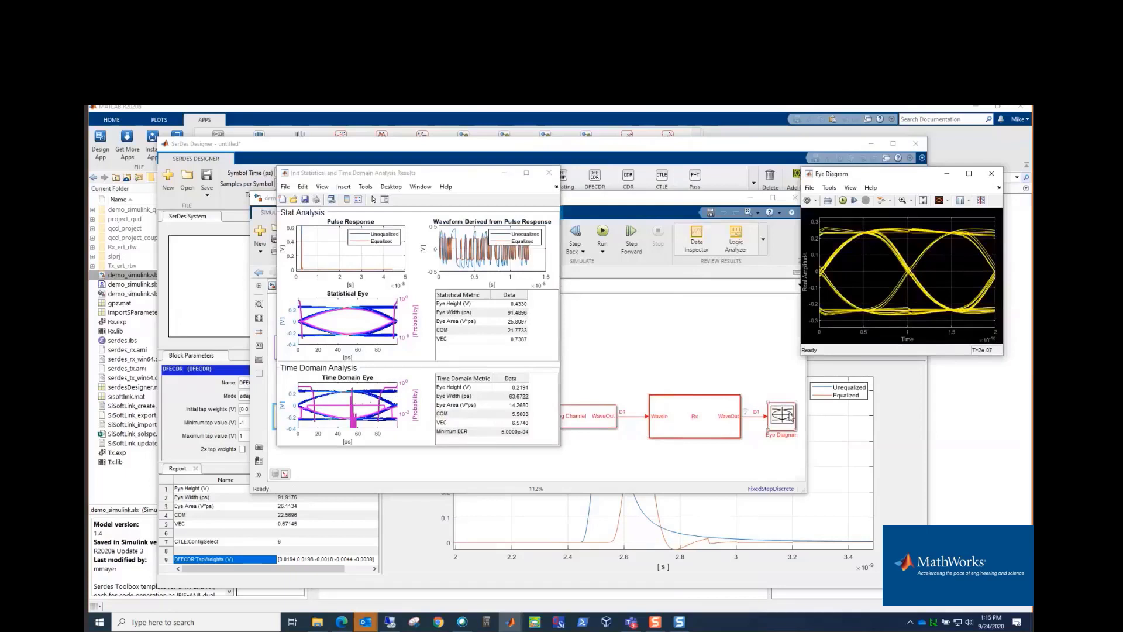
pyautogui.moveTo(640, 551)
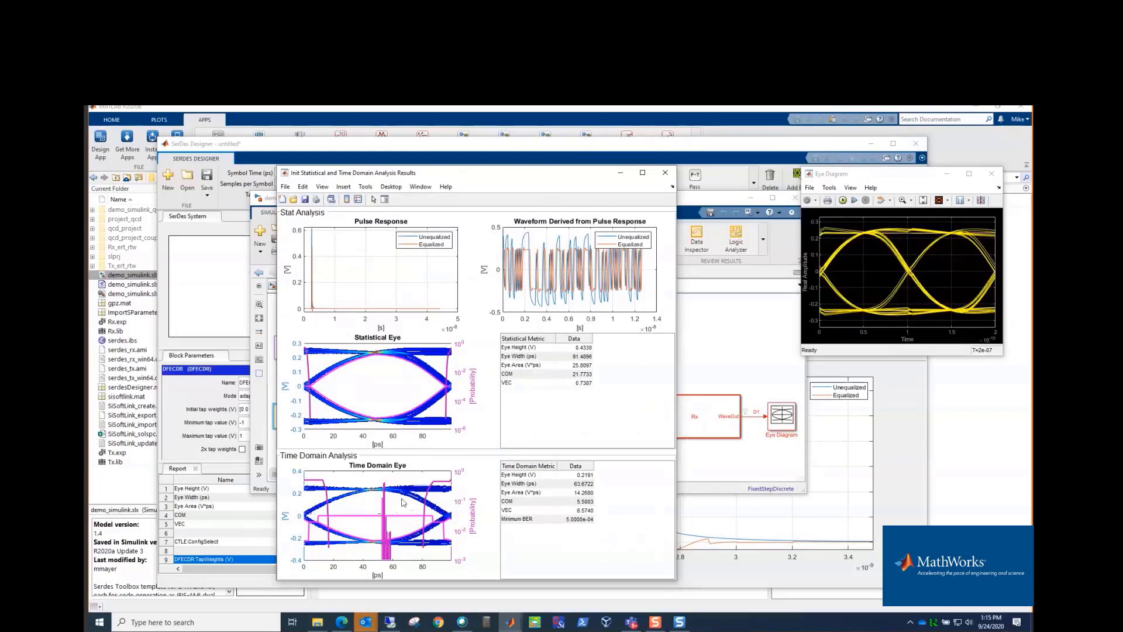
pyautogui.moveTo(590, 513)
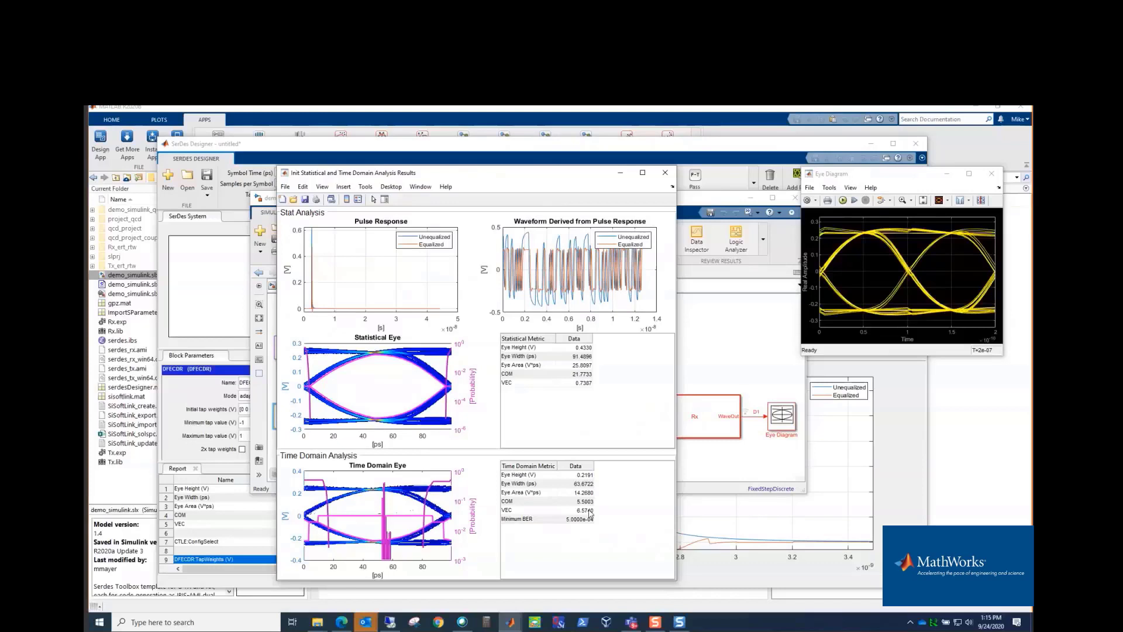
pyautogui.moveTo(598, 373)
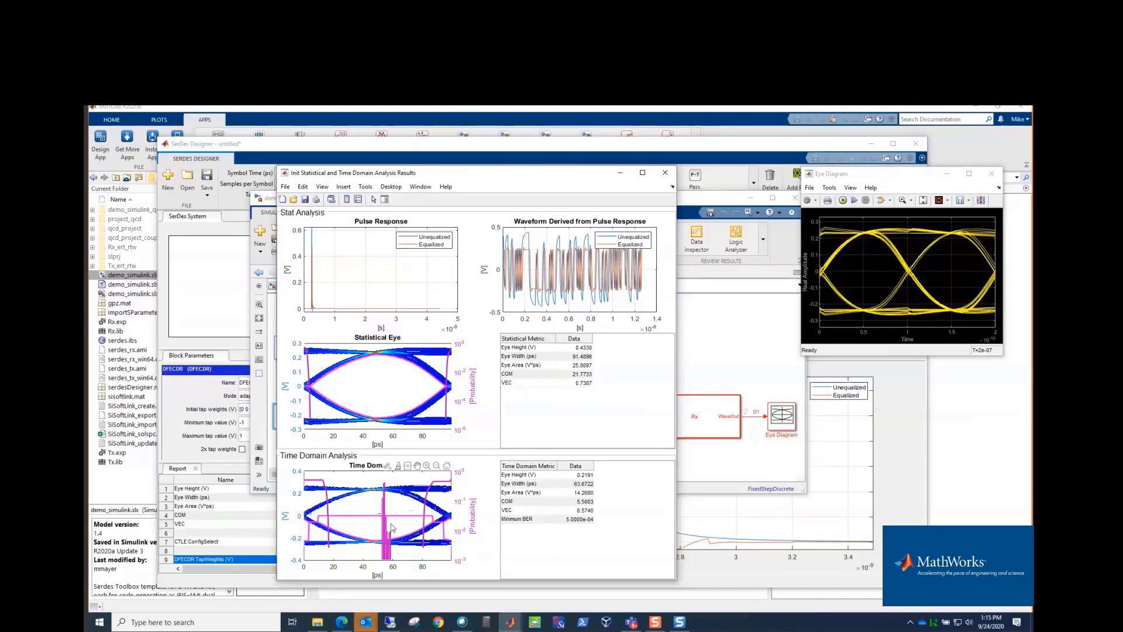
pyautogui.moveTo(398, 550)
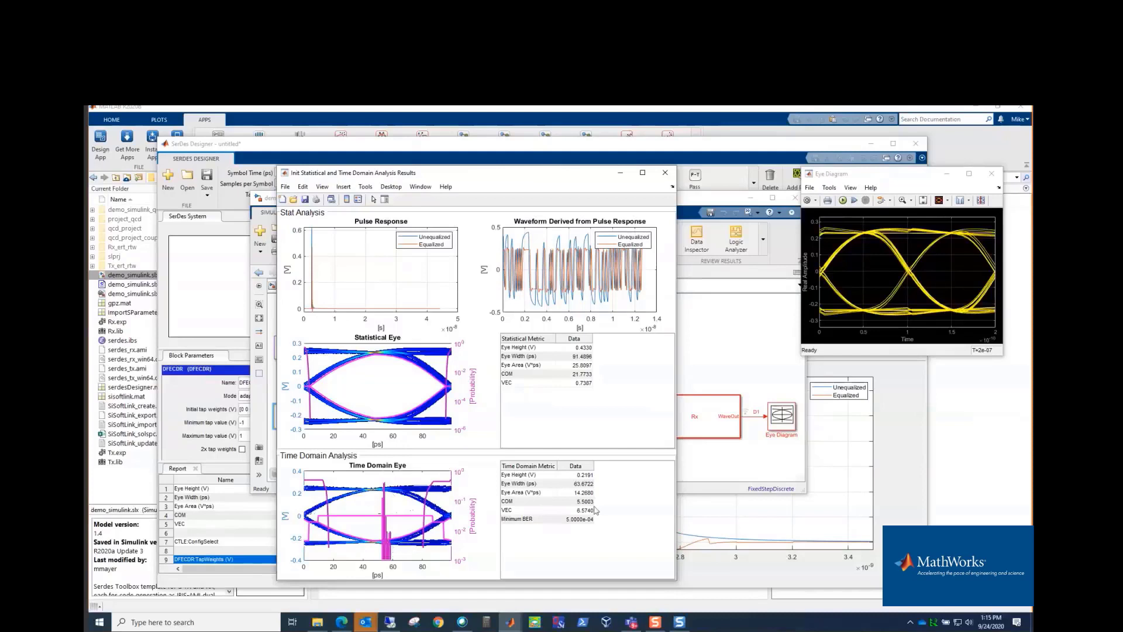
pyautogui.moveTo(600, 542)
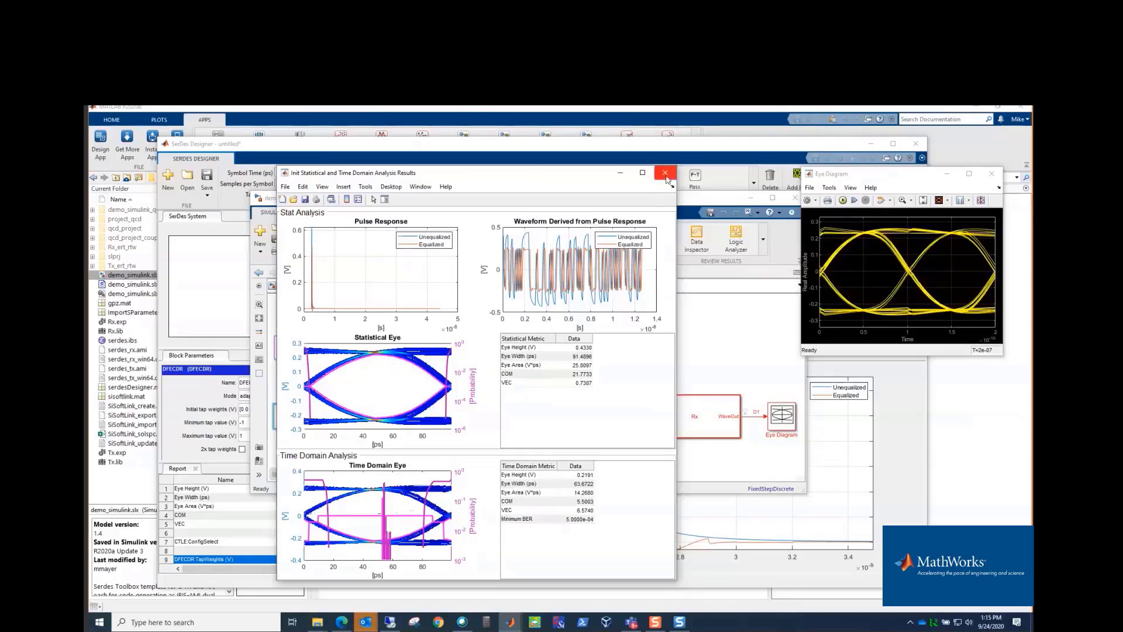
# Step: Close the Init Statistical and Time Domain Analysis Results window and the Eye Diagram window
pyautogui.click(664, 172)
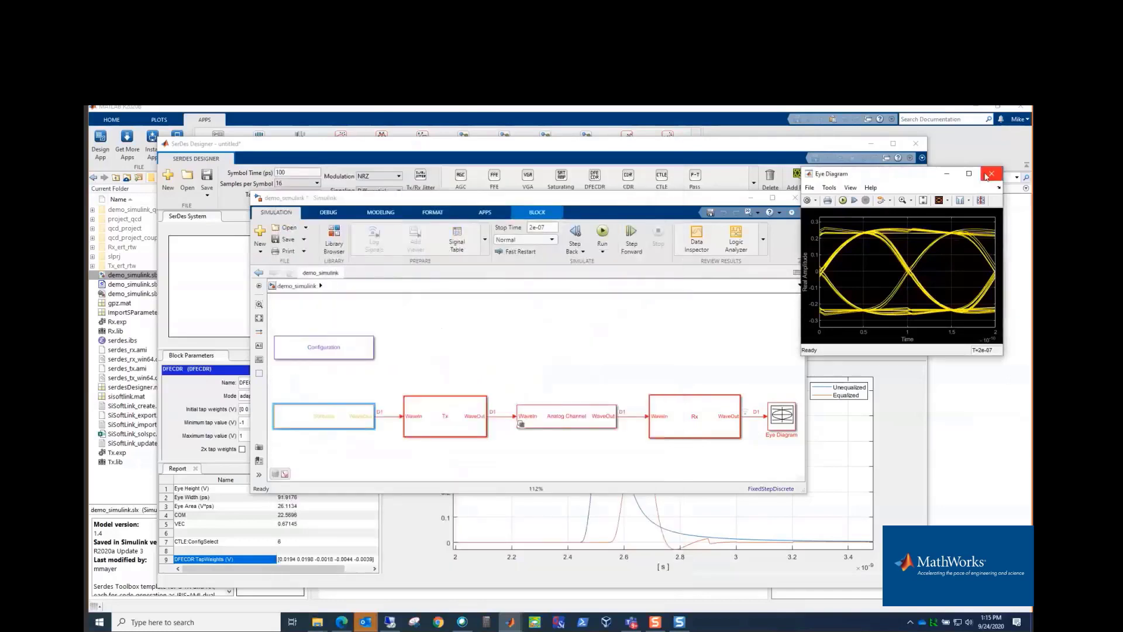
pyautogui.doubleClick(323, 346)
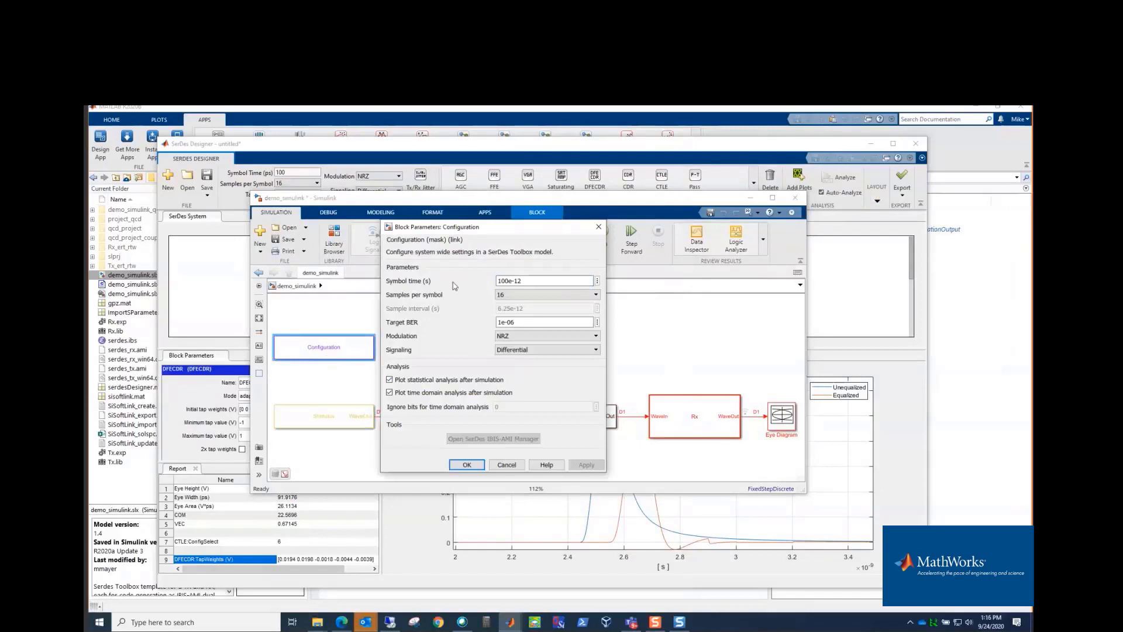
pyautogui.moveTo(440, 283)
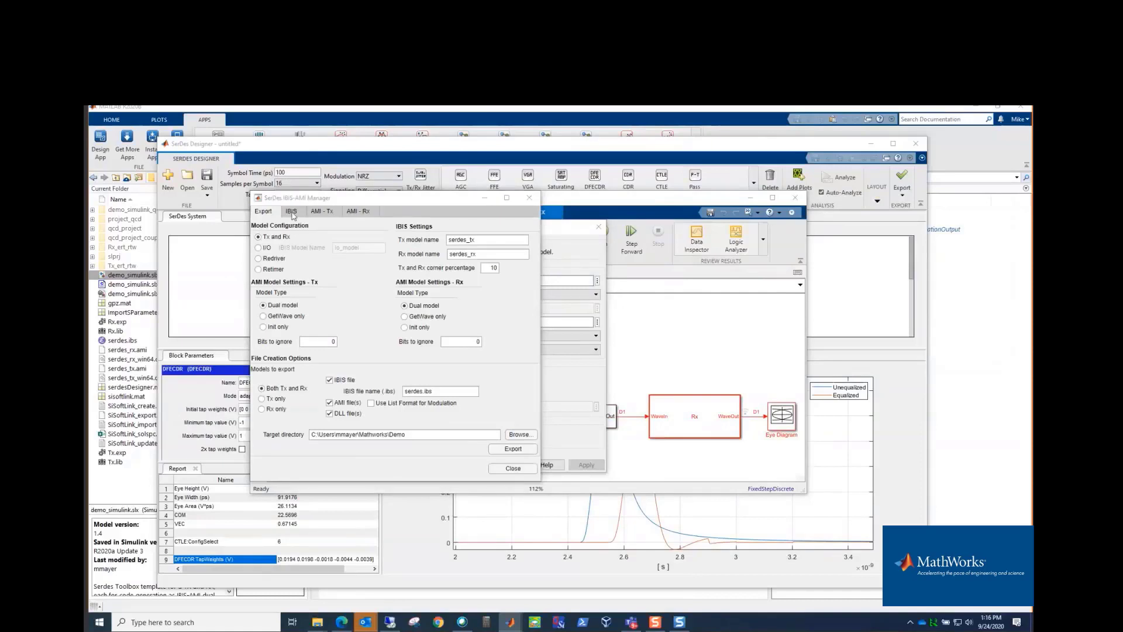
# Step: Scroll through the generated IBIS file on the IBIS tab, then show the AMI - Tx parameters
pyautogui.click(291, 211)
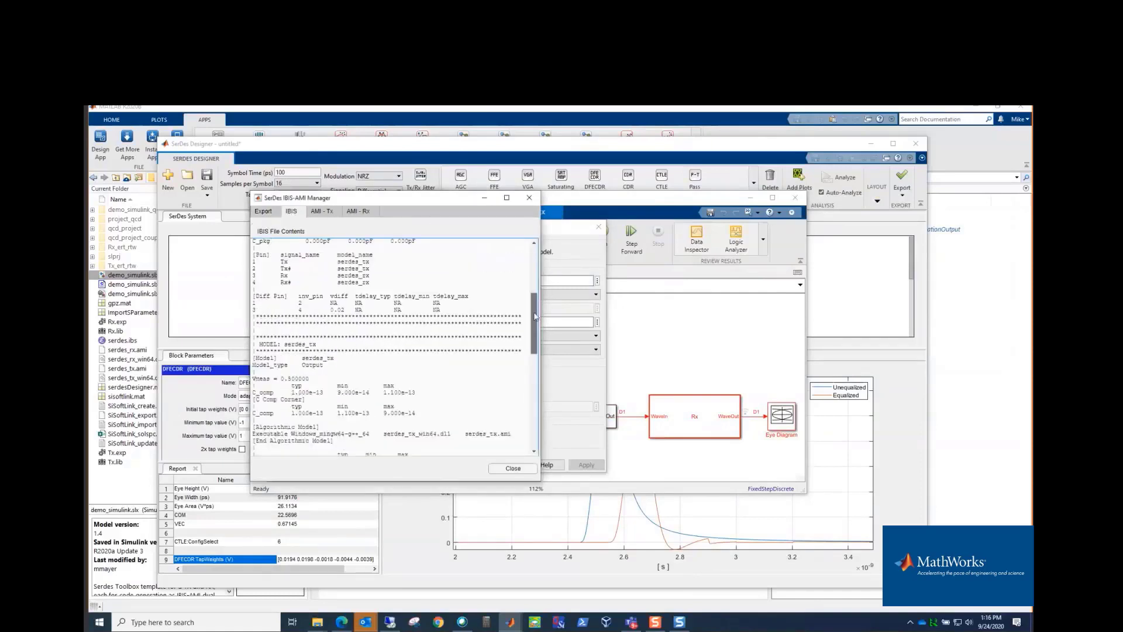
pyautogui.scroll(-3)
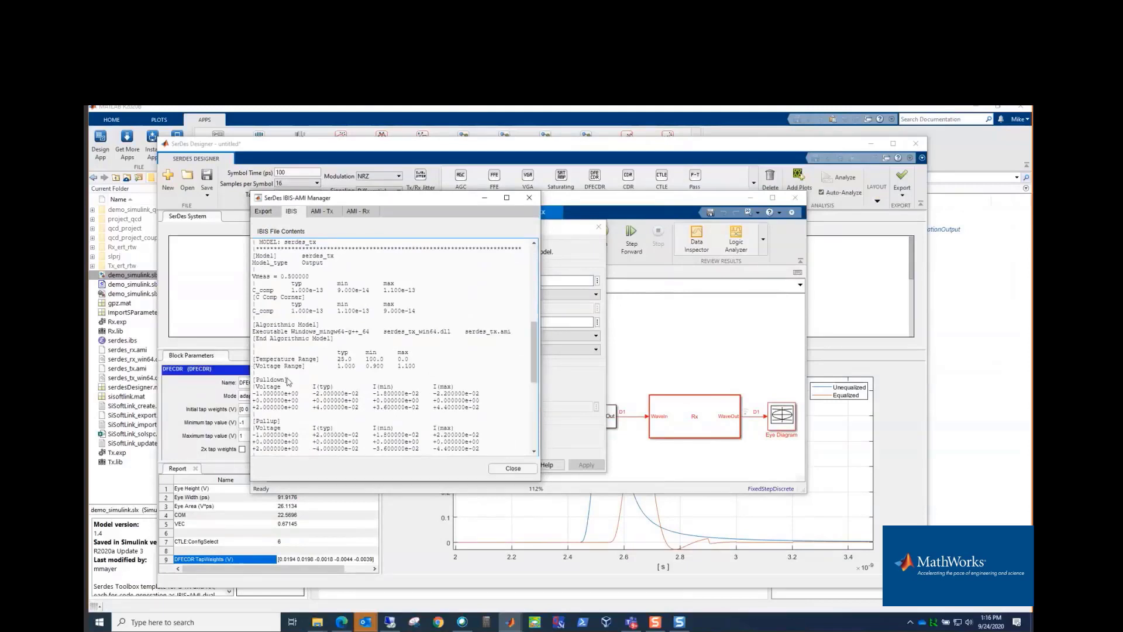
pyautogui.scroll(-3)
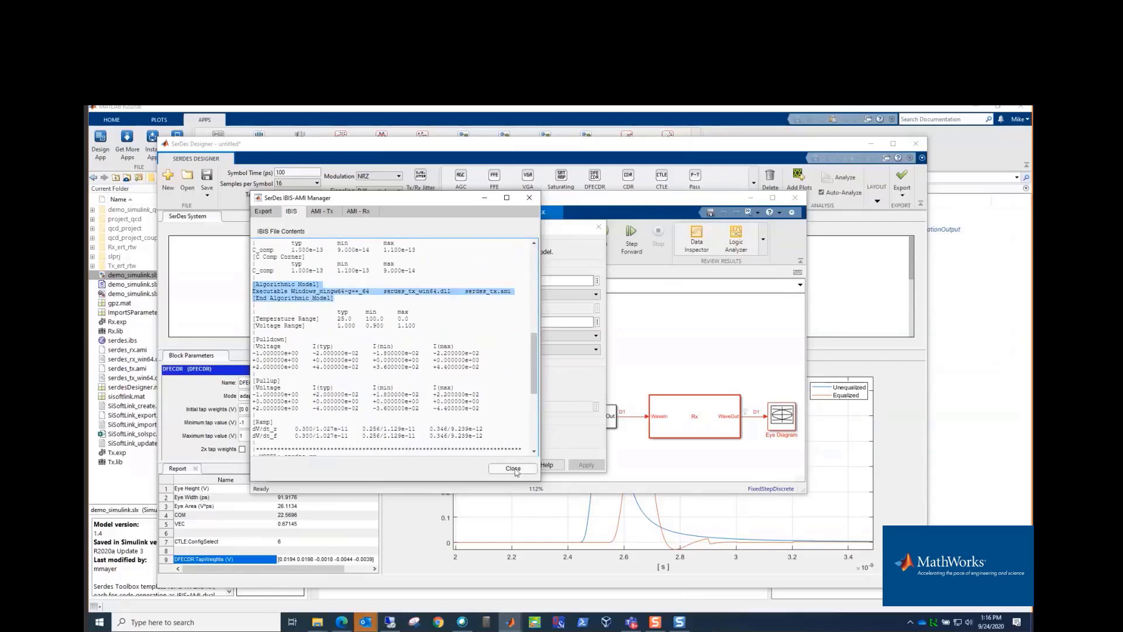
pyautogui.click(322, 210)
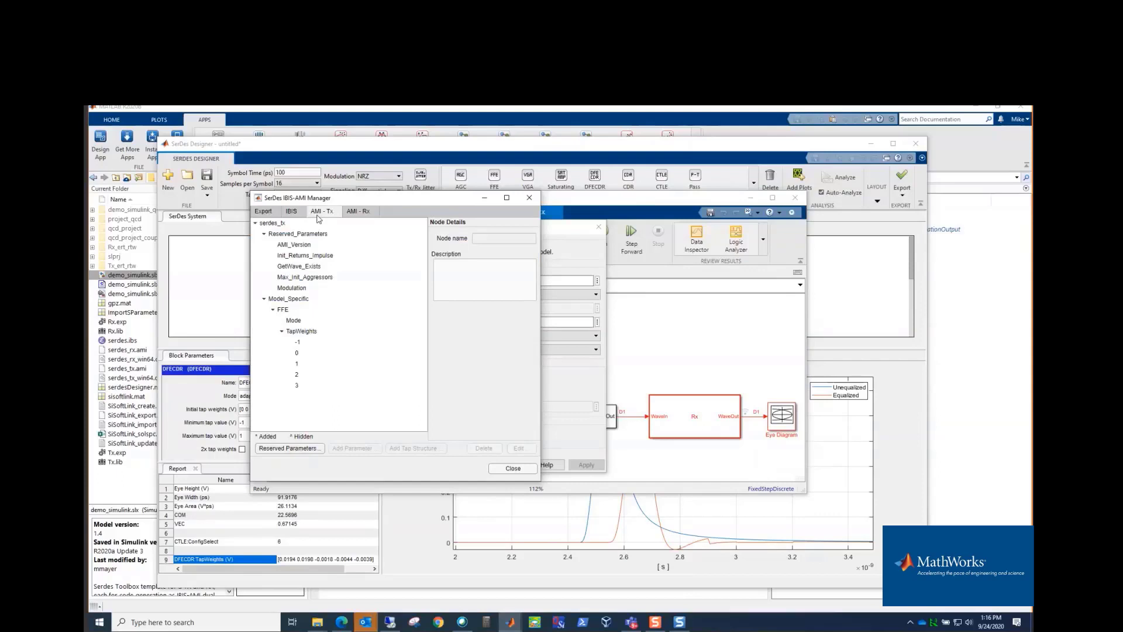
# Step: Review the Tx FFE parameters: Mode, TapWeights and tap -1 details
pyautogui.click(283, 308)
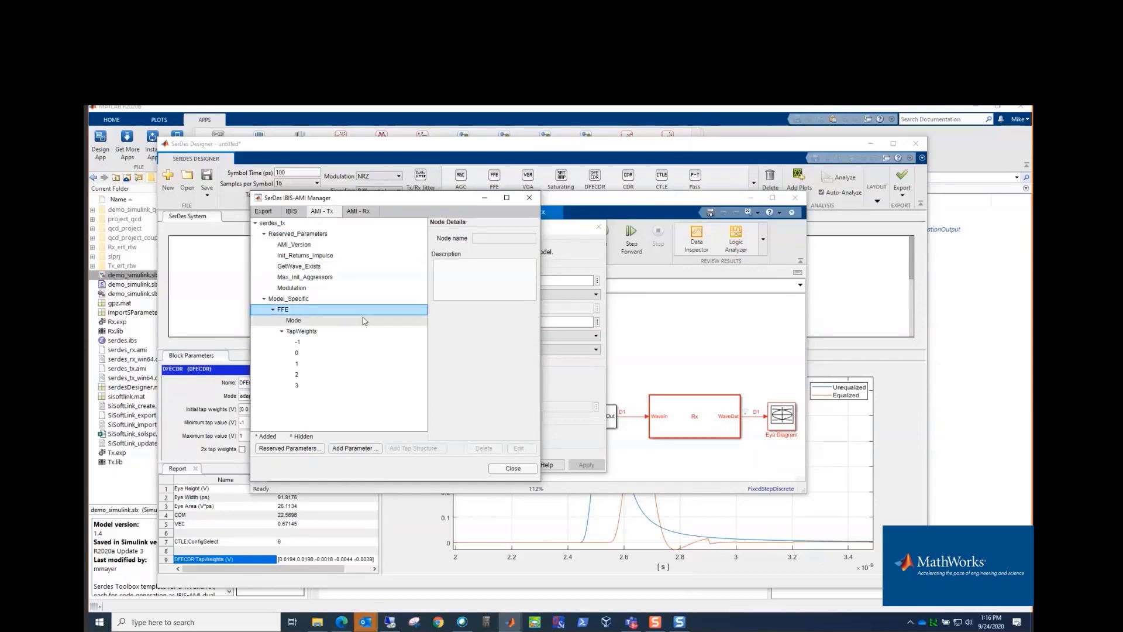
pyautogui.click(294, 320)
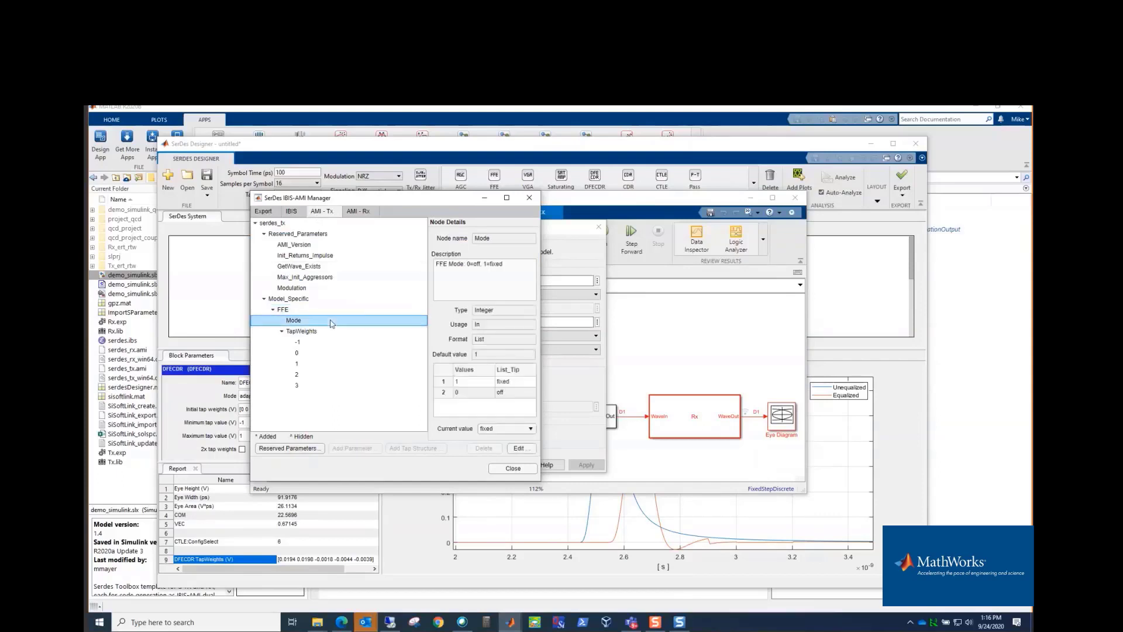
pyautogui.click(302, 331)
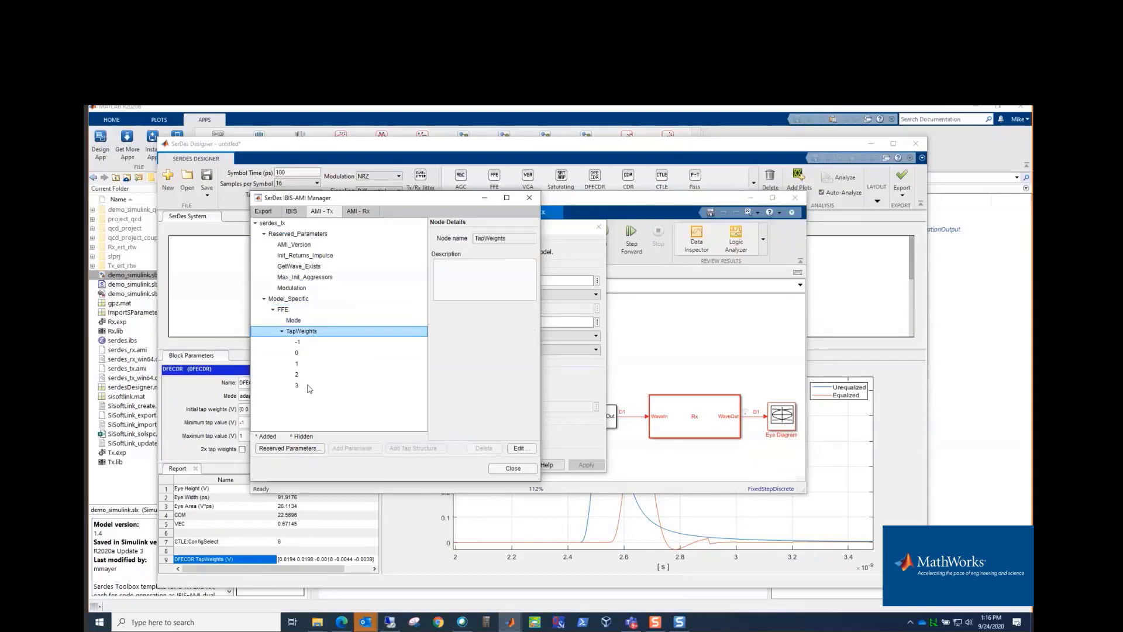
pyautogui.click(297, 342)
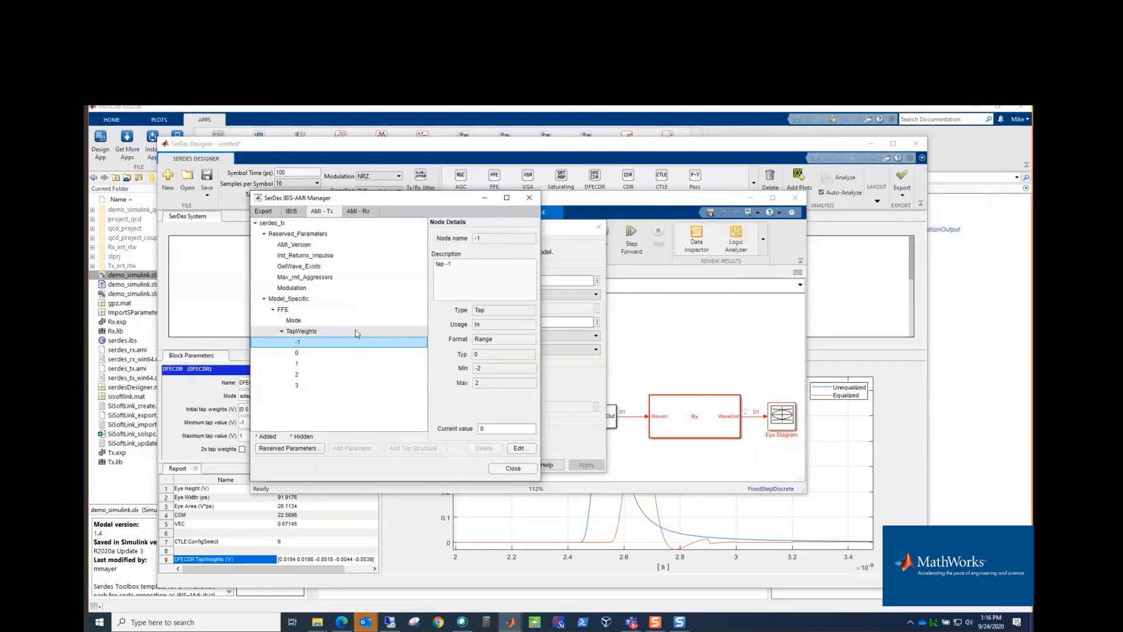
pyautogui.moveTo(351, 313)
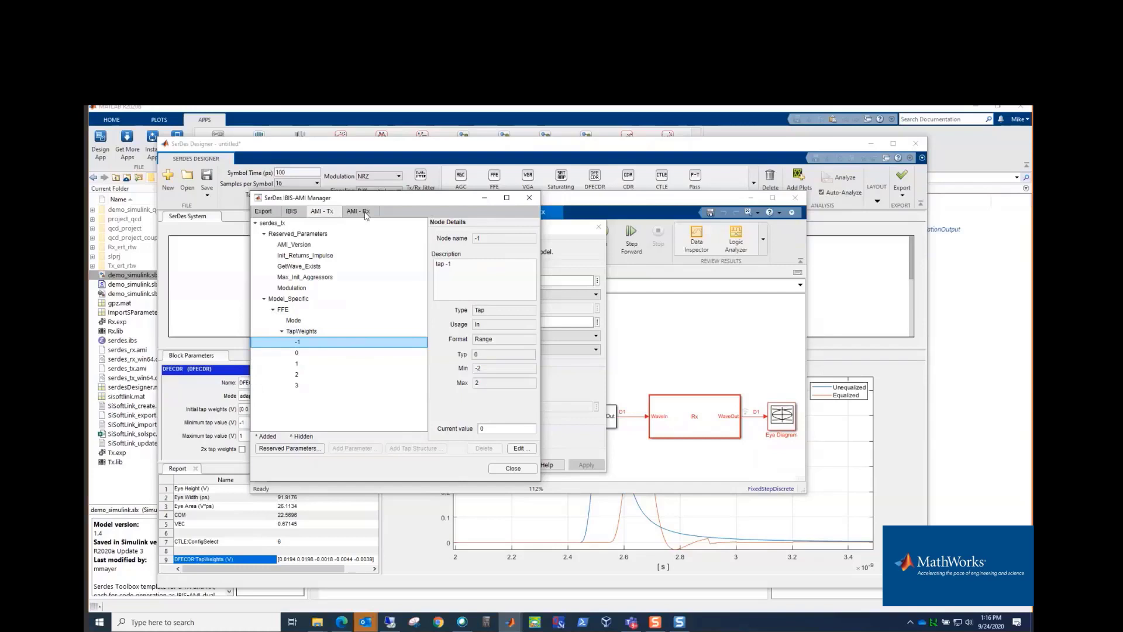
# Step: Show the AMI - Rx parameters and inspect the CTLE and DFECDR groups
pyautogui.click(358, 211)
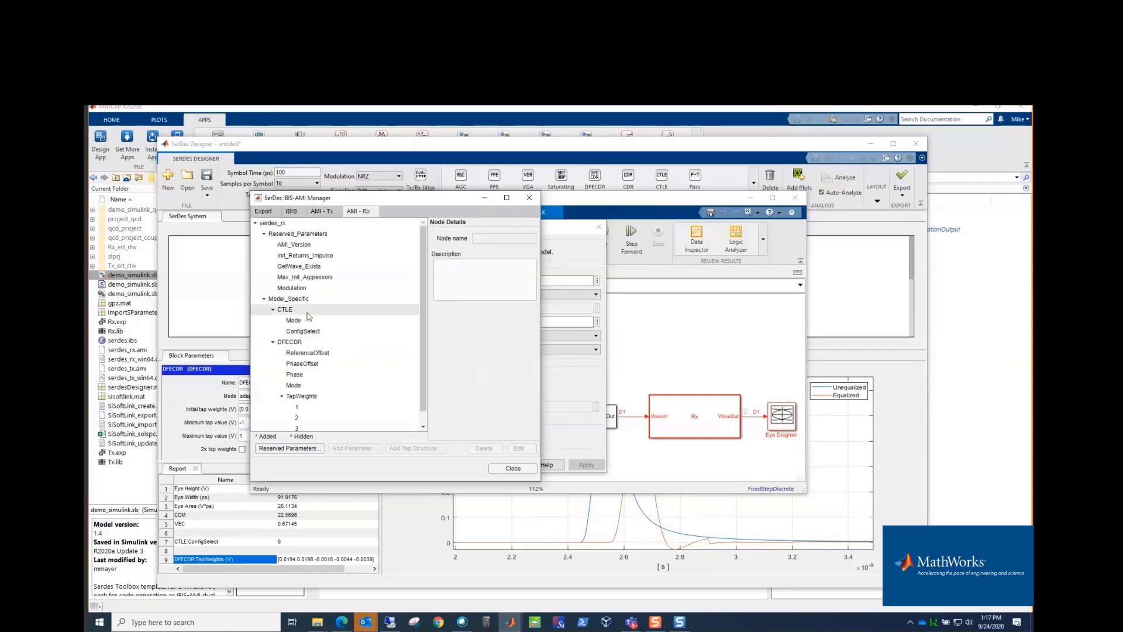
pyautogui.click(284, 309)
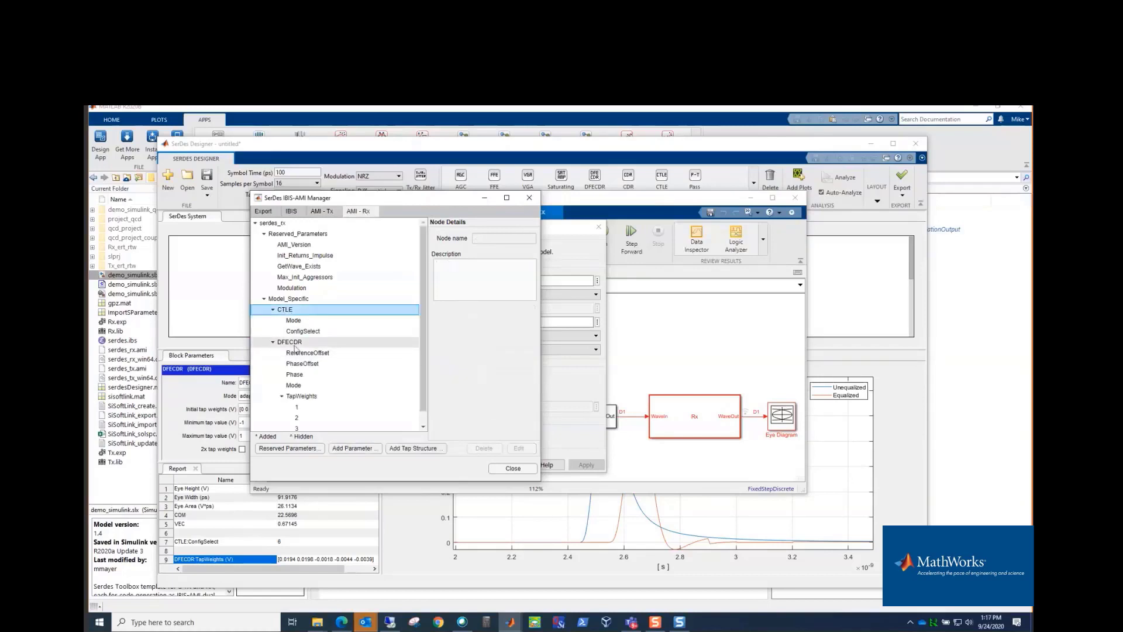
pyautogui.click(289, 341)
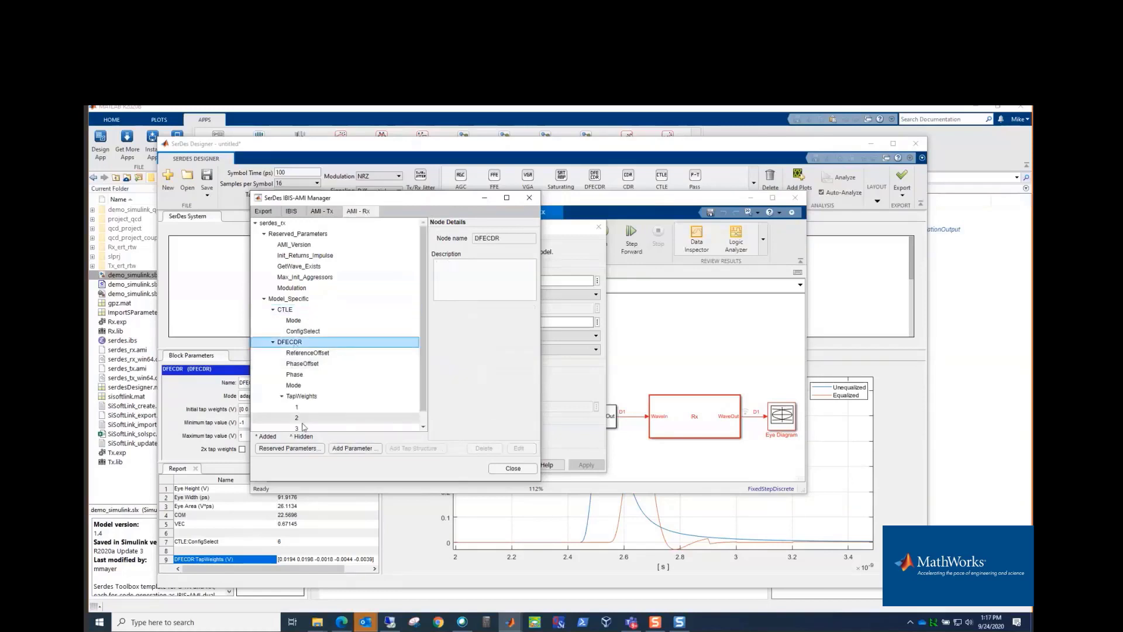
pyautogui.scroll(-3)
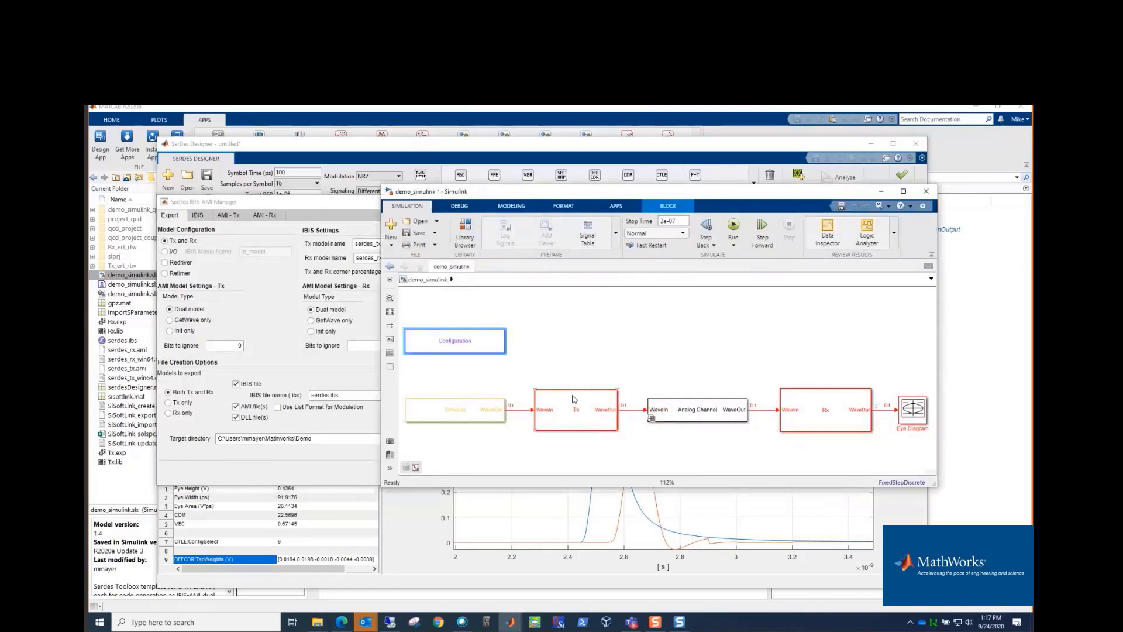
# Step: Look inside the Tx subsystem, then open the Rx subsystem to see CTLE and DFECDR blocks
pyautogui.doubleClick(576, 410)
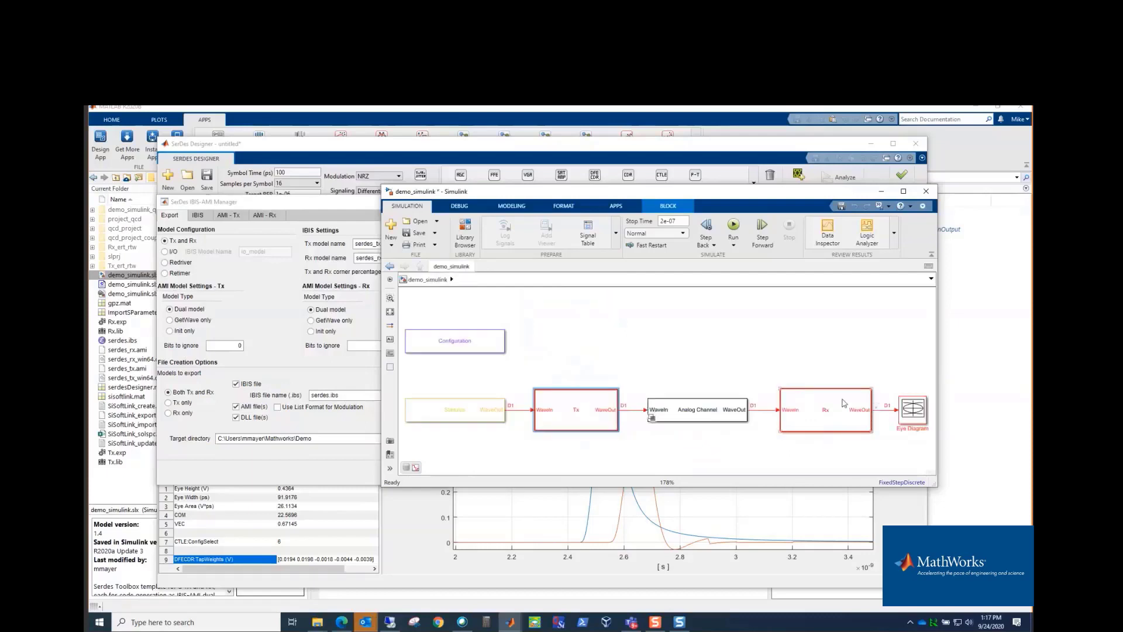
pyautogui.doubleClick(823, 409)
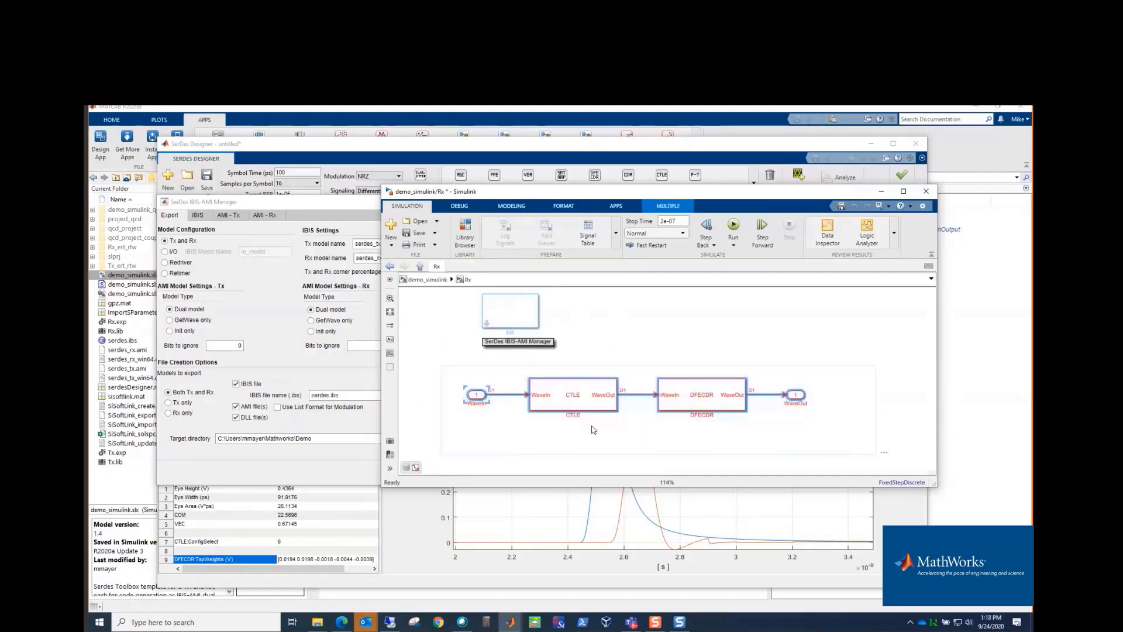
# Step: Open the Rx Init block's parameters and show its initialization code
pyautogui.click(508, 310)
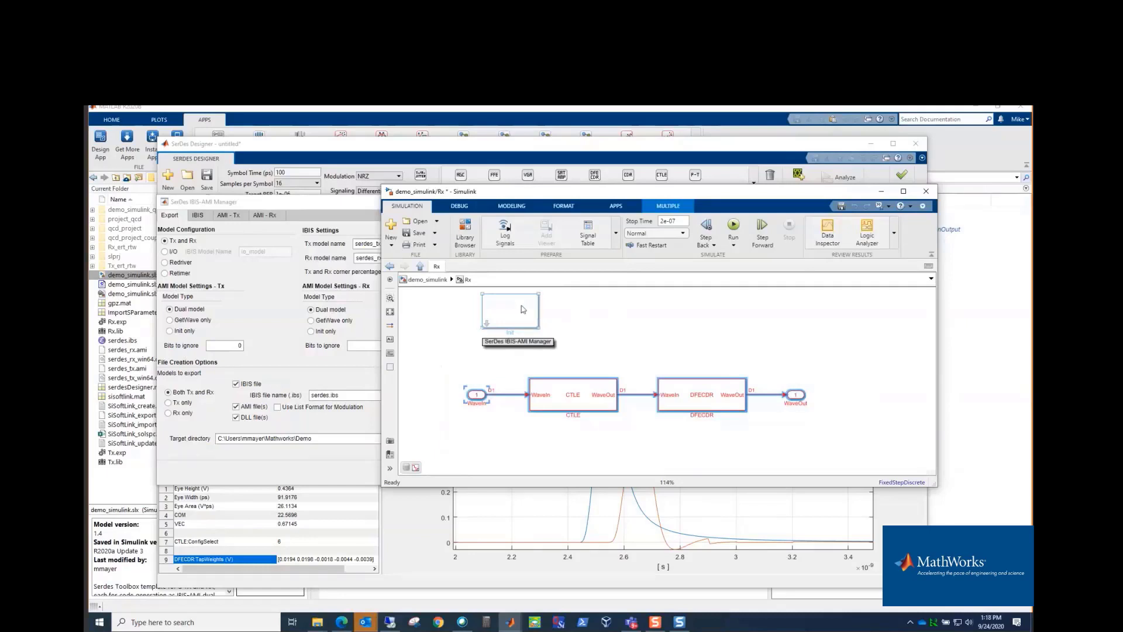
pyautogui.doubleClick(509, 310)
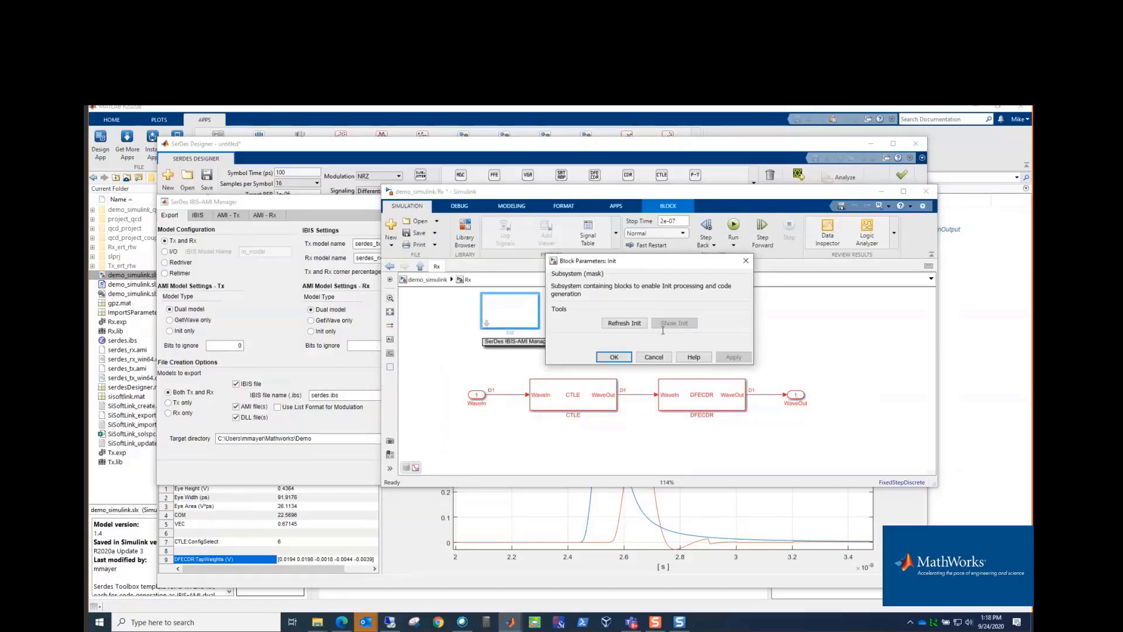
pyautogui.click(674, 322)
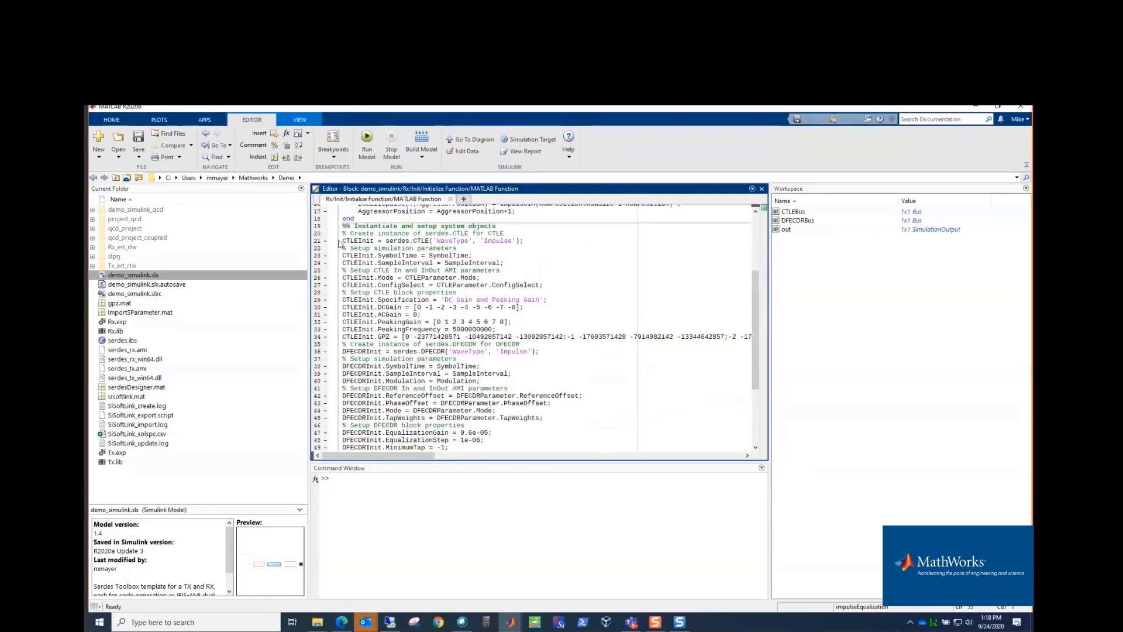
pyautogui.doubleClick(354, 240)
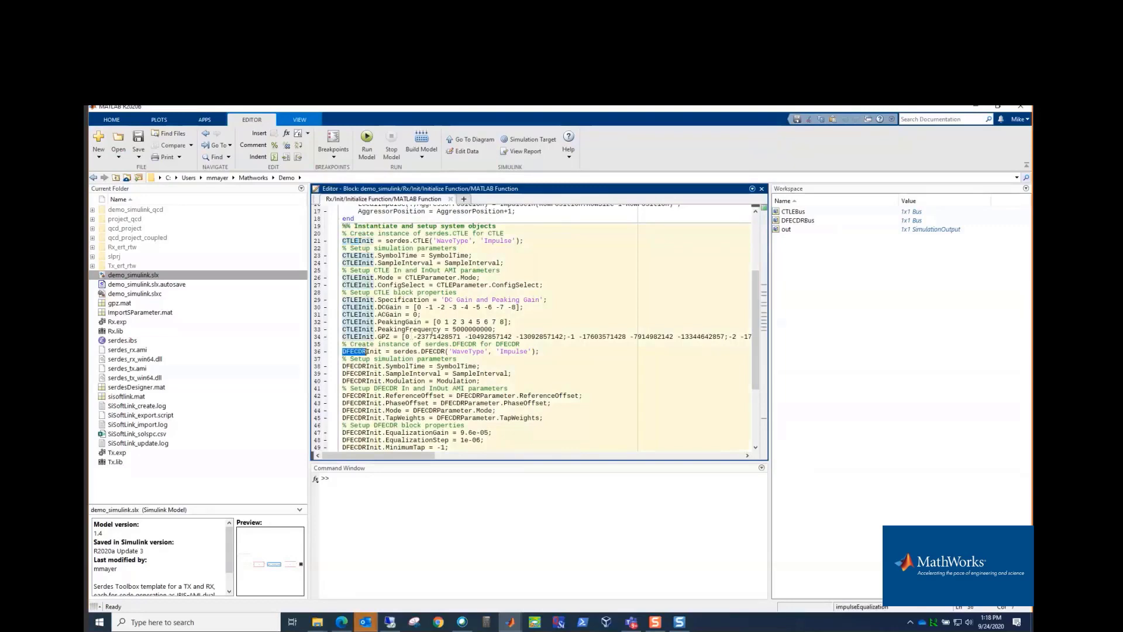
pyautogui.scroll(-3)
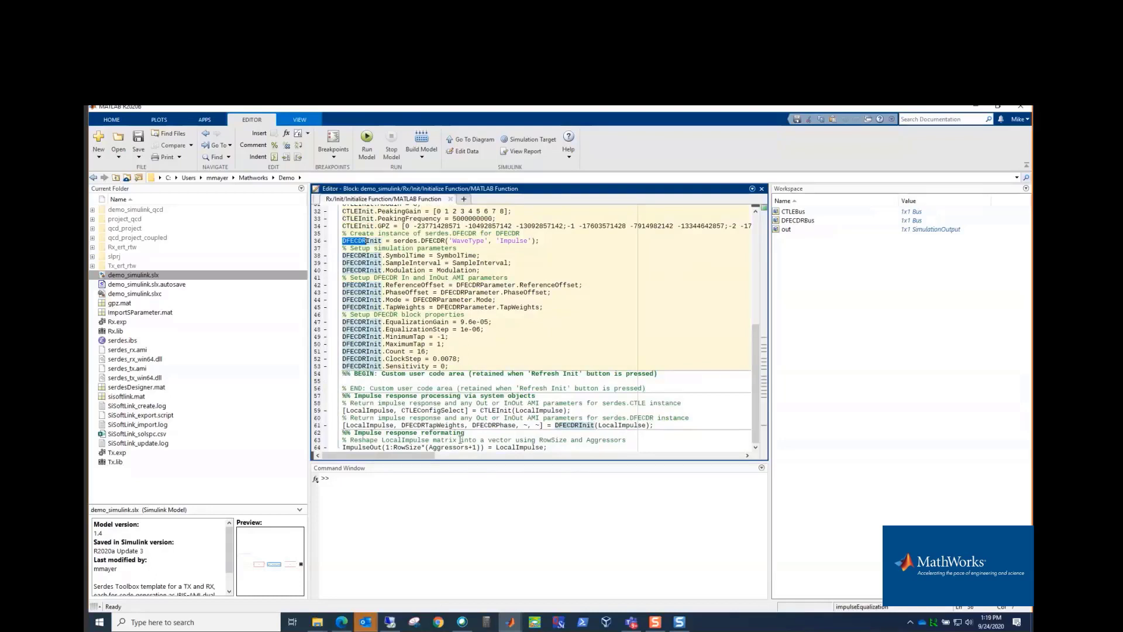
pyautogui.moveTo(510, 622)
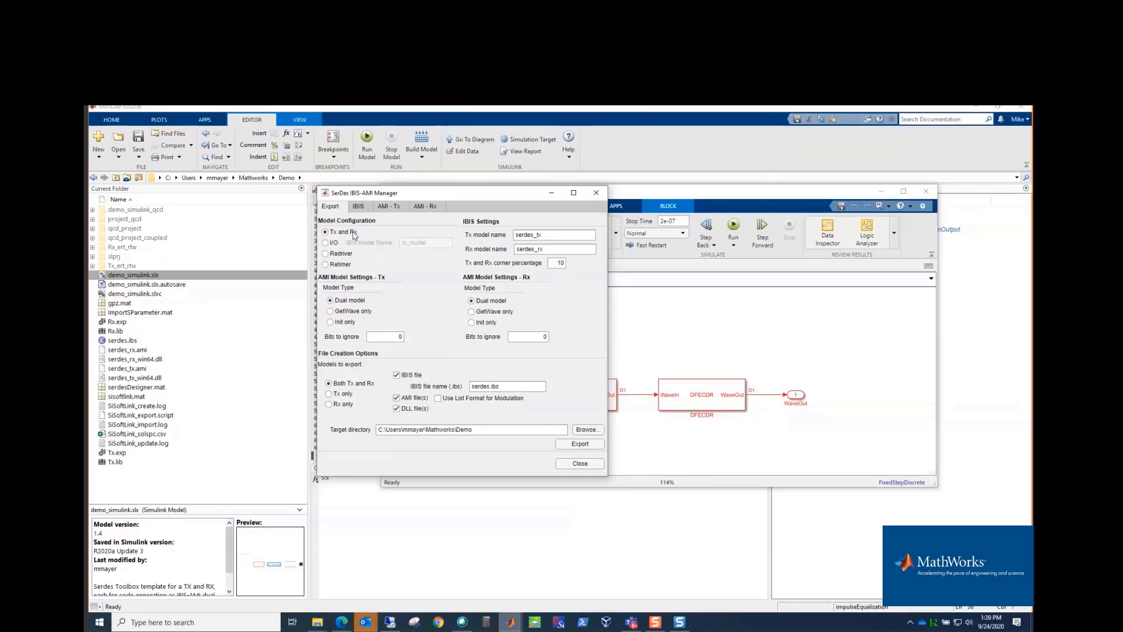
pyautogui.moveTo(560, 294)
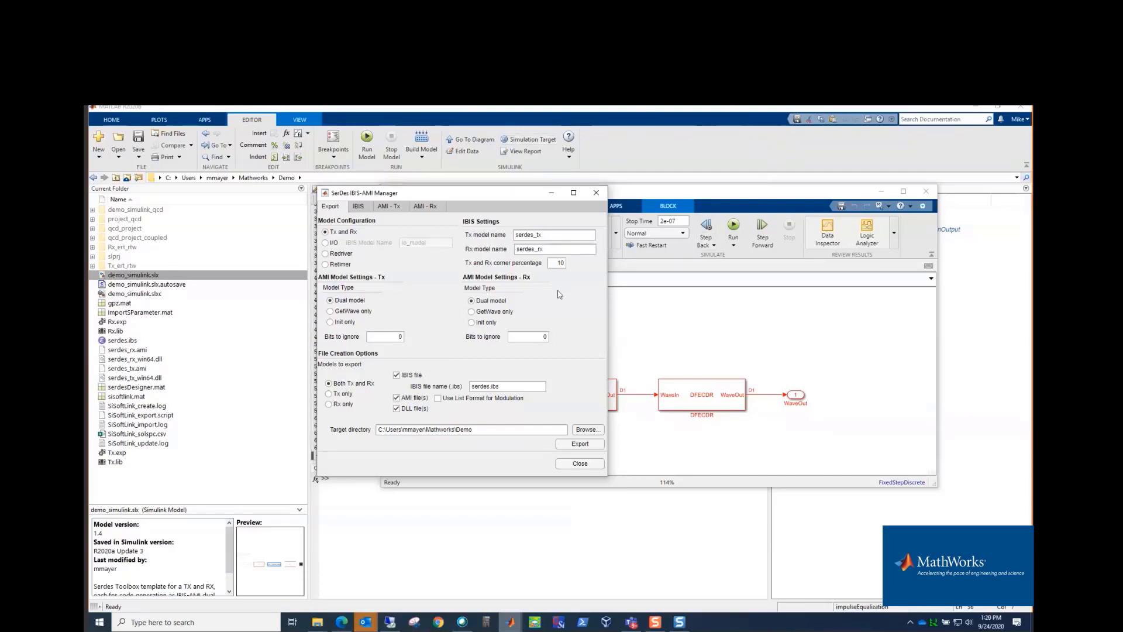
pyautogui.moveTo(559, 262)
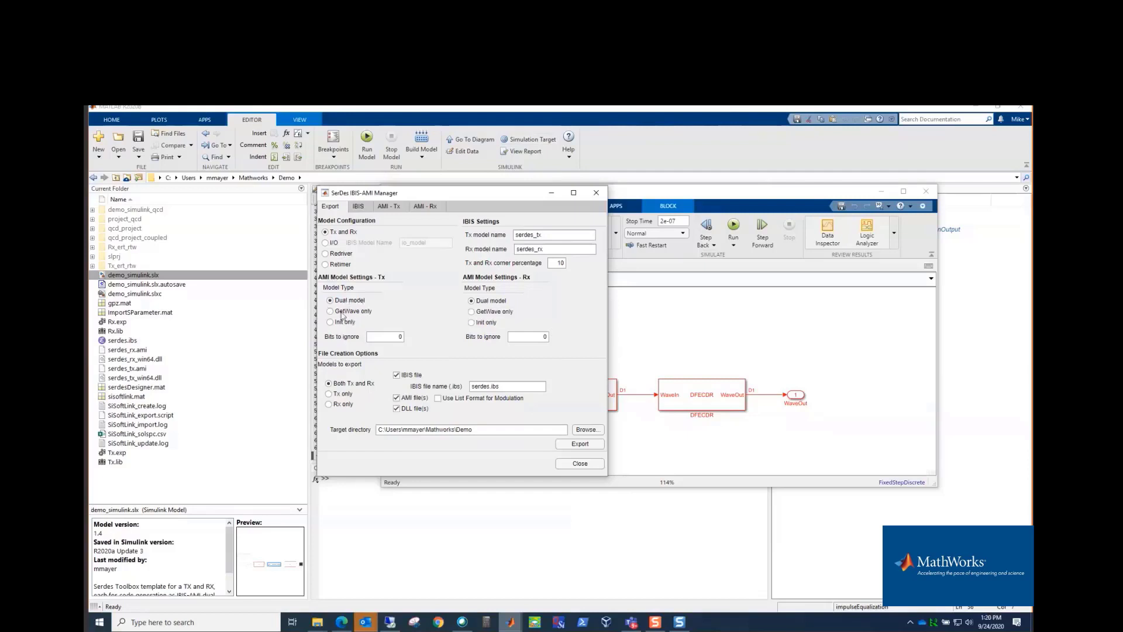
pyautogui.moveTo(344, 322)
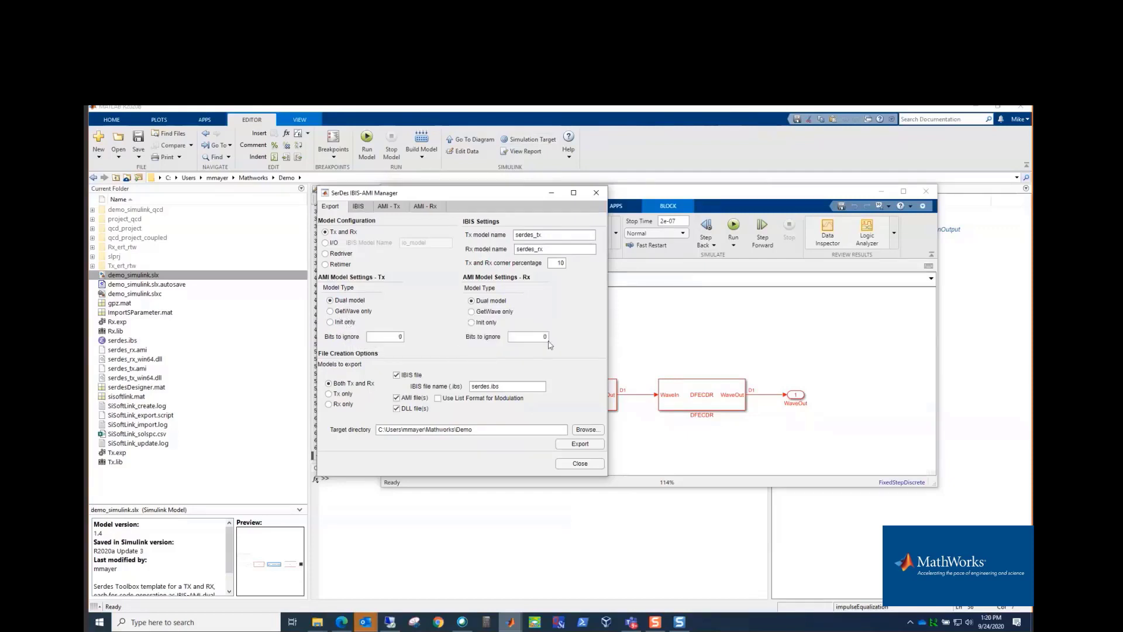
pyautogui.moveTo(526, 337)
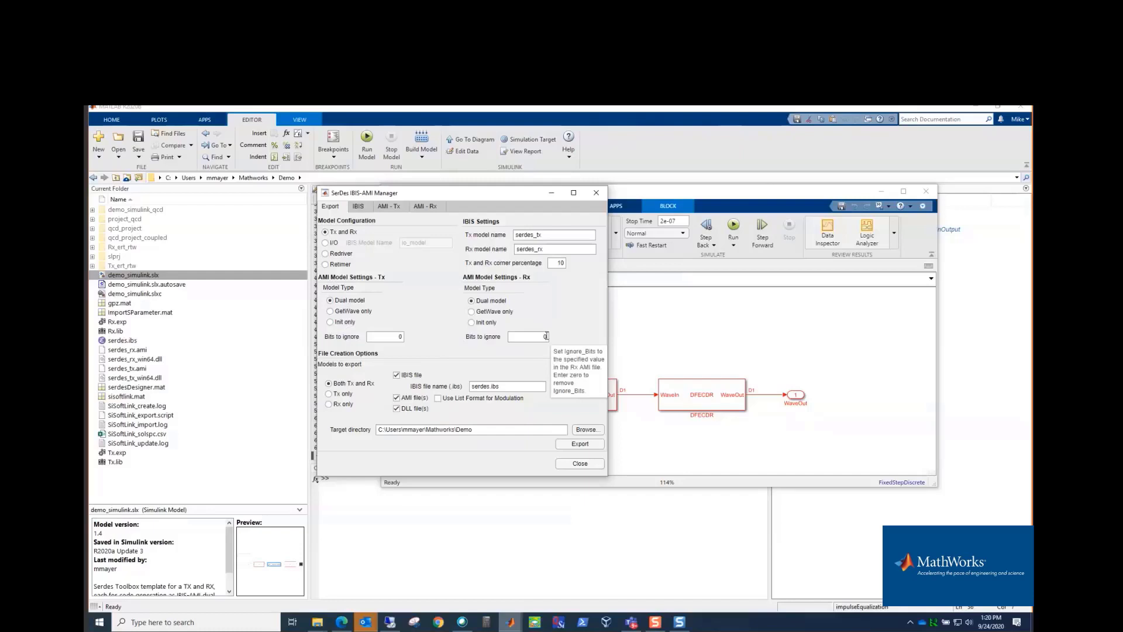
pyautogui.moveTo(529, 337)
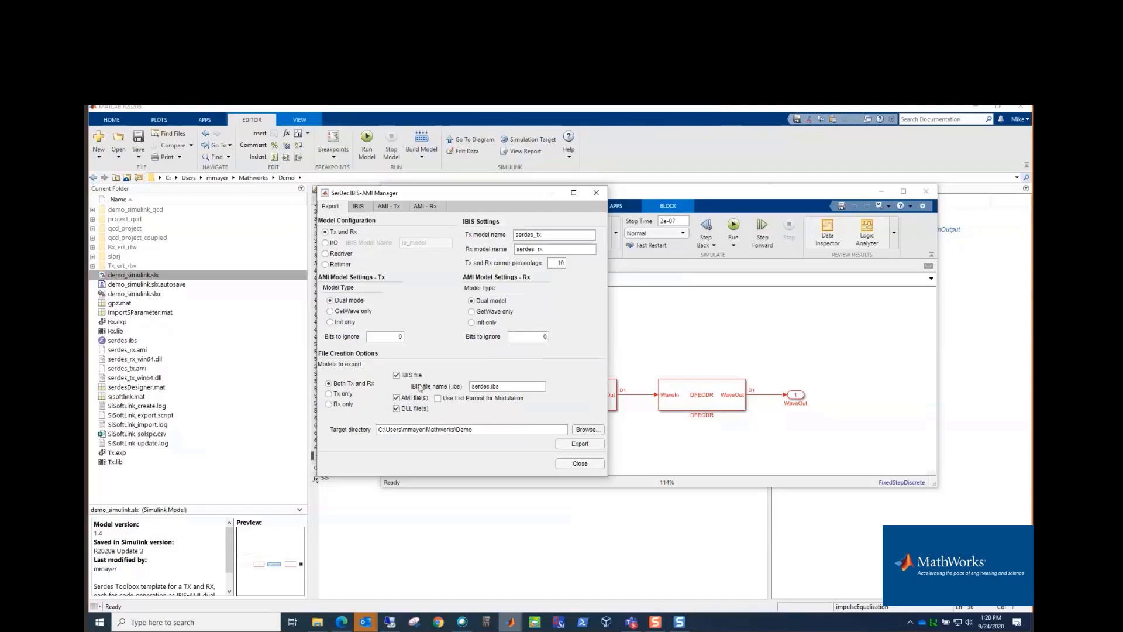
pyautogui.moveTo(551, 408)
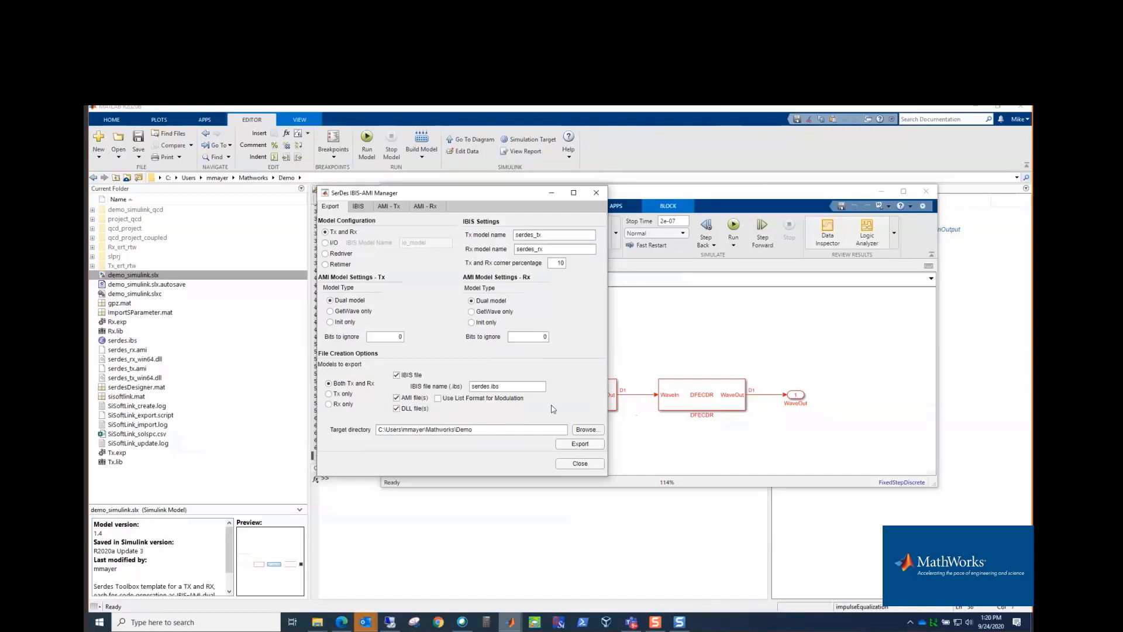
pyautogui.moveTo(552, 409)
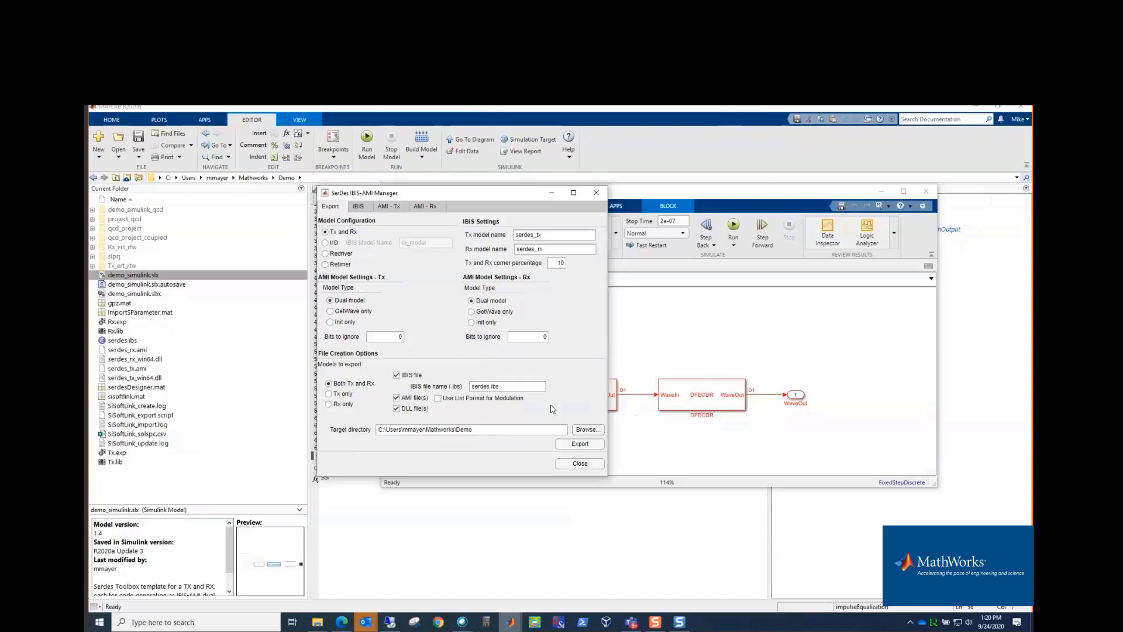
pyautogui.moveTo(257, 196)
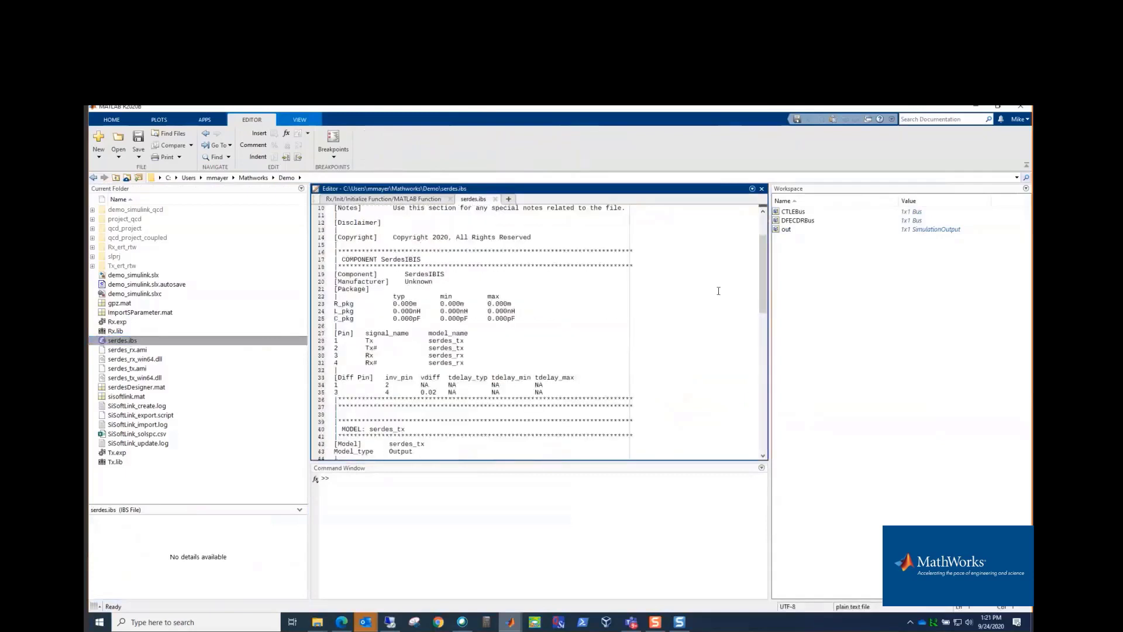
# Step: Open serdes_rx.ami and highlight its CTLE parameter block
pyautogui.scroll(-3)
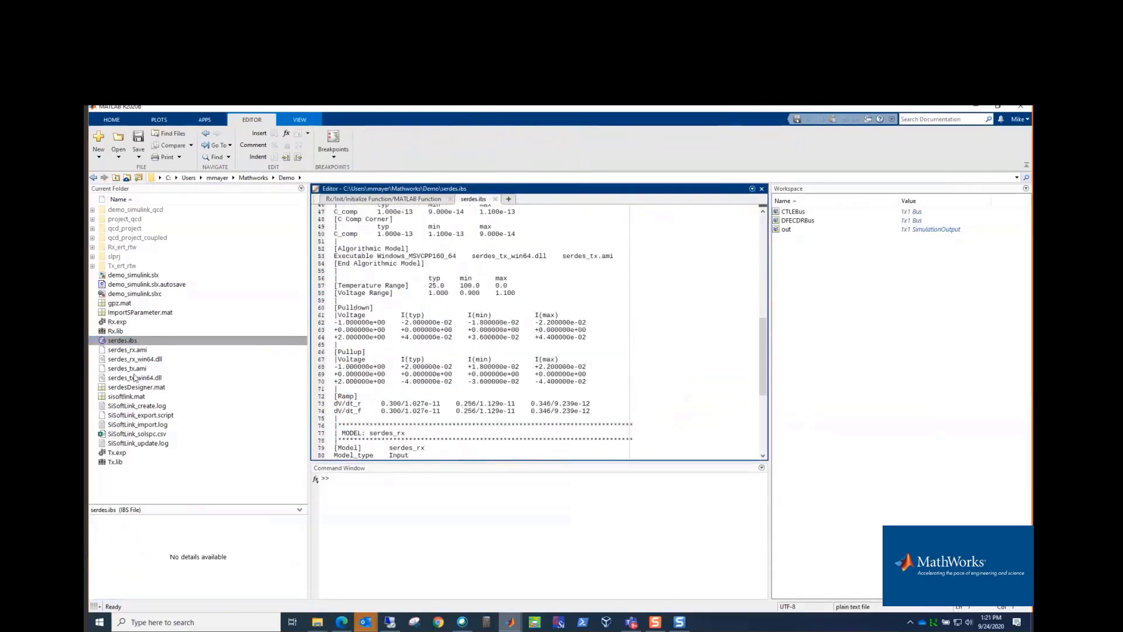
pyautogui.click(127, 350)
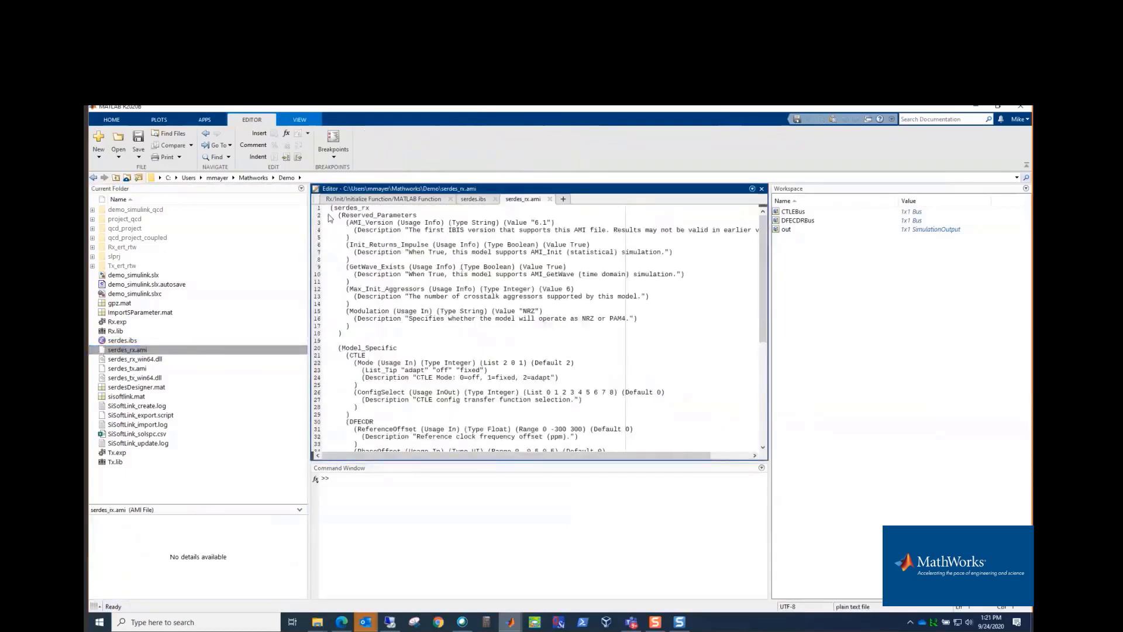
pyautogui.scroll(-3)
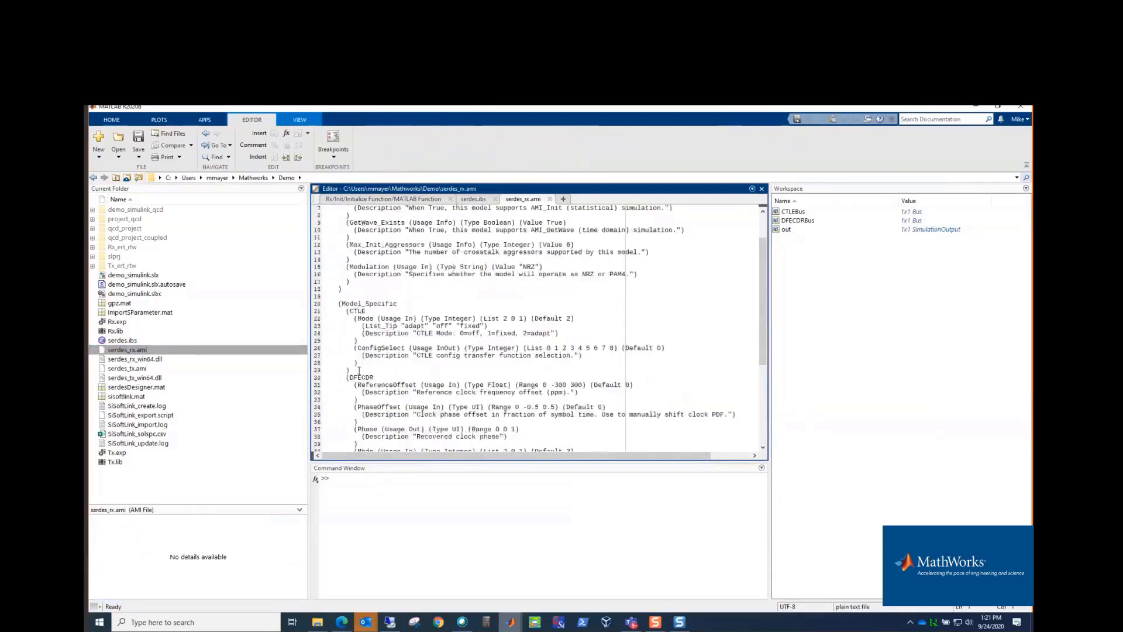
pyautogui.doubleClick(355, 311)
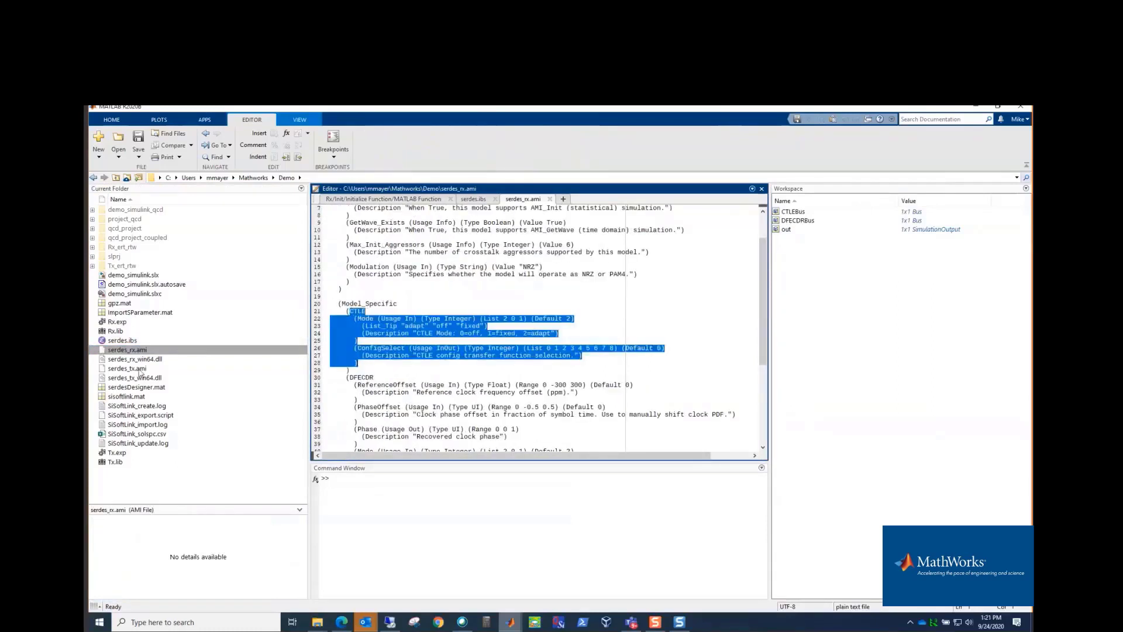
# Step: Open serdes_tx.ami and point out the generated Rx and Tx DLL files
pyautogui.click(128, 368)
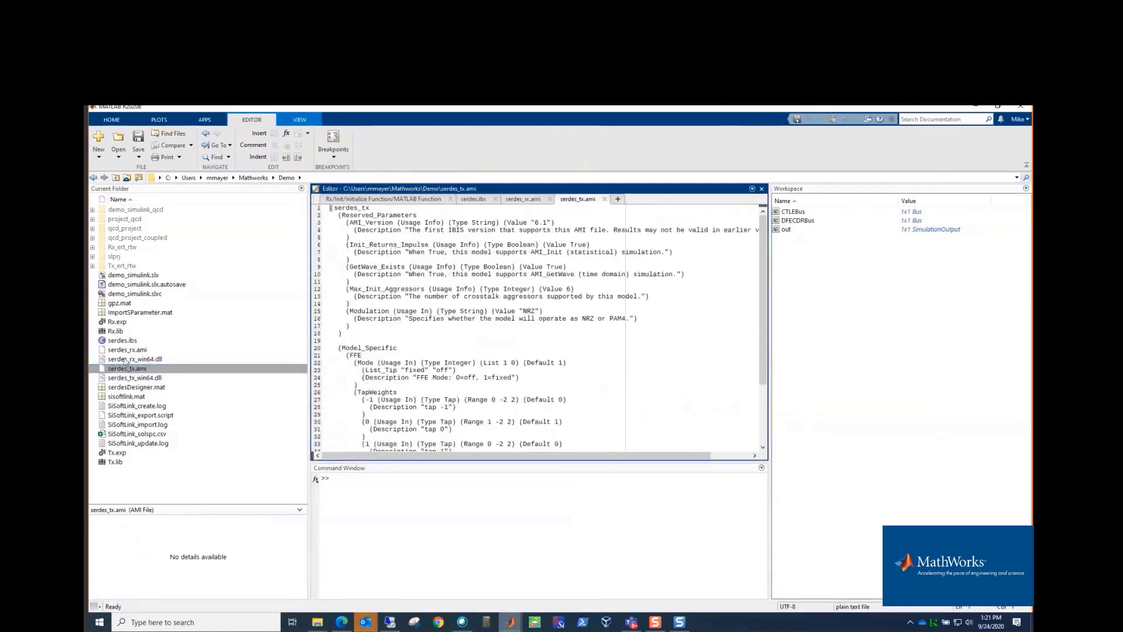
pyautogui.click(135, 359)
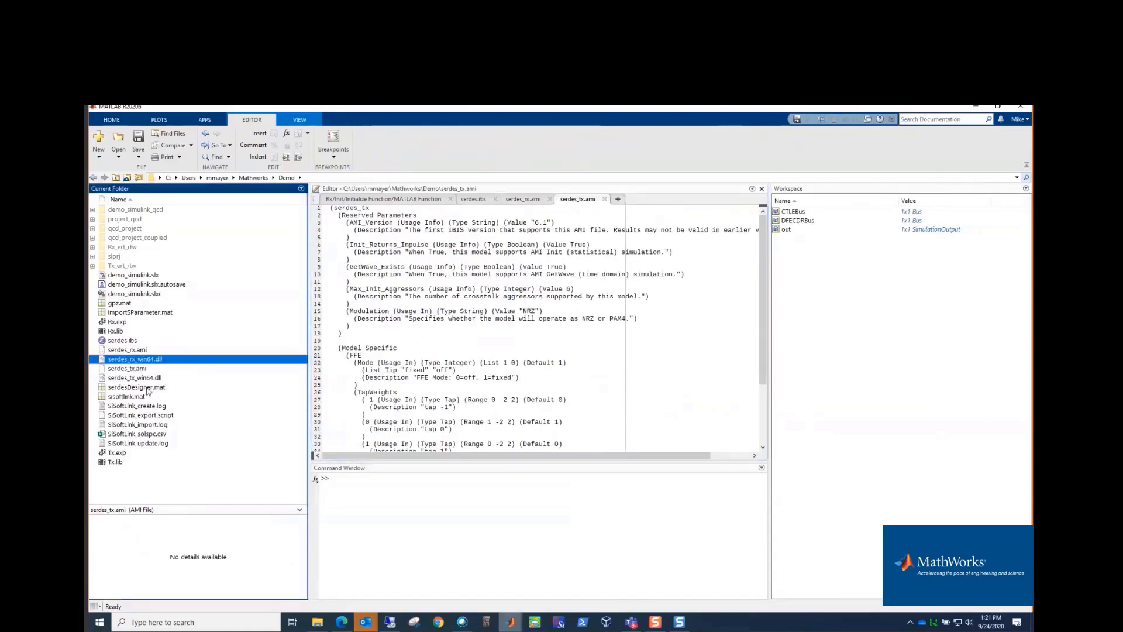
pyautogui.click(135, 378)
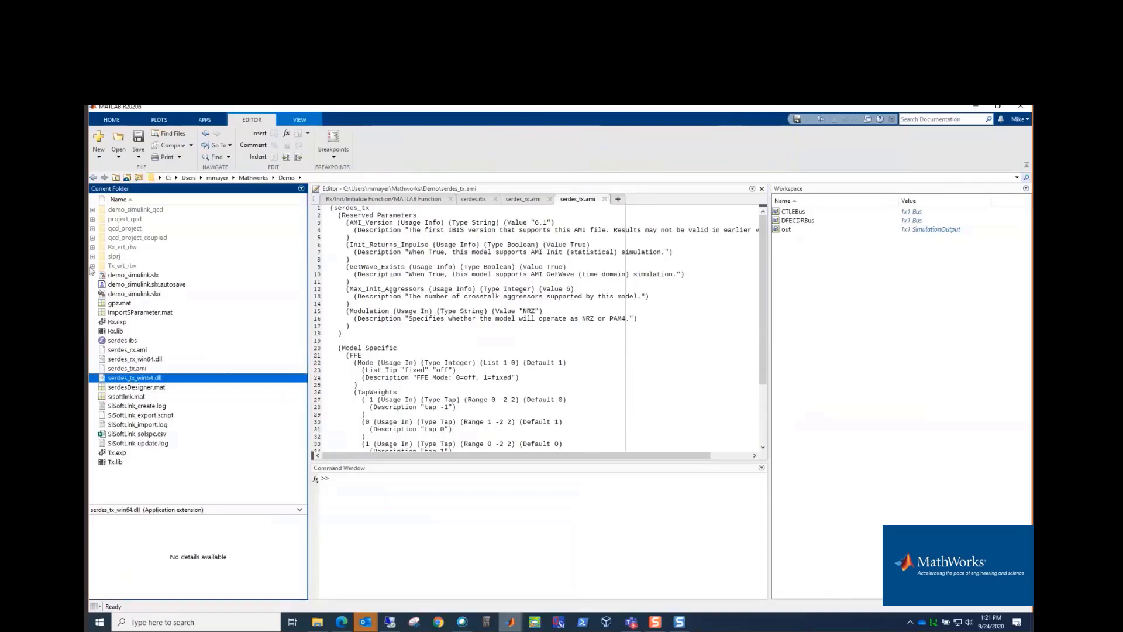
pyautogui.moveTo(203, 357)
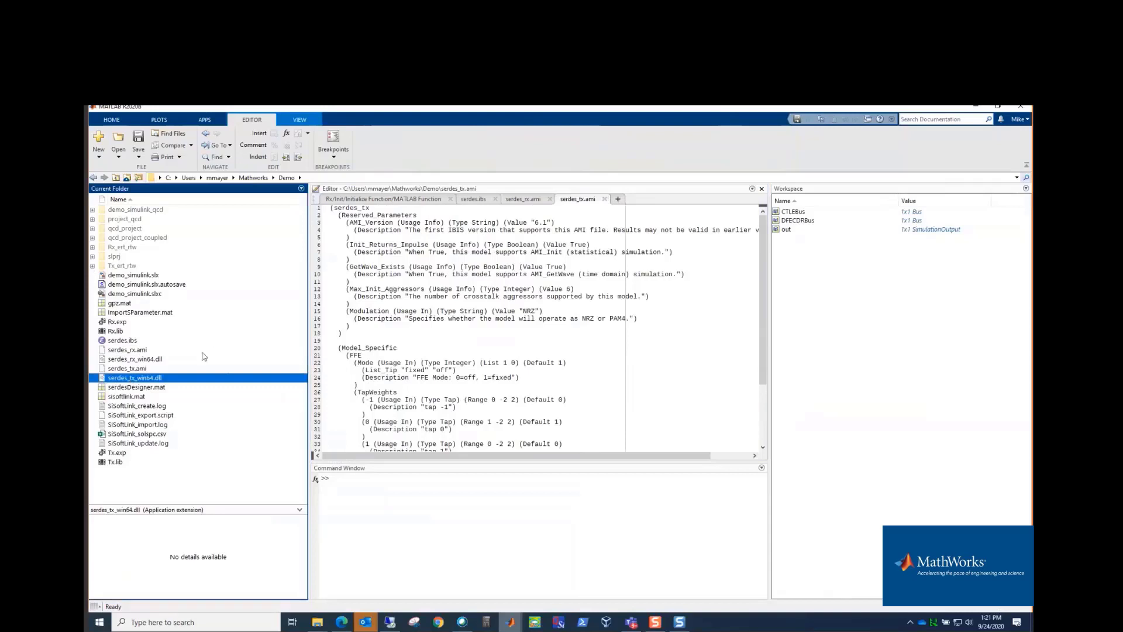